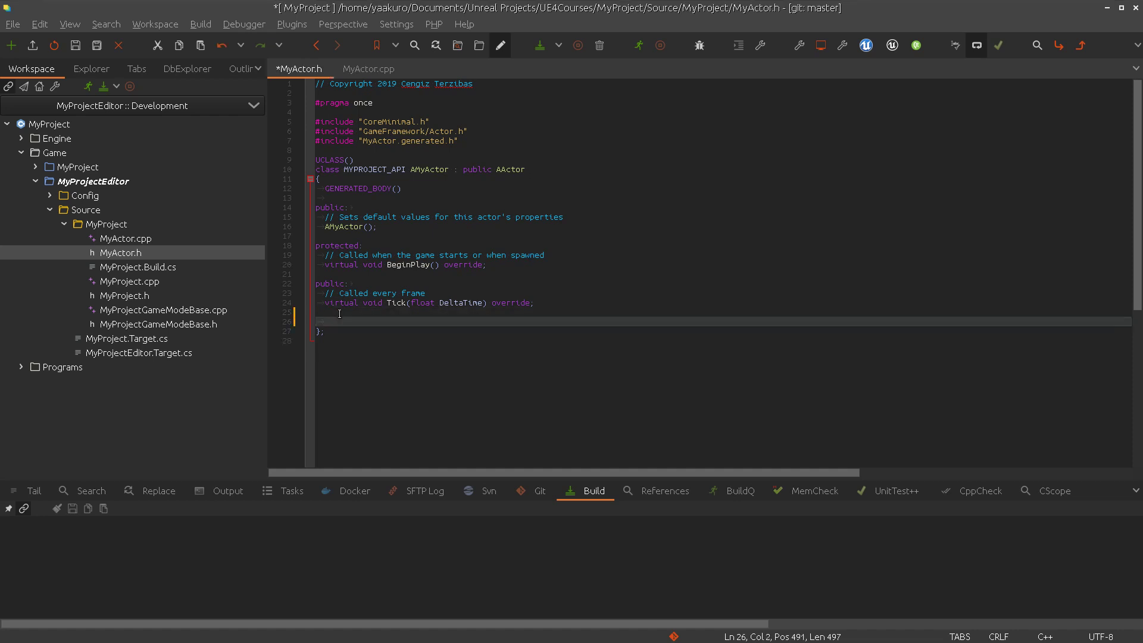
Declare UPROPERTY(Replicated) float Shield under public in MyActor.h and save
{"action": "type", "text": "float"}
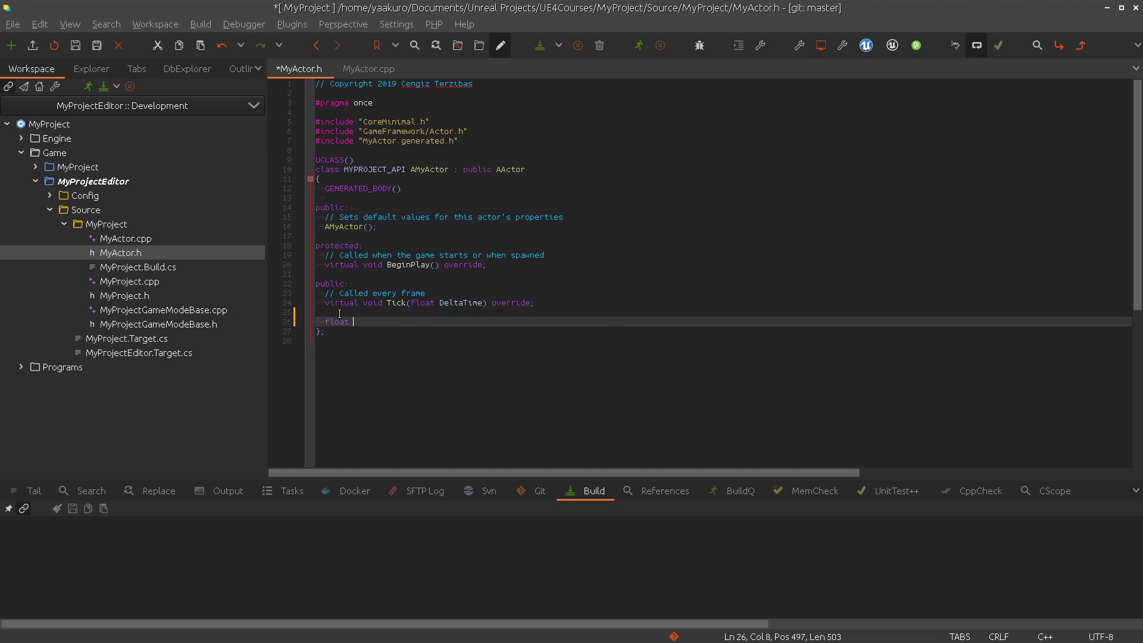
{"action": "type", "text": "Shield"}
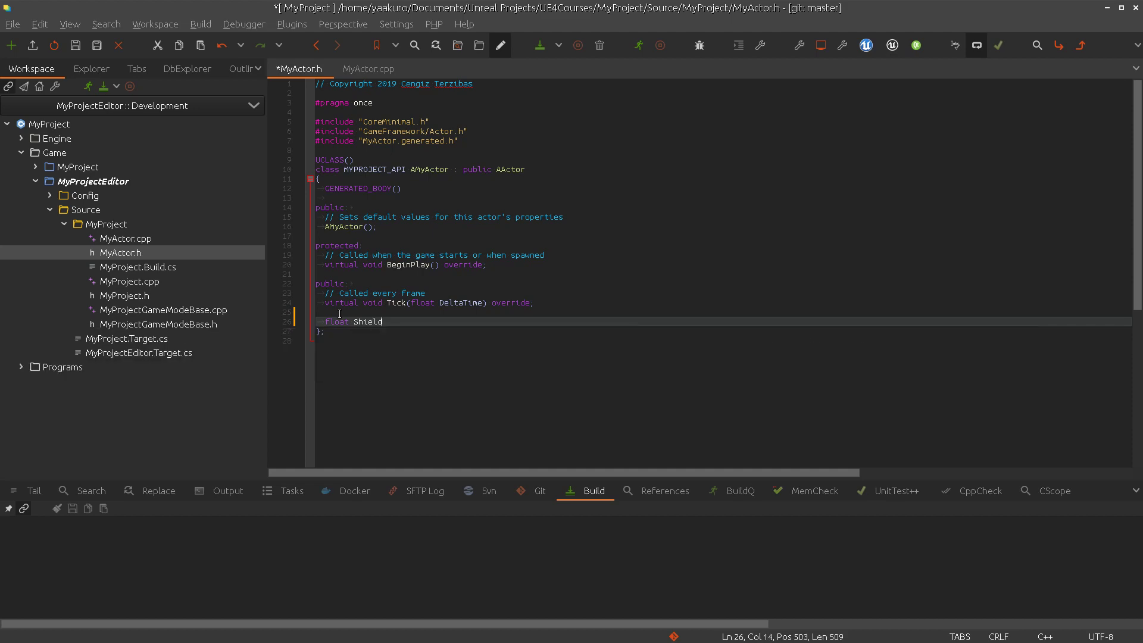
{"action": "type", "text": "UP"}
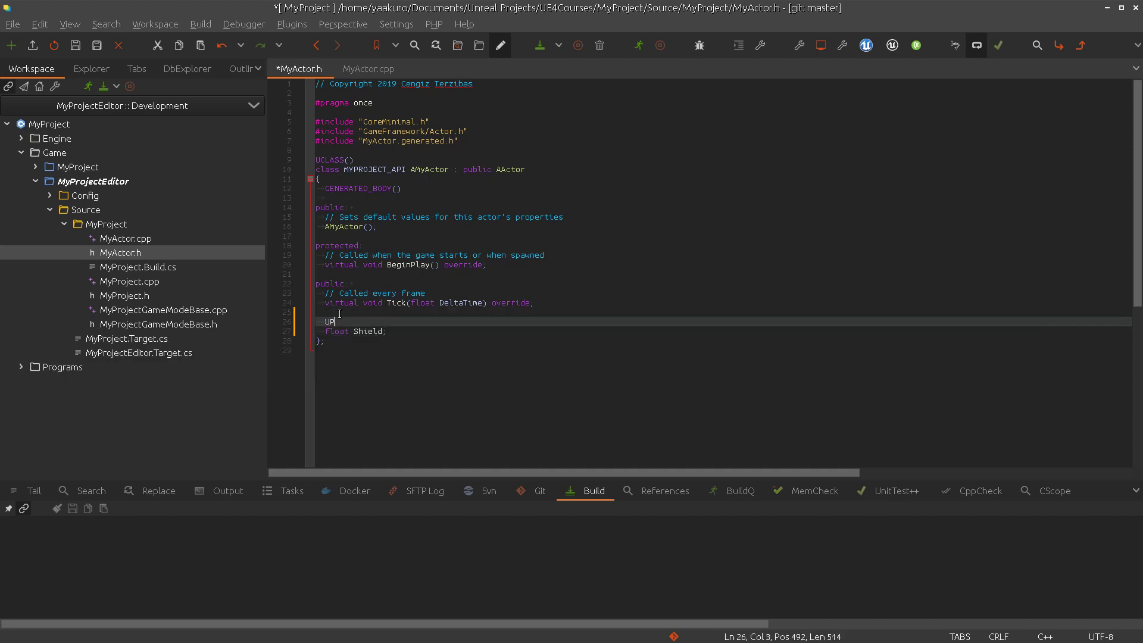
{"action": "type", "text": "PROPERTY(Replicated"}
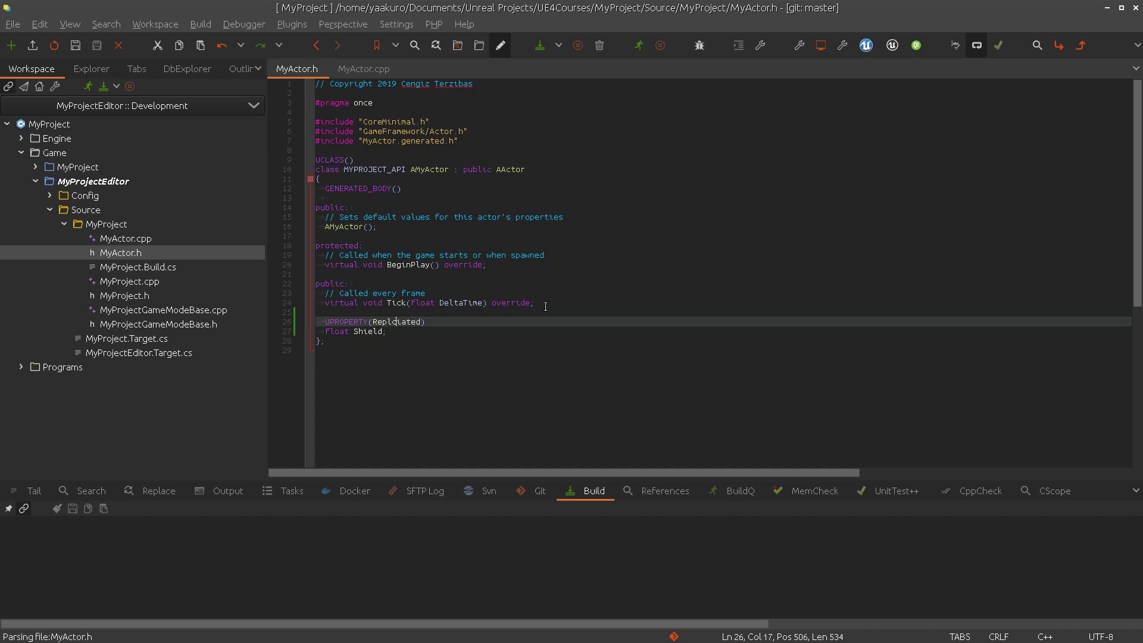
{"action": "type", "text": "i"}
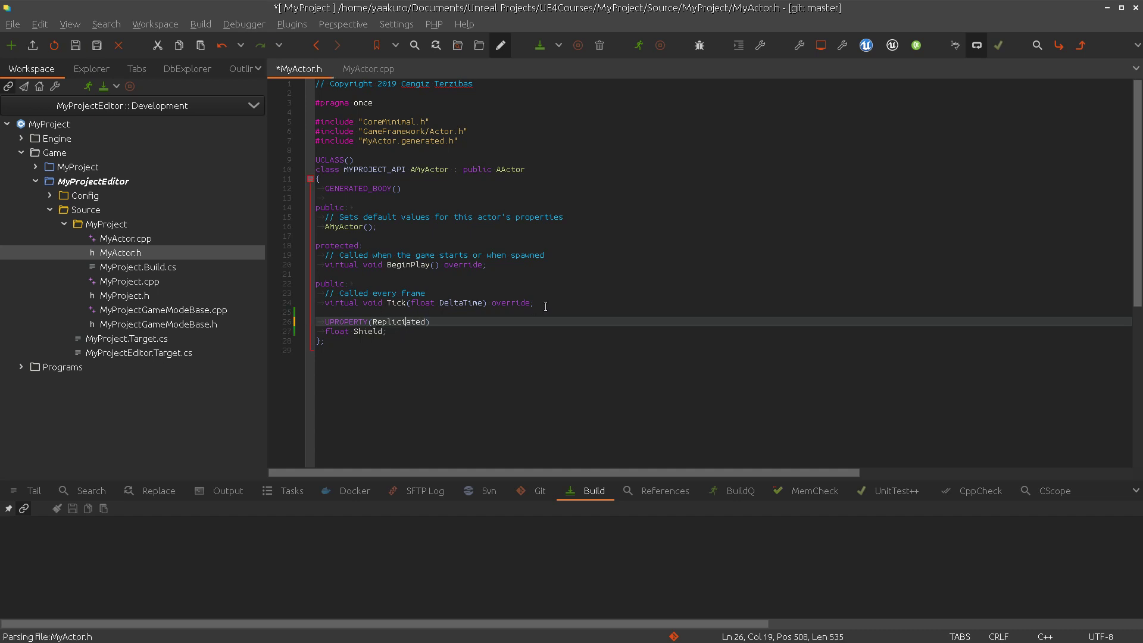
{"action": "key", "text": "ctrl+s"}
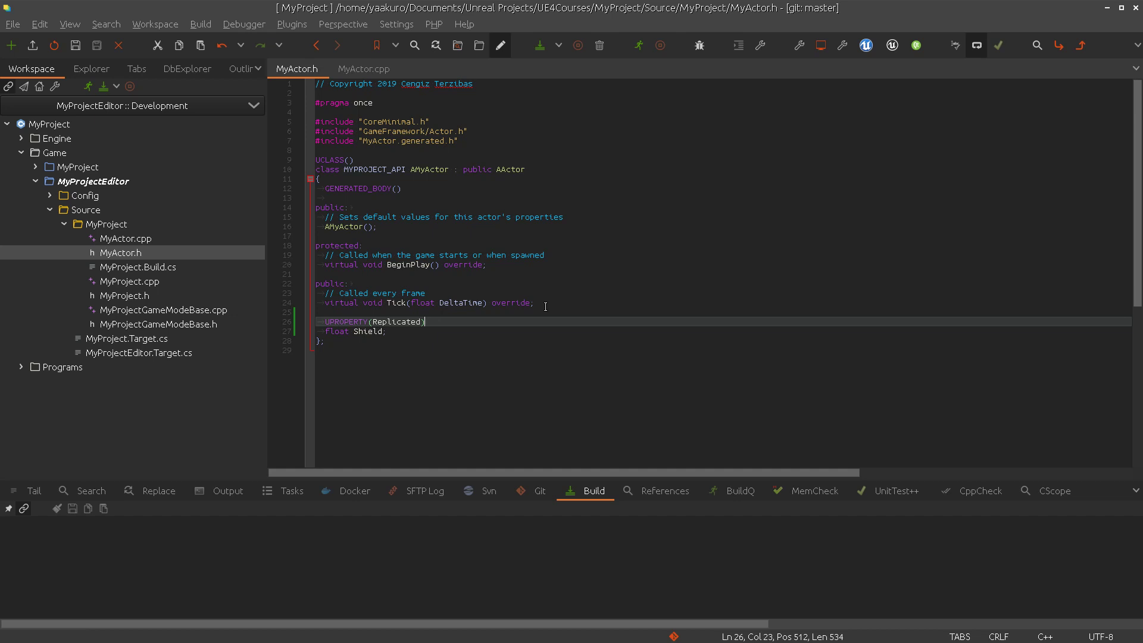
{"action": "double_click", "coordinate": [370, 331]}
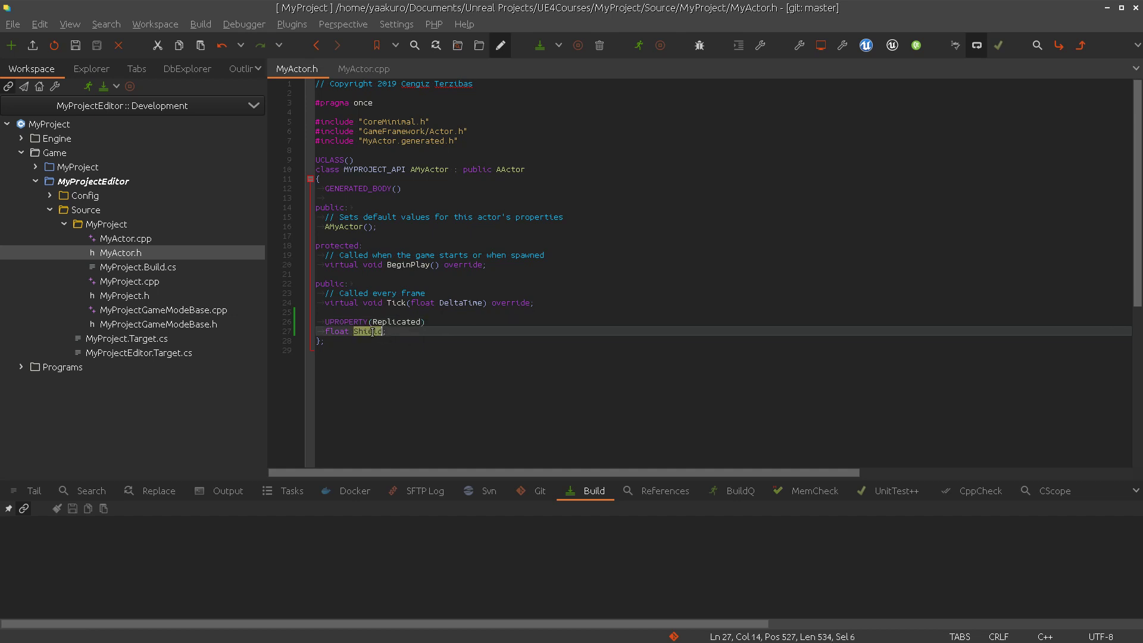
{"action": "left_click", "coordinate": [383, 331]}
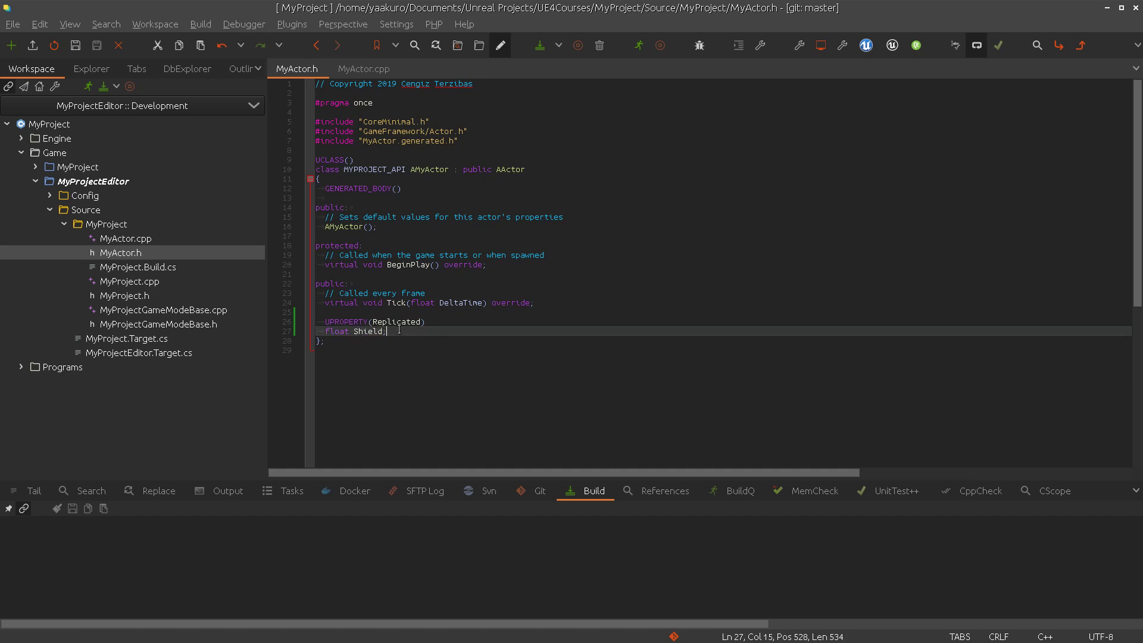
{"action": "mouse_move", "coordinate": [444, 338]}
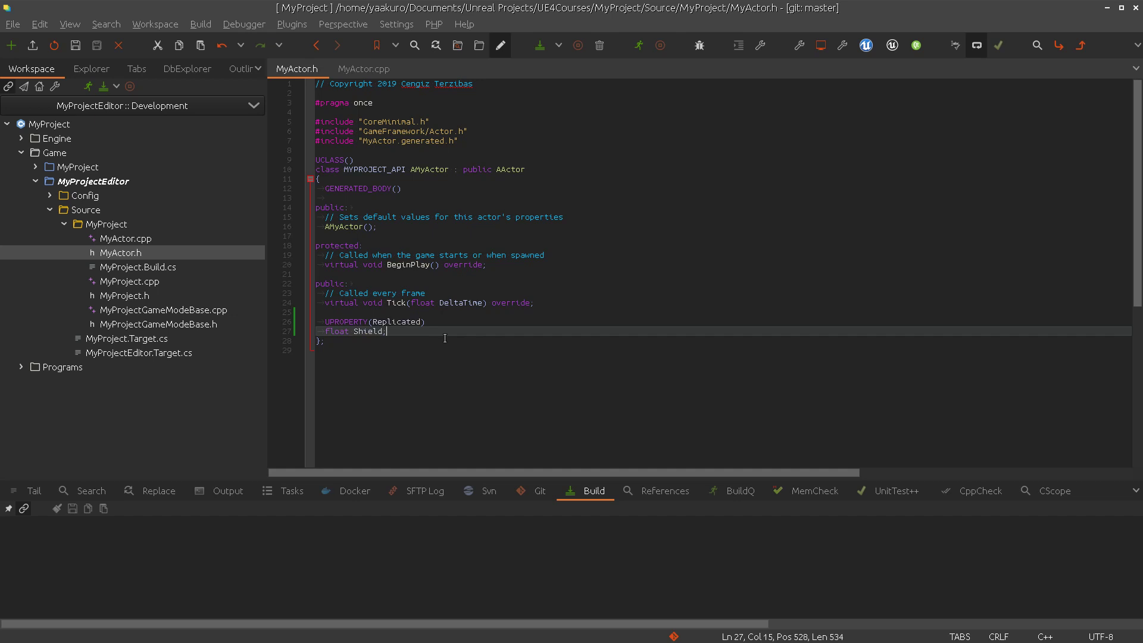
{"action": "mouse_move", "coordinate": [416, 337]}
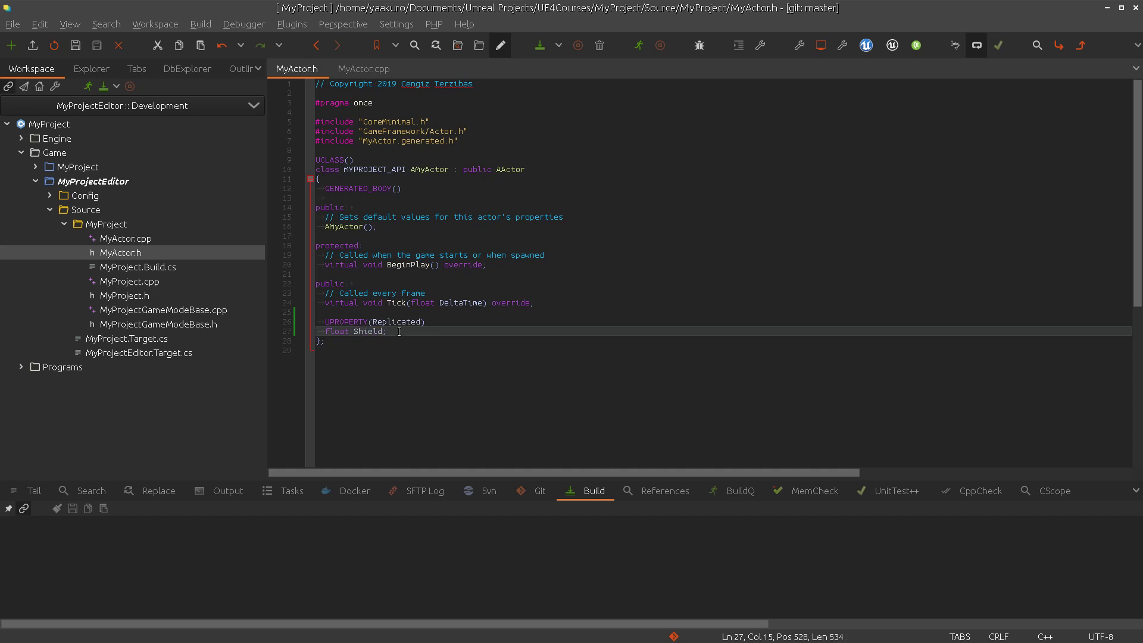
{"action": "left_click", "coordinate": [391, 322]}
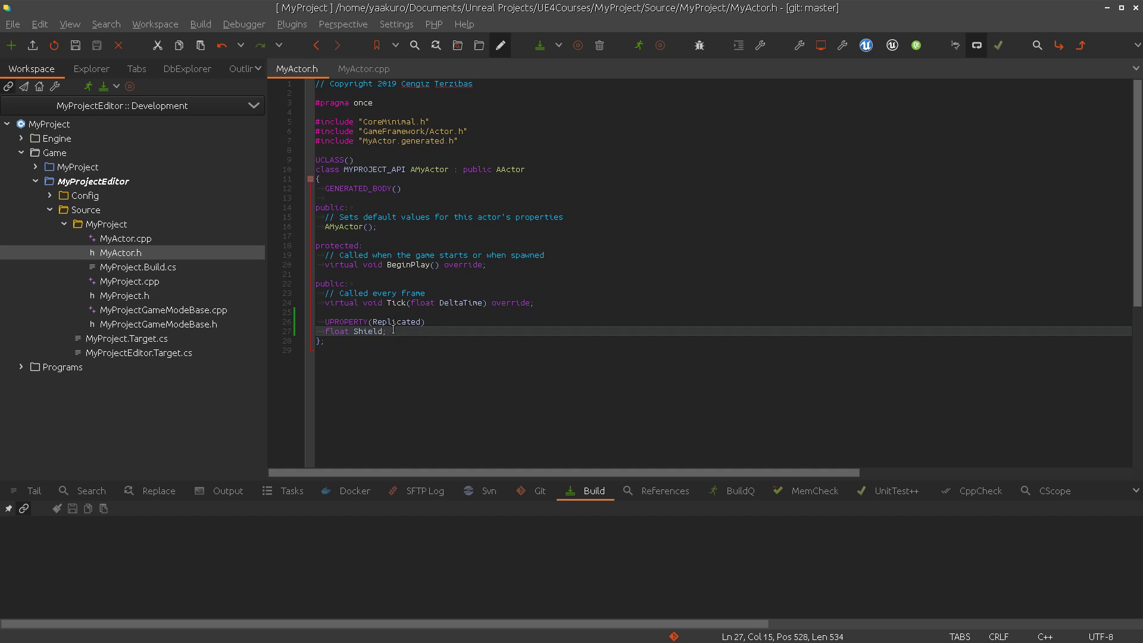
{"action": "mouse_move", "coordinate": [408, 246]}
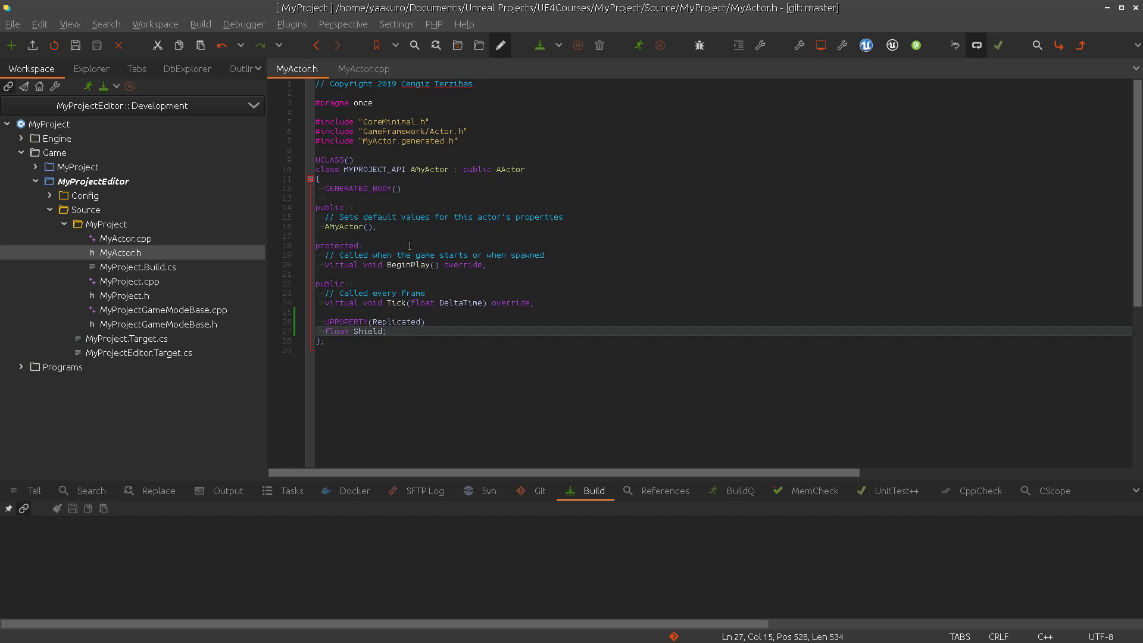
{"action": "mouse_move", "coordinate": [399, 293]}
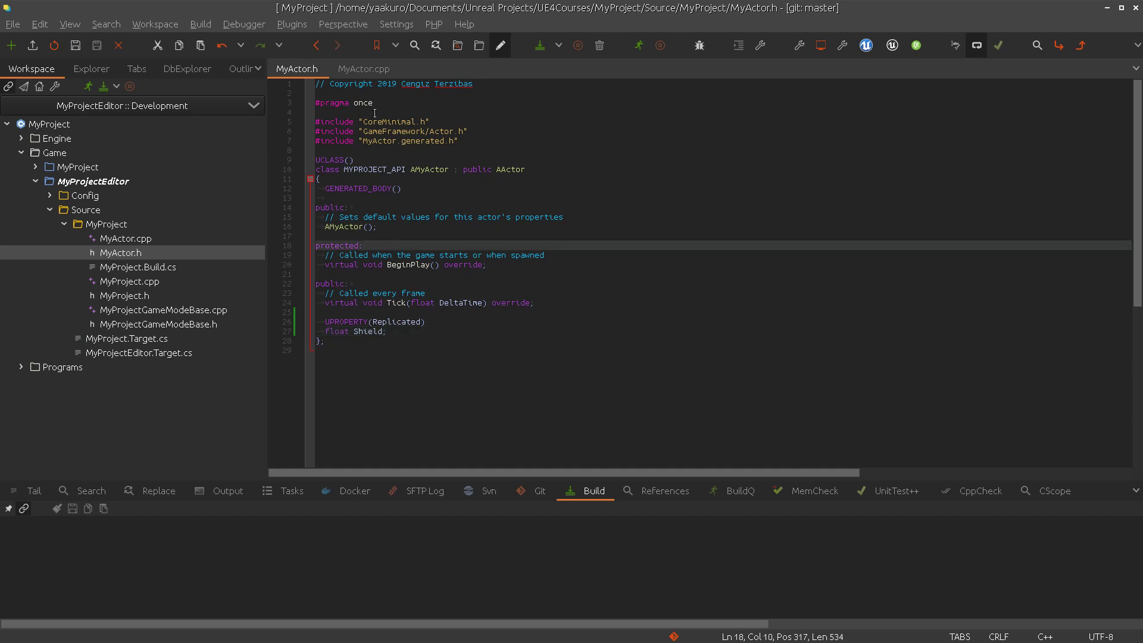
Add #include "Net/UnrealNetwork.h" and SetReplicates(true) in the MyActor.cpp constructor
{"action": "left_click", "coordinate": [363, 69]}
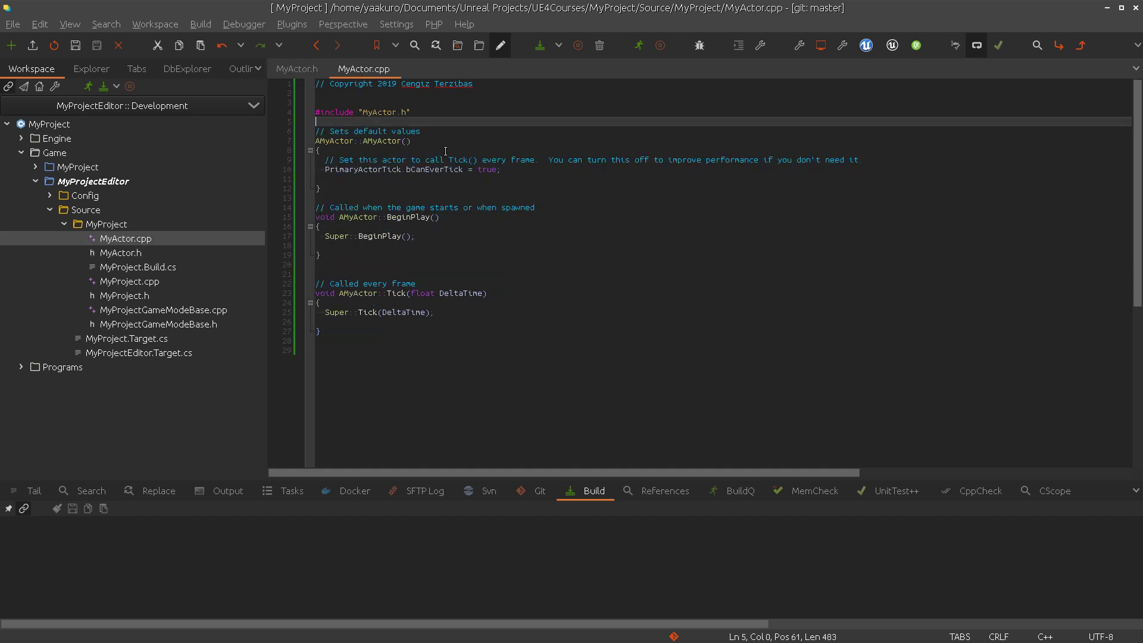
{"action": "type", "text": "#include \""}
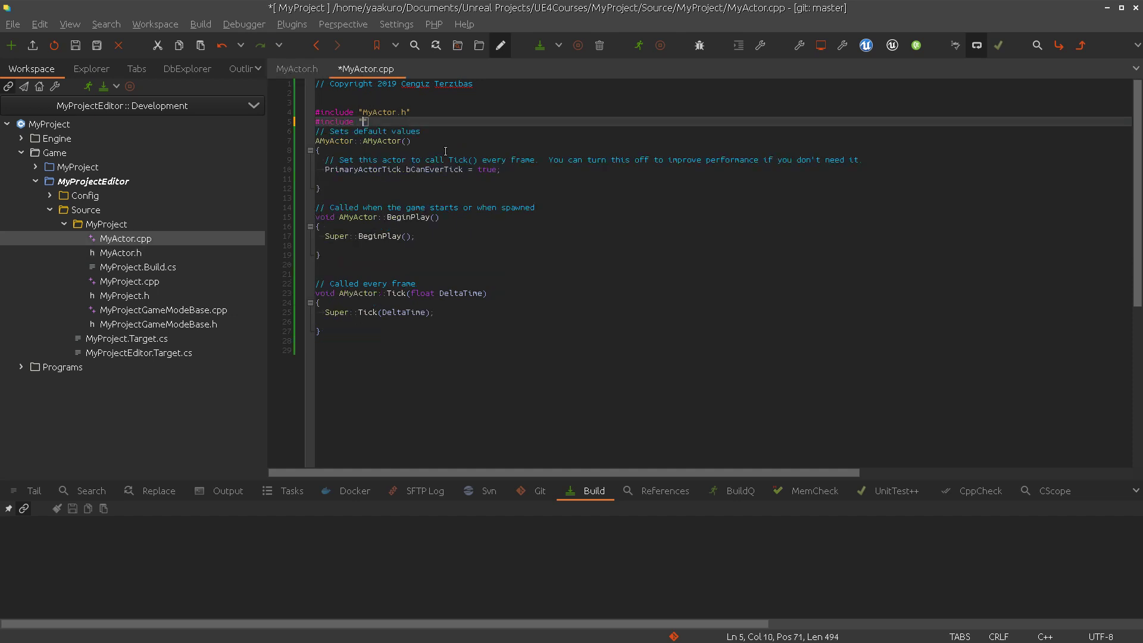
{"action": "type", "text": "Net/UnrealNetwork.h"}
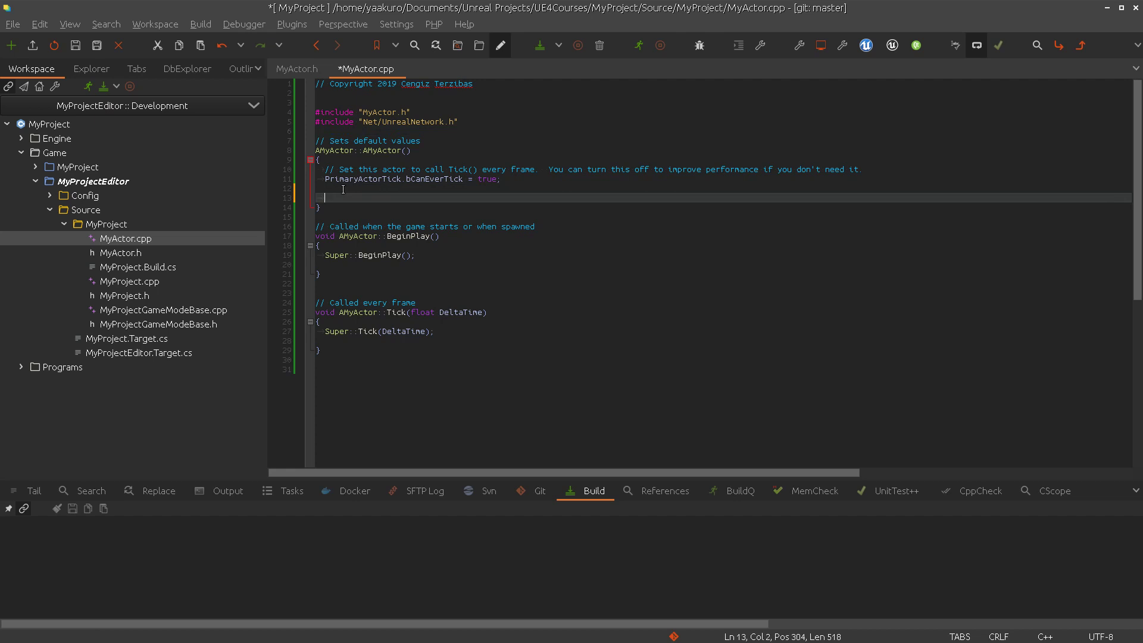
{"action": "type", "text": "SetReplicates("}
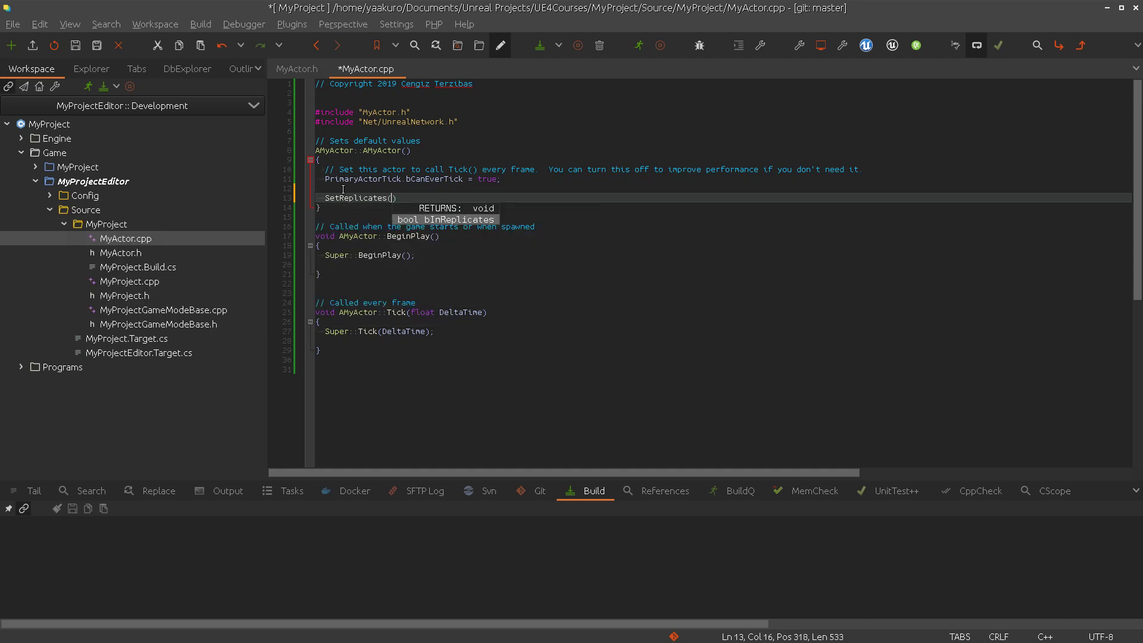
{"action": "type", "text": "true;"}
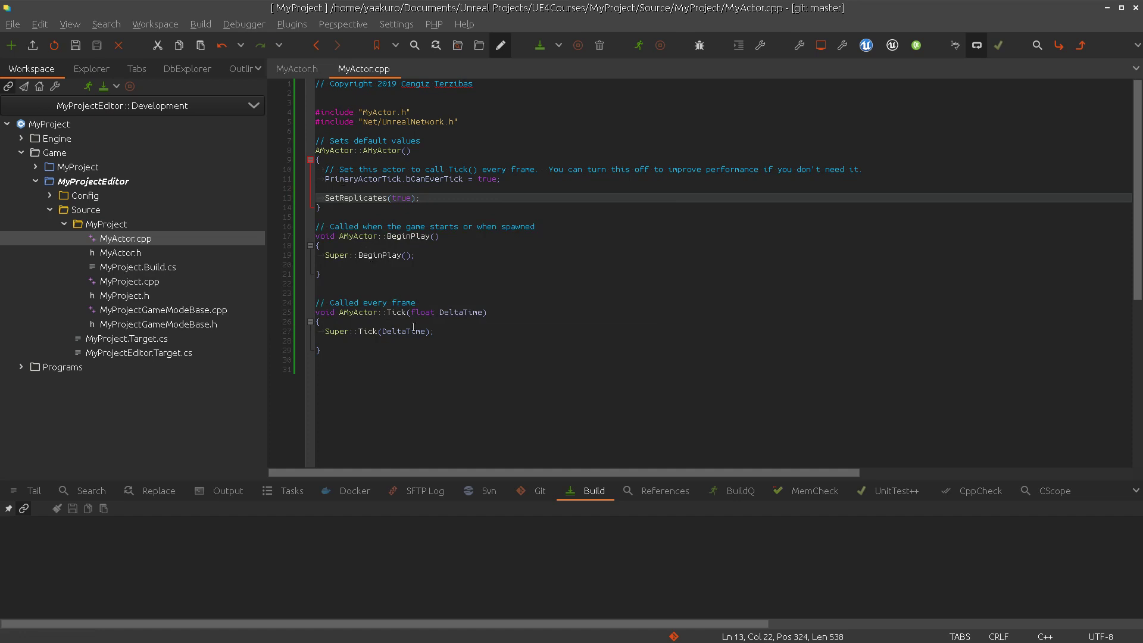
{"action": "mouse_move", "coordinate": [418, 343]}
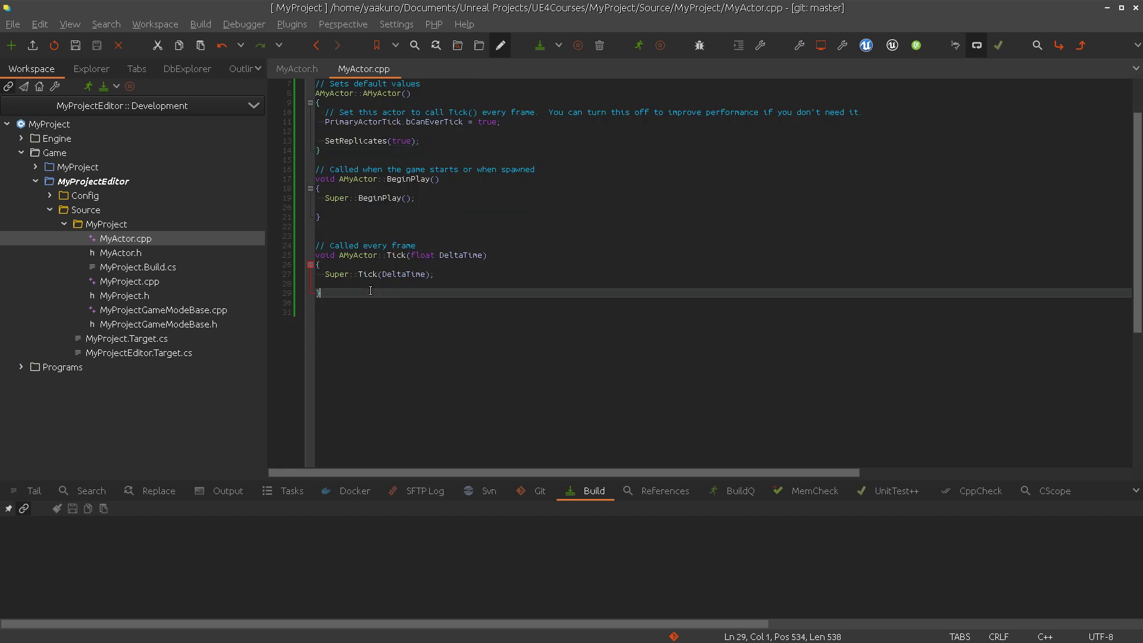
{"action": "key", "text": "enter"}
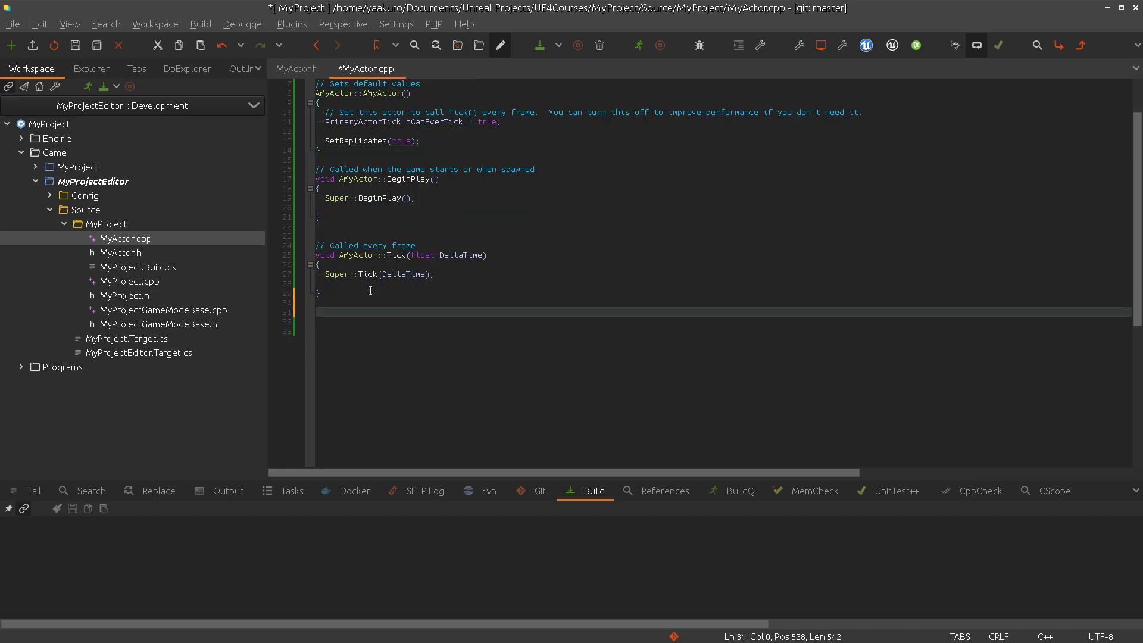
{"action": "mouse_move", "coordinate": [368, 305]}
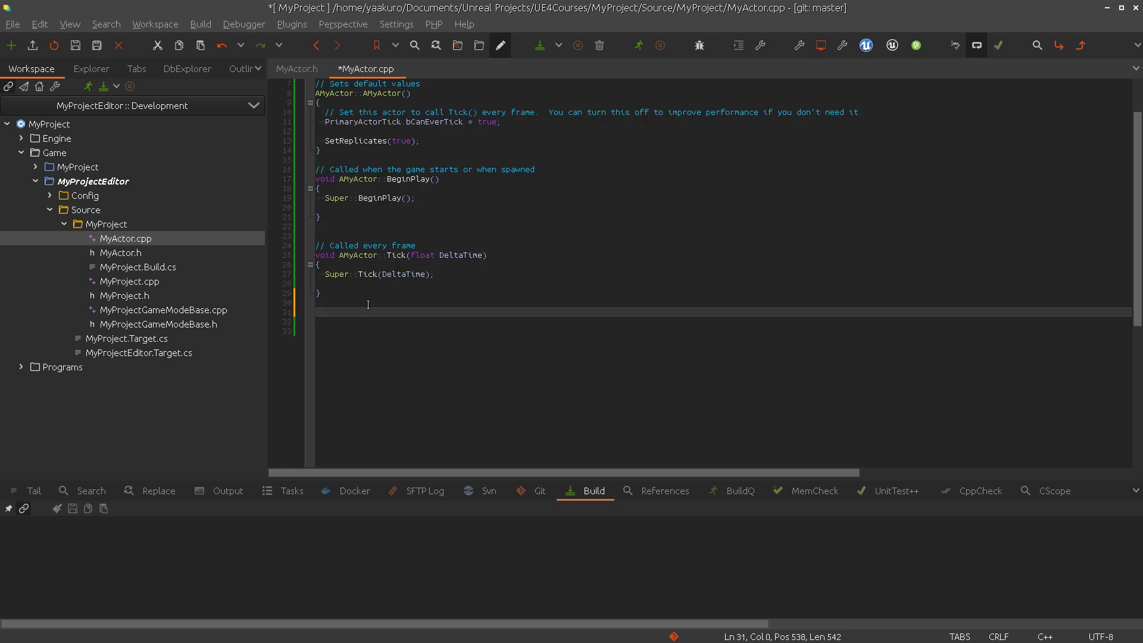
Show MyActor.h again and highlight the Replicated specifier on the Shield property
{"action": "left_click", "coordinate": [296, 69]}
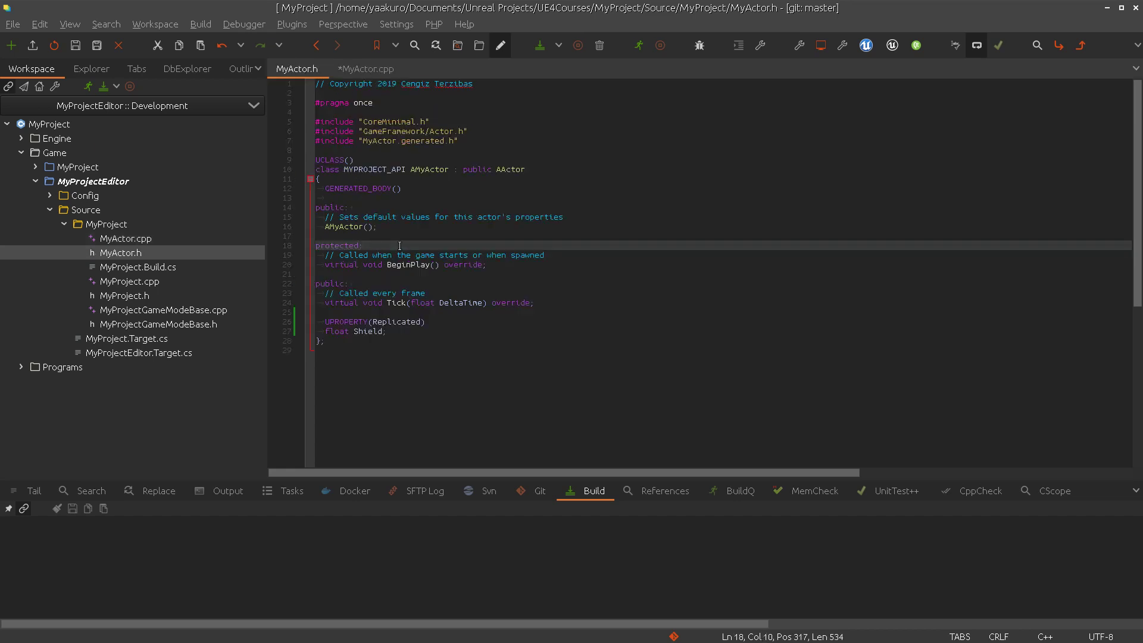
{"action": "double_click", "coordinate": [395, 322]}
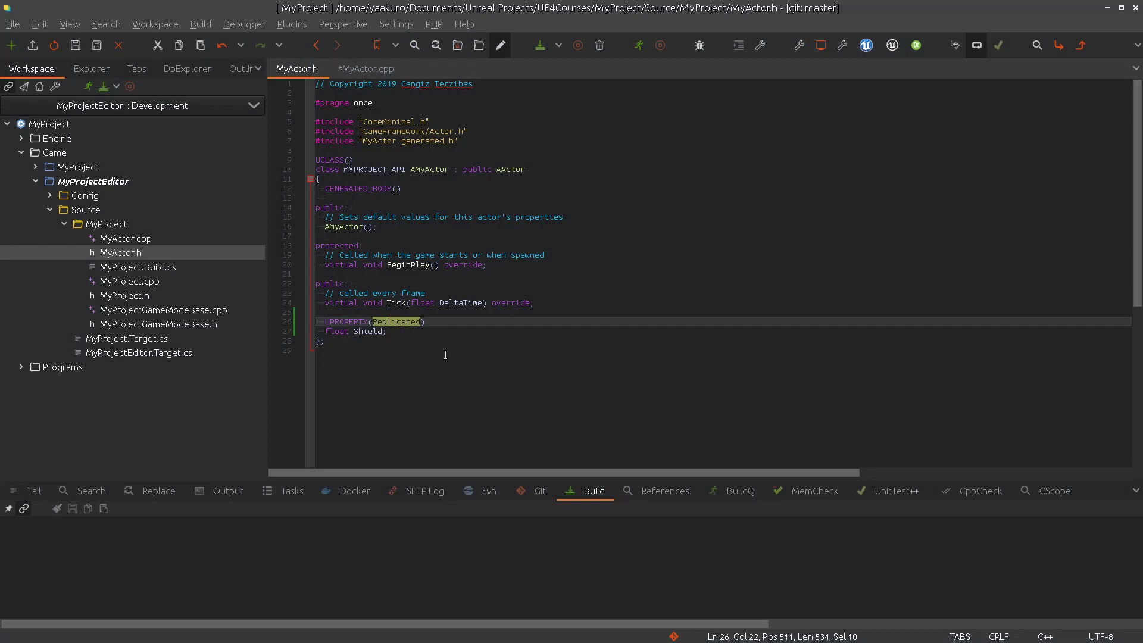
{"action": "mouse_move", "coordinate": [418, 287]}
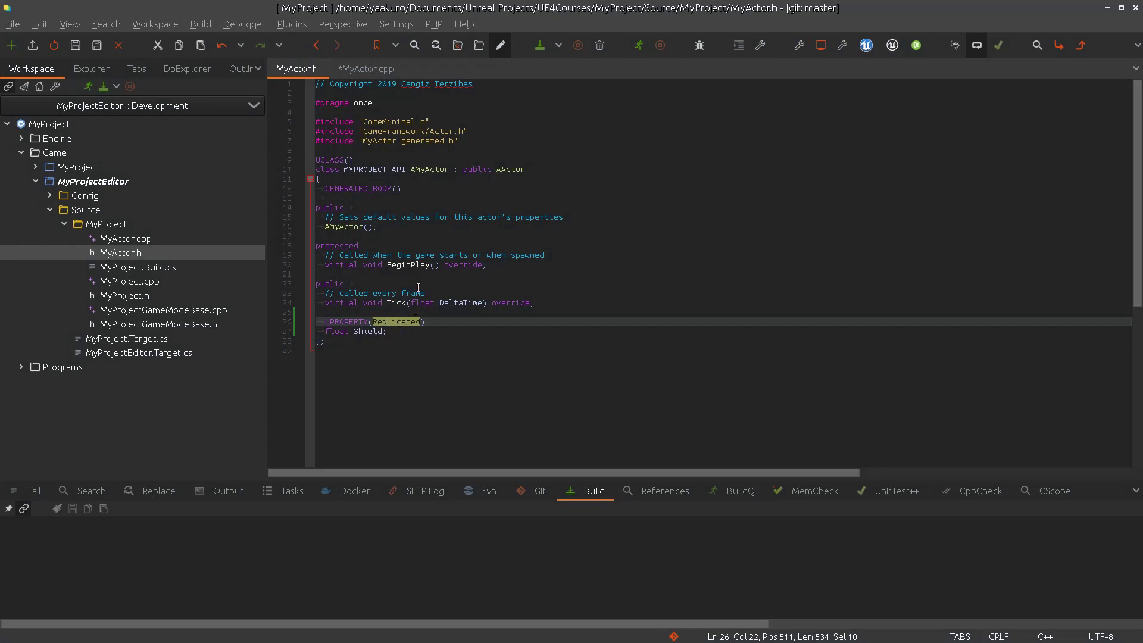
{"action": "left_click", "coordinate": [441, 333]}
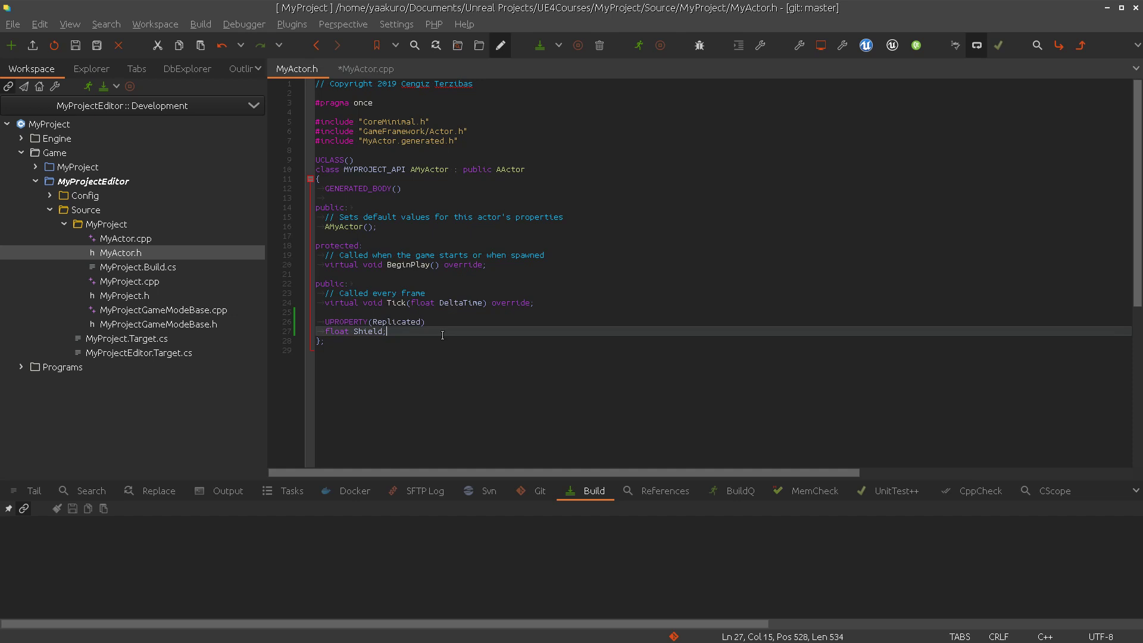
Define void AMyActor::GetLifetimeReplicatedProps(TArray<FLifetimeProperty>& OutLifetimeProps) in MyActor.cpp
{"action": "left_click", "coordinate": [367, 69]}
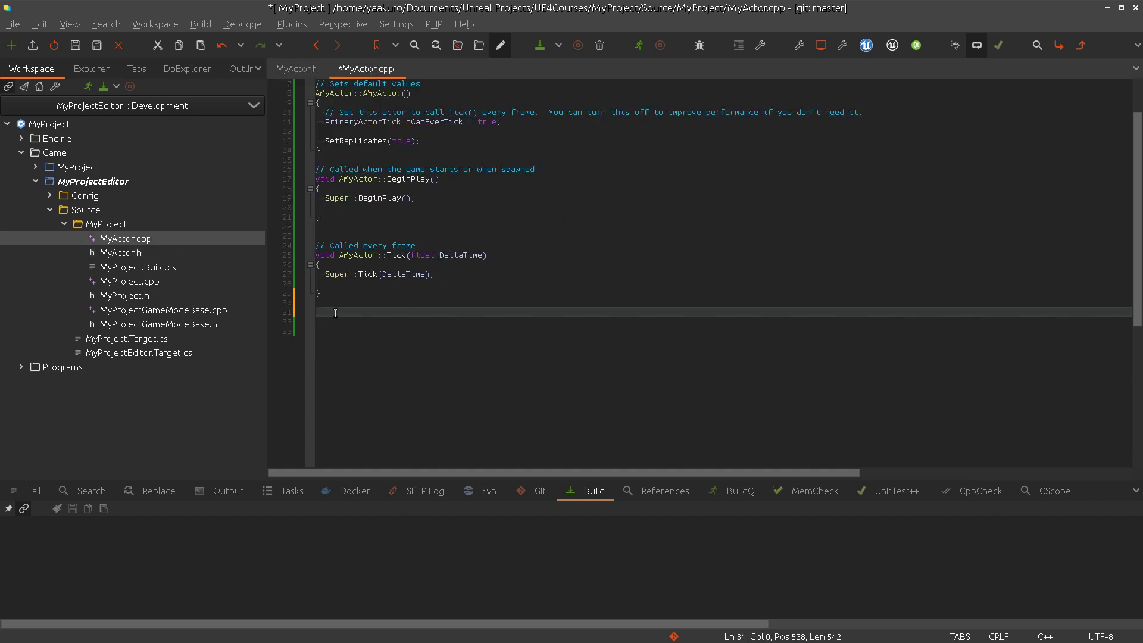
{"action": "type", "text": "v"}
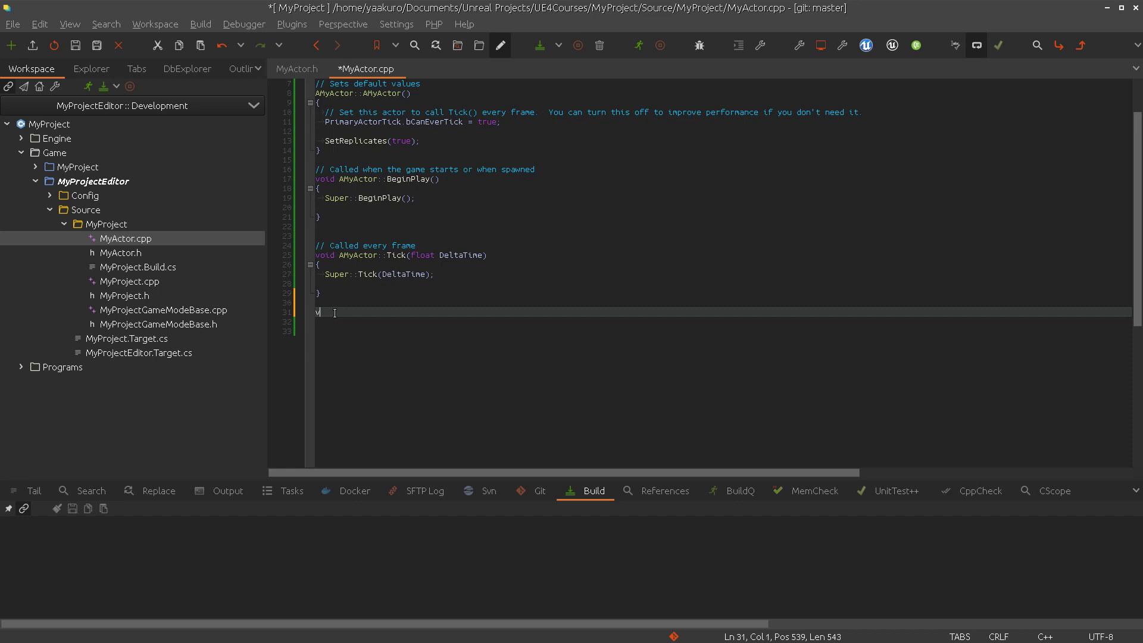
{"action": "type", "text": "oid"}
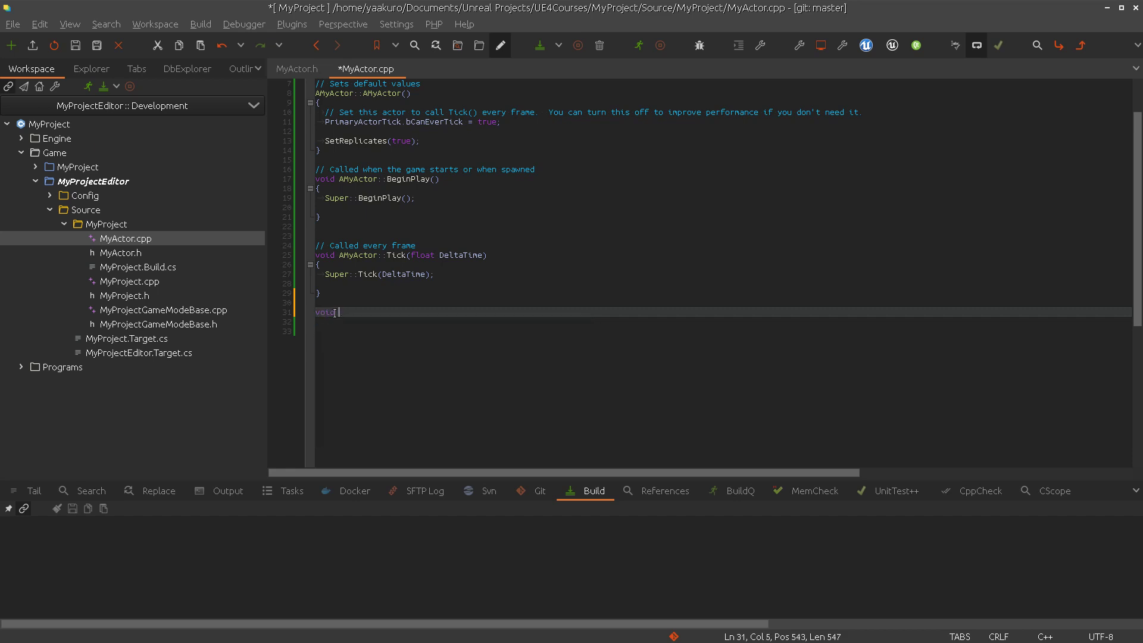
{"action": "type", "text": "AMyActor::"}
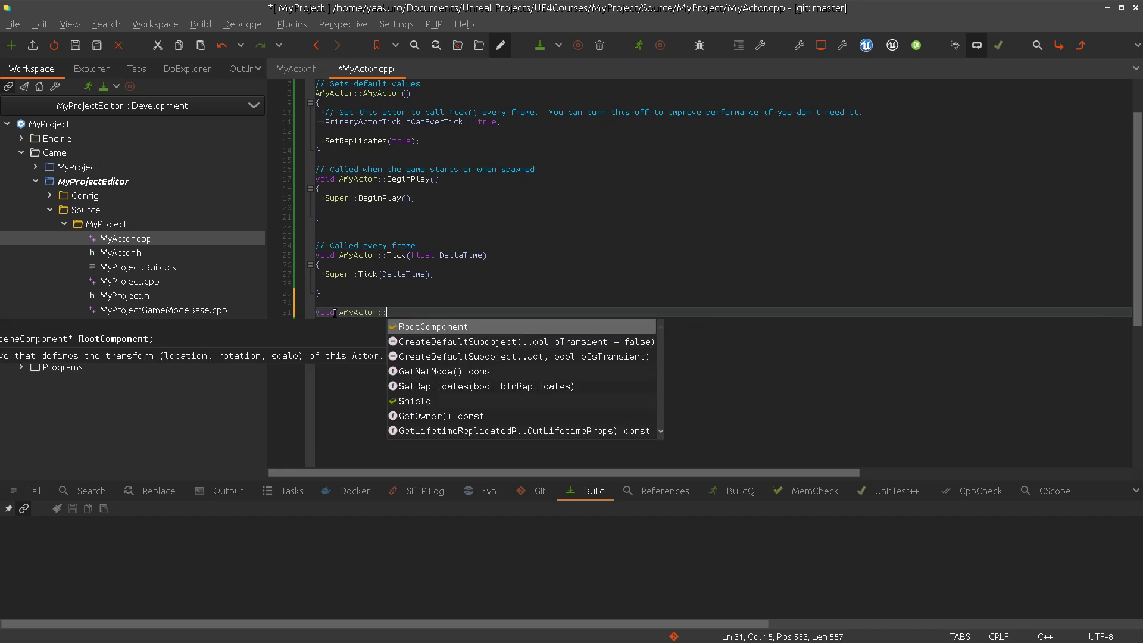
{"action": "type", "text": "GetL"}
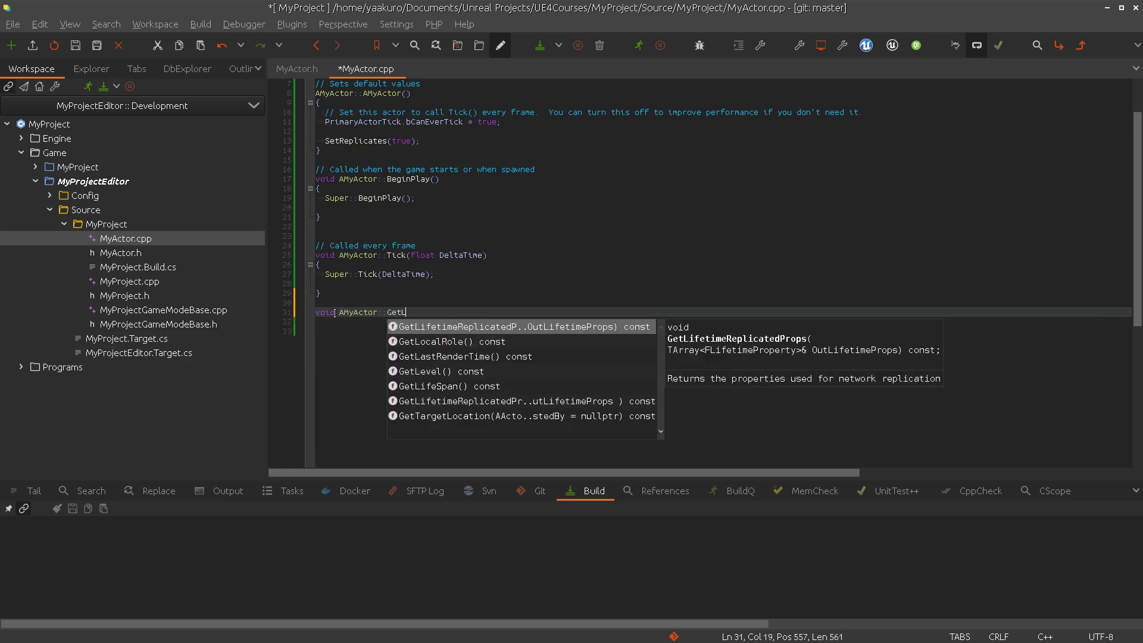
{"action": "type", "text": "i"}
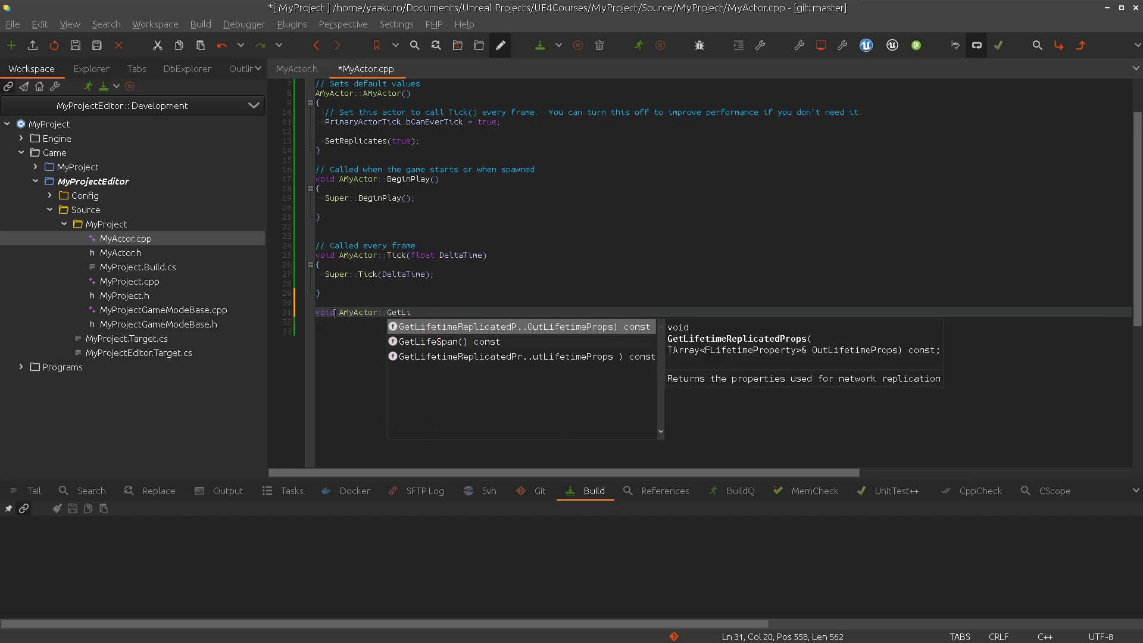
{"action": "left_click", "coordinate": [520, 326]}
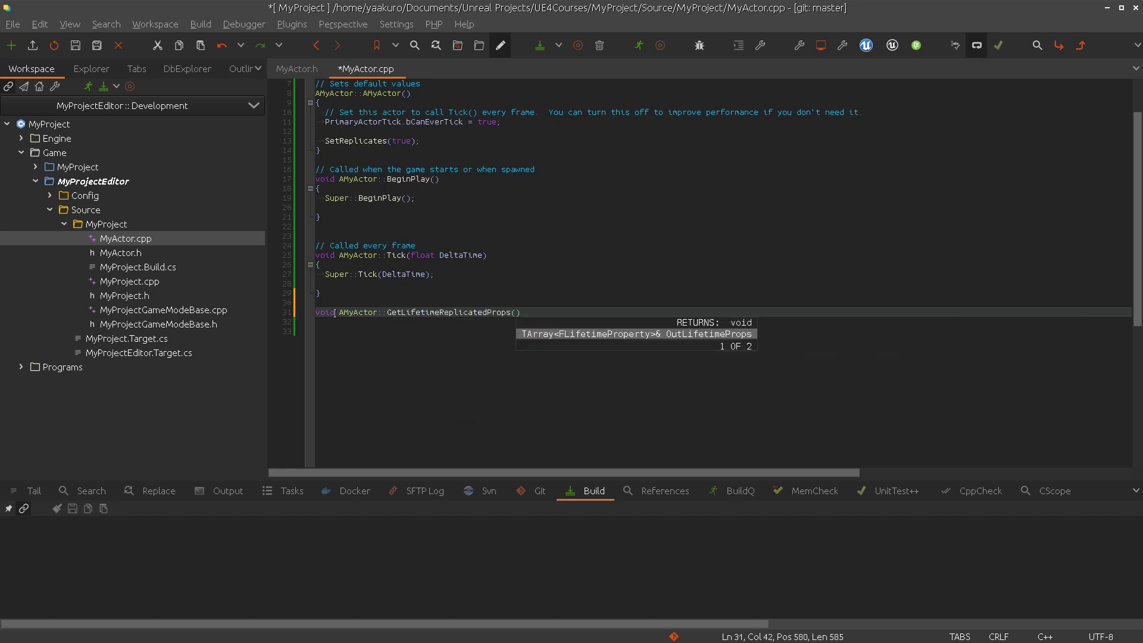
{"action": "type", "text": "TArray<FLi"}
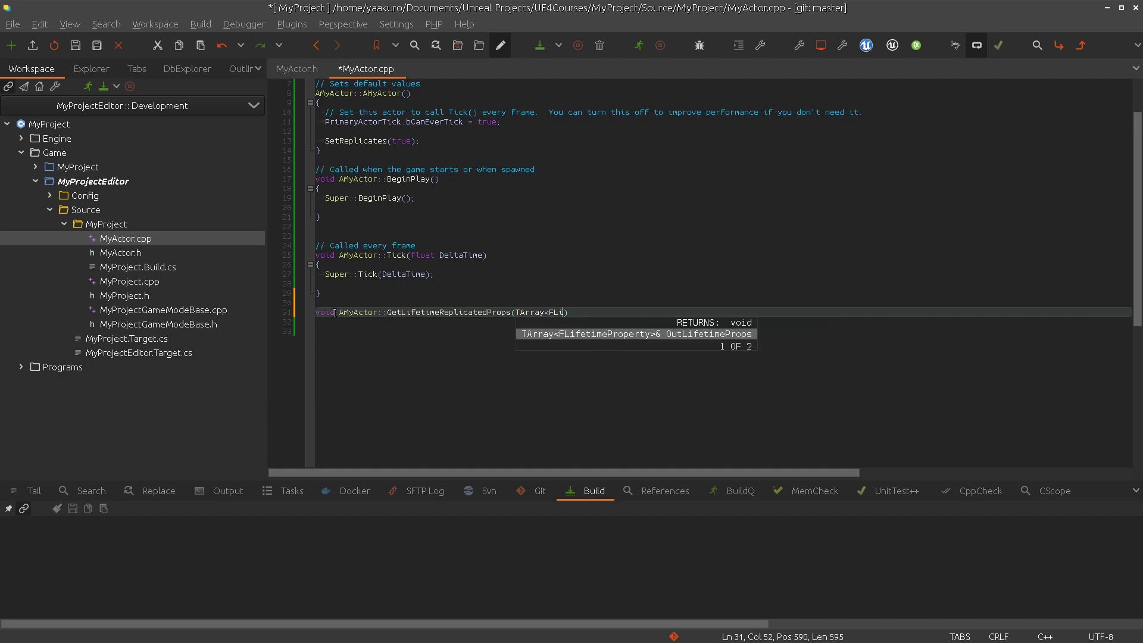
{"action": "key", "text": "Backspace"}
{"action": "type", "text": "fetimeProperty>"}
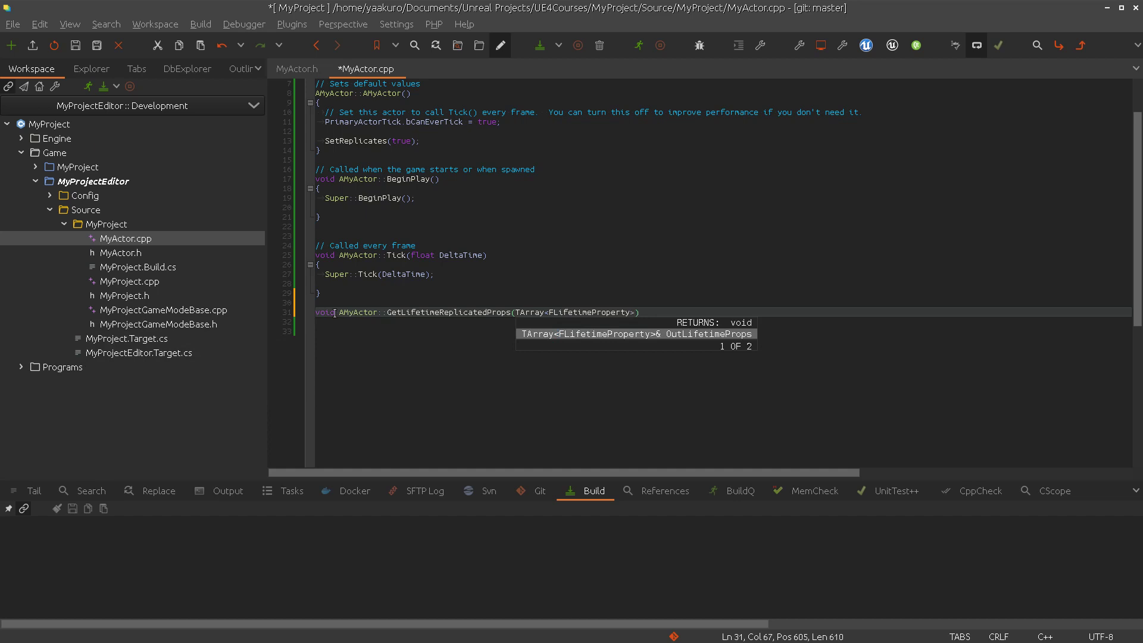
{"action": "type", "text": "Outl"}
{"action": "type", "text": "{"}
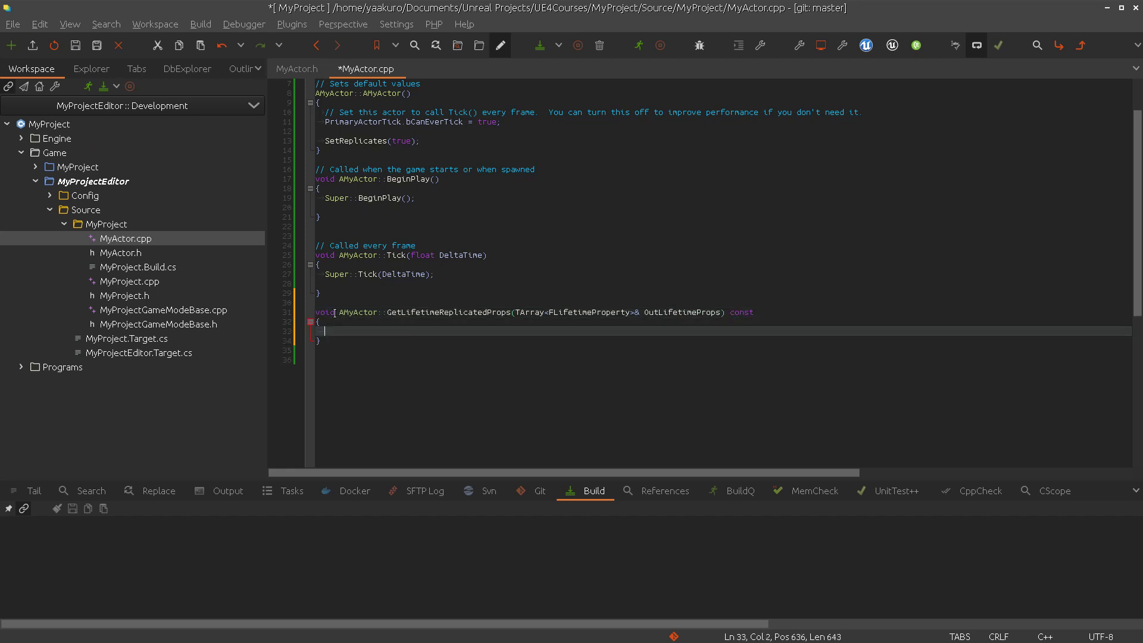
Call Super::GetLifetimeReplicatedProps and DOREPLIFETIME(AMyActor, Shield), then show Shield in the header
{"action": "type", "text": "Super::"}
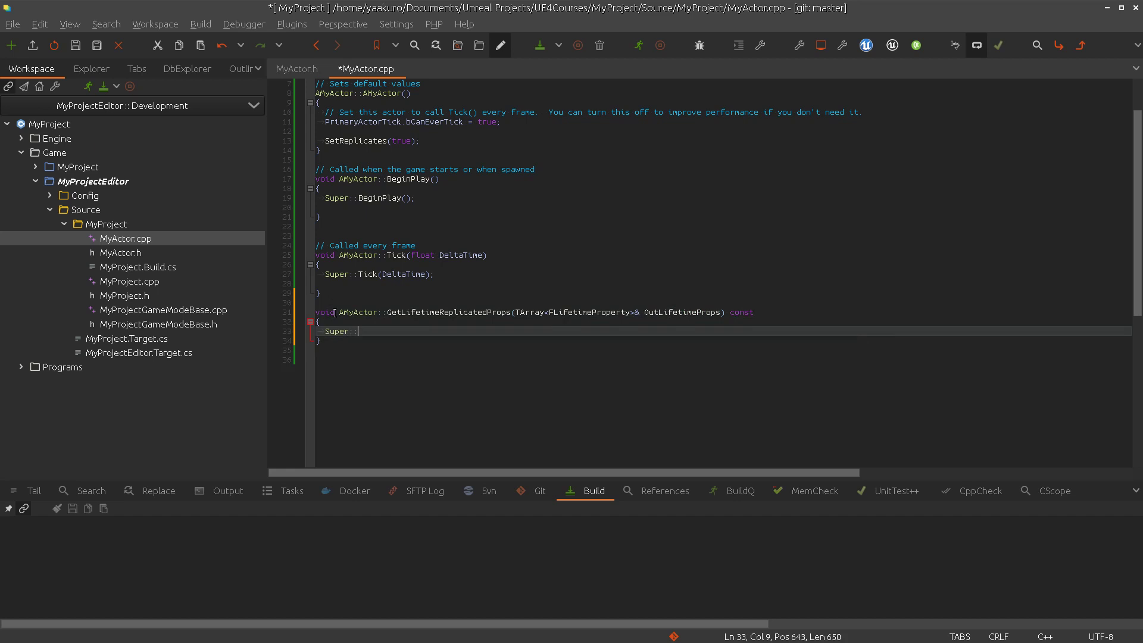
{"action": "mouse_move", "coordinate": [385, 330]}
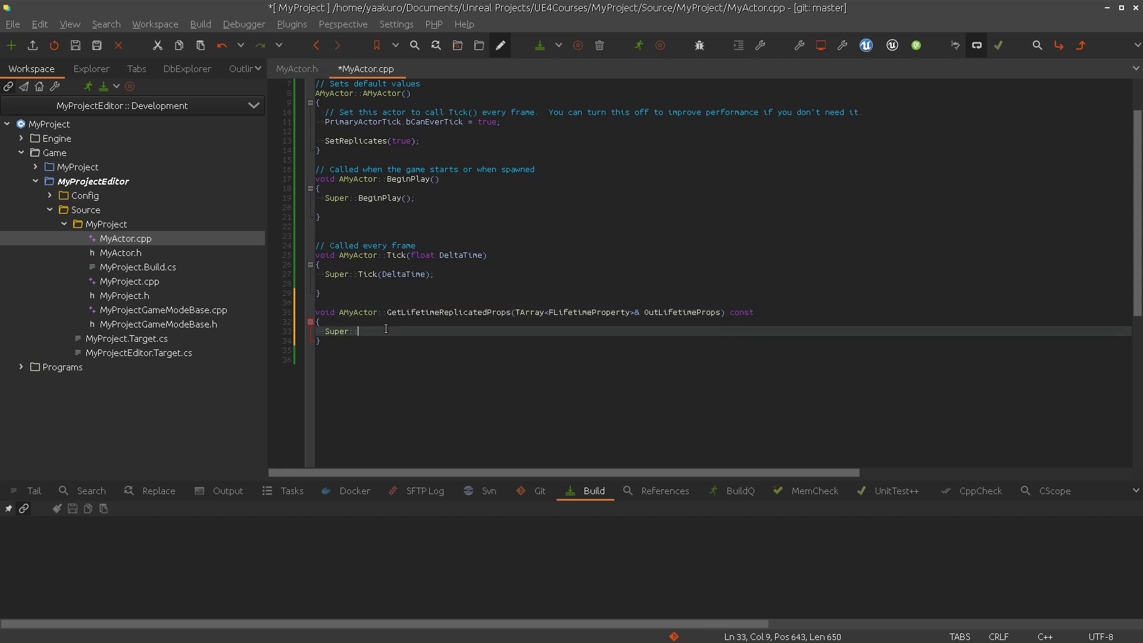
{"action": "type", "text": "GetLifetimeReplicatedProps"}
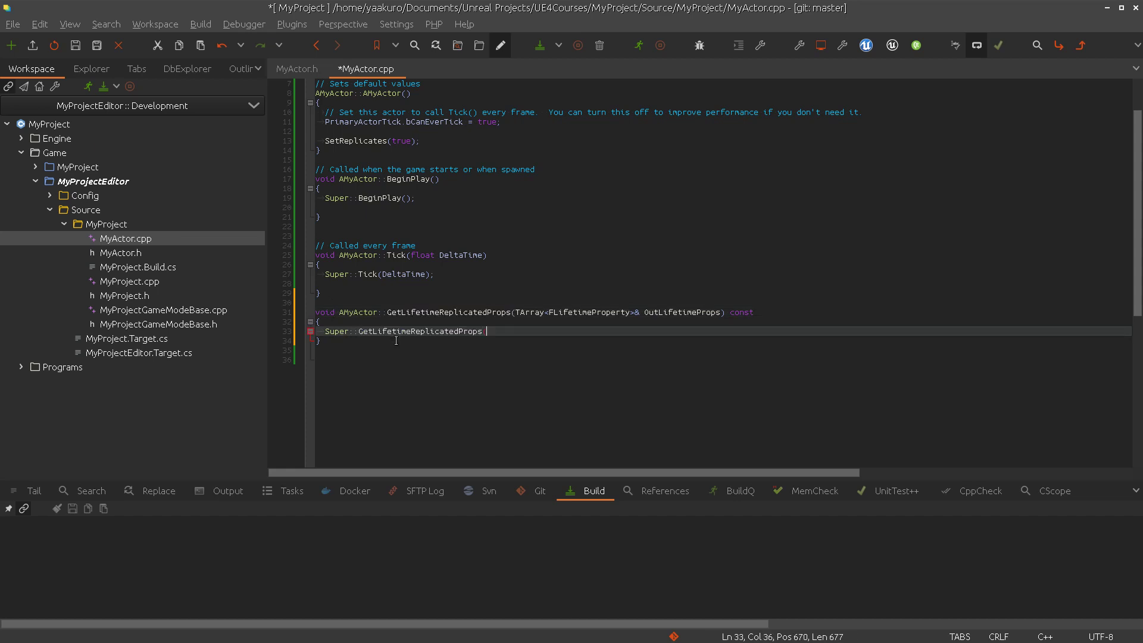
{"action": "type", "text": "(OutLifetimeProps);"}
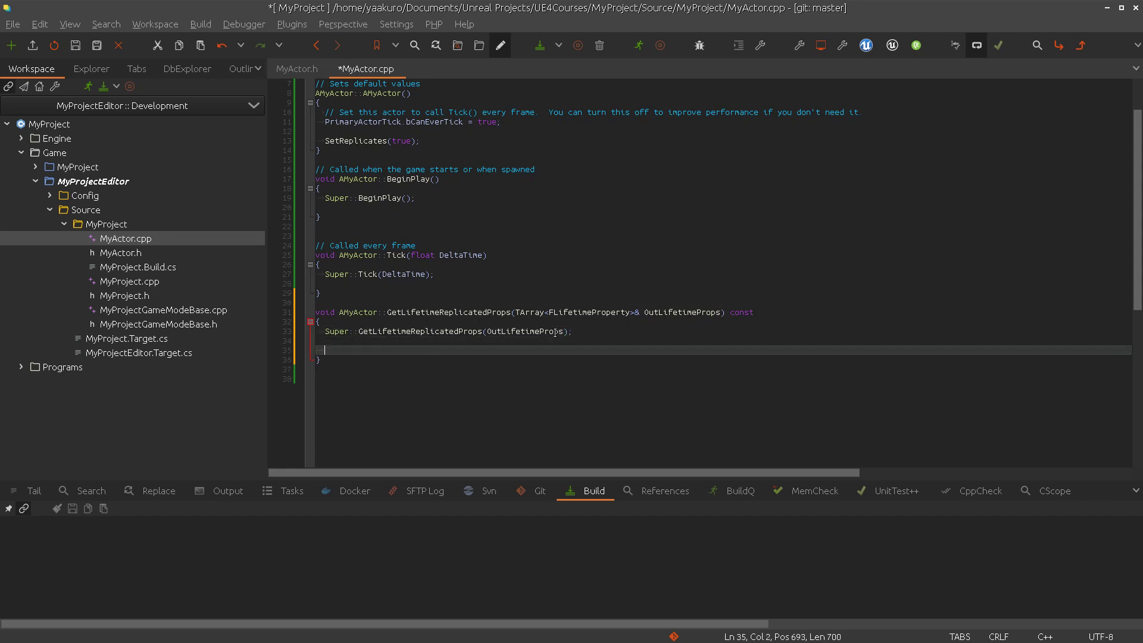
{"action": "type", "text": "DO"}
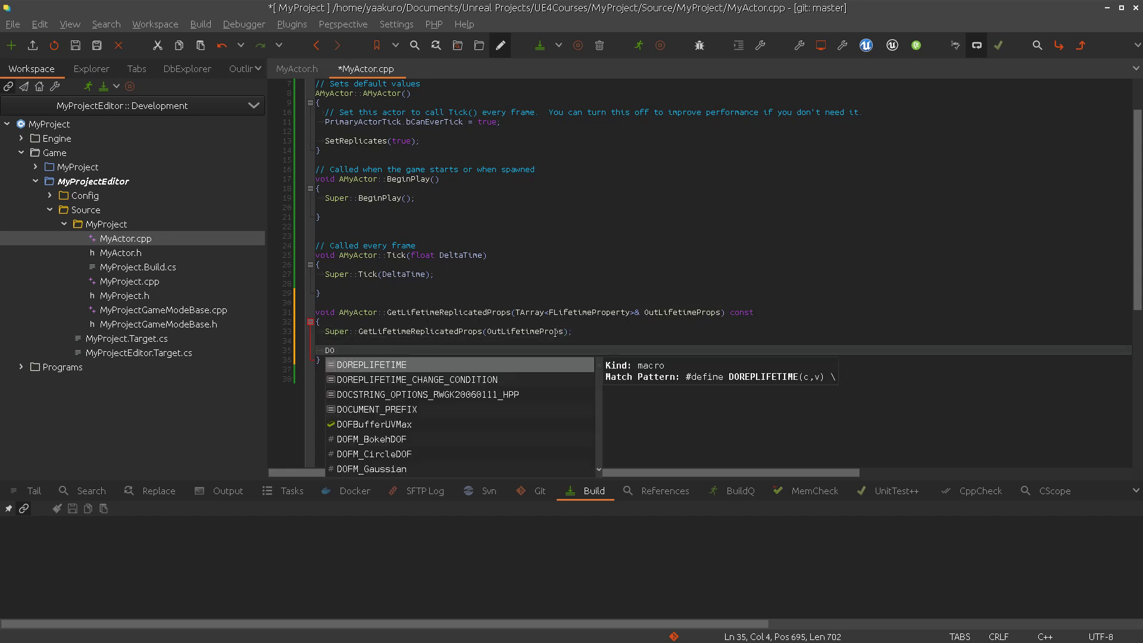
{"action": "left_click", "coordinate": [368, 364]}
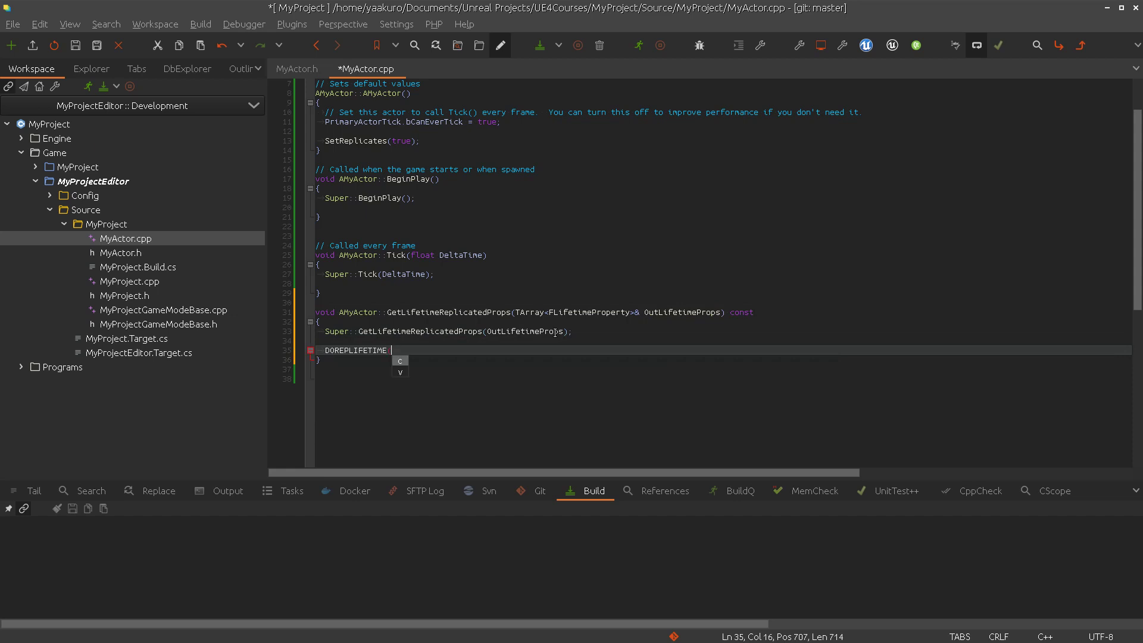
{"action": "mouse_move", "coordinate": [369, 187]}
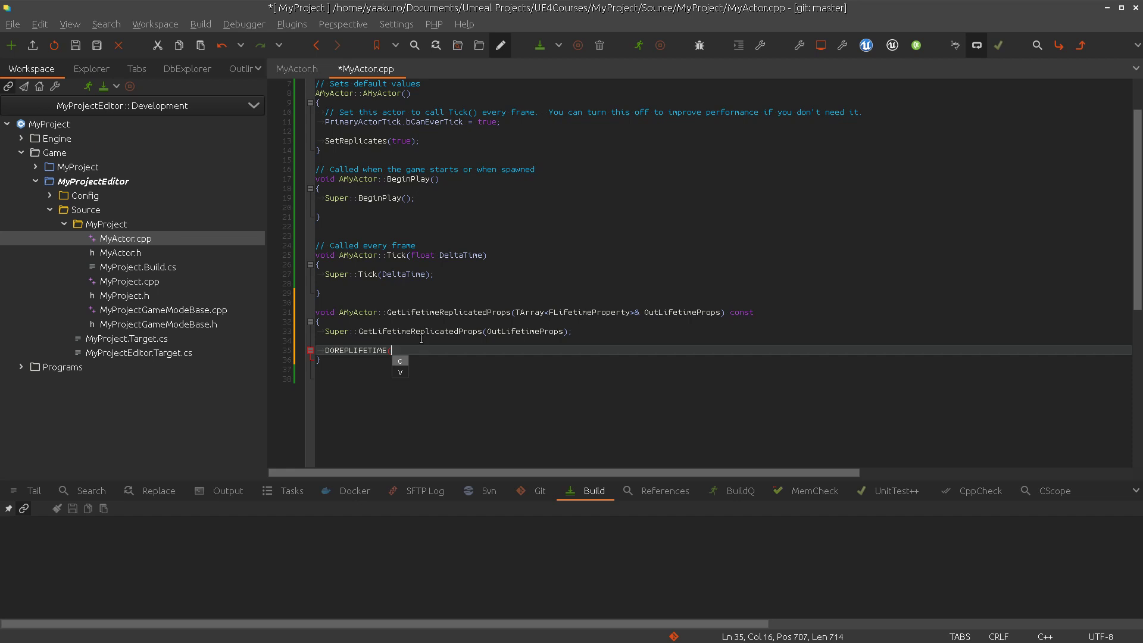
{"action": "type", "text": "(AMyActor"}
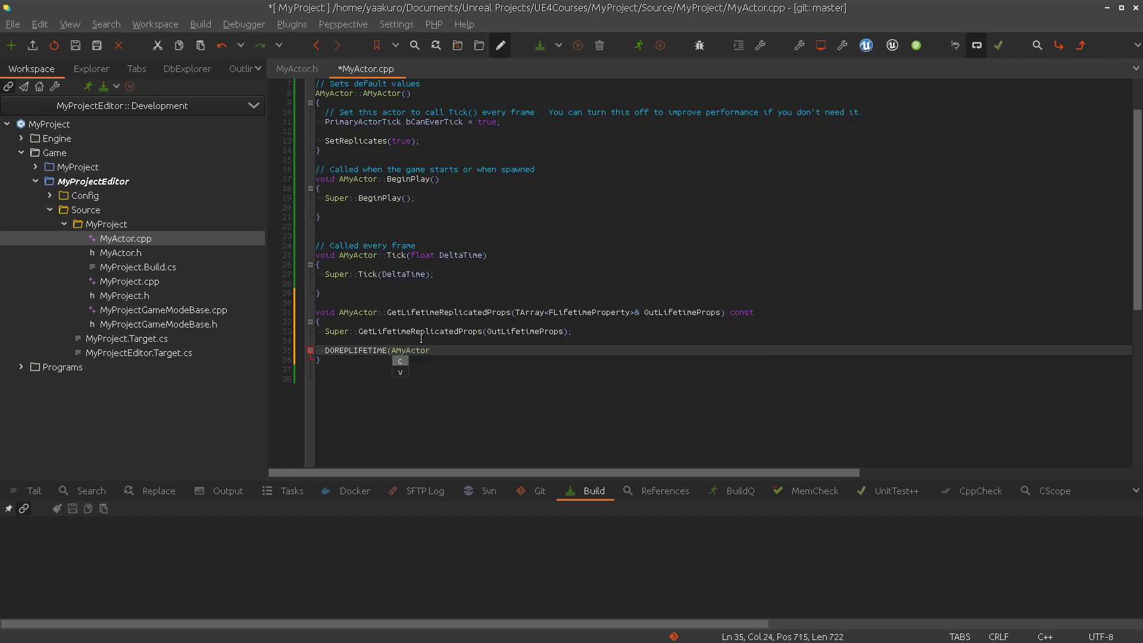
{"action": "type", "text": ","}
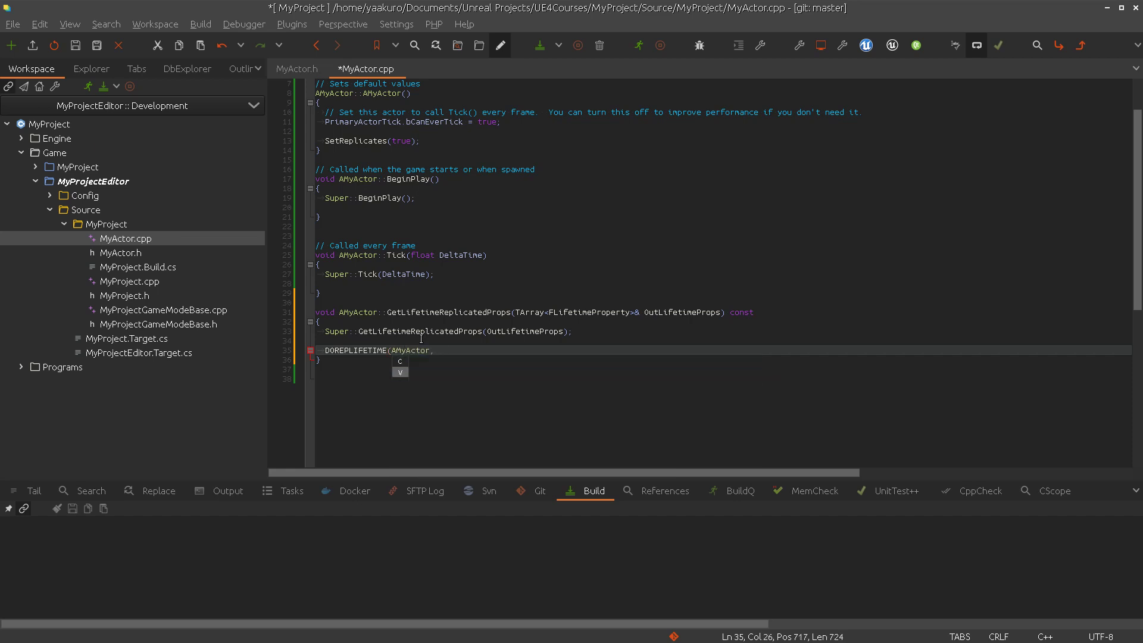
{"action": "type", "text": "Shield);"}
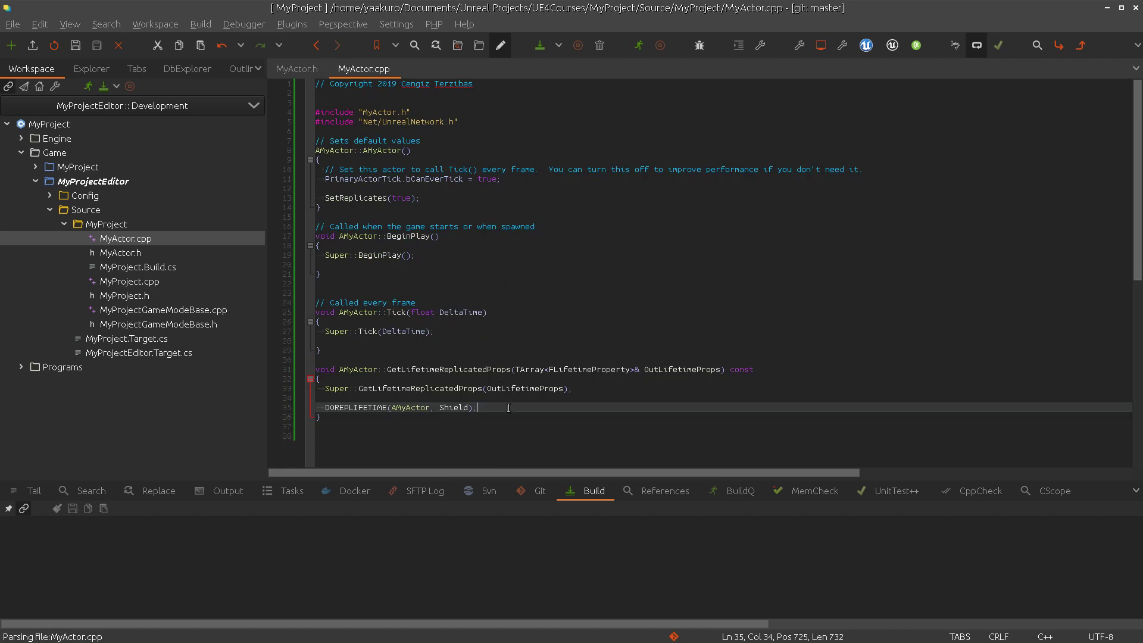
{"action": "left_click", "coordinate": [296, 69]}
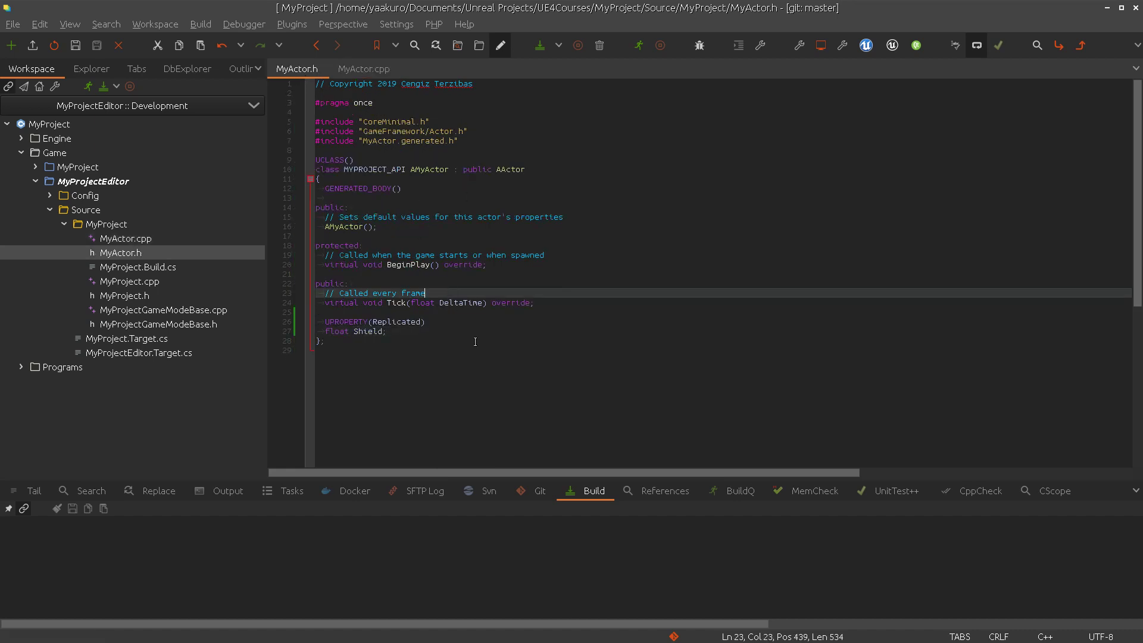
{"action": "double_click", "coordinate": [367, 332]}
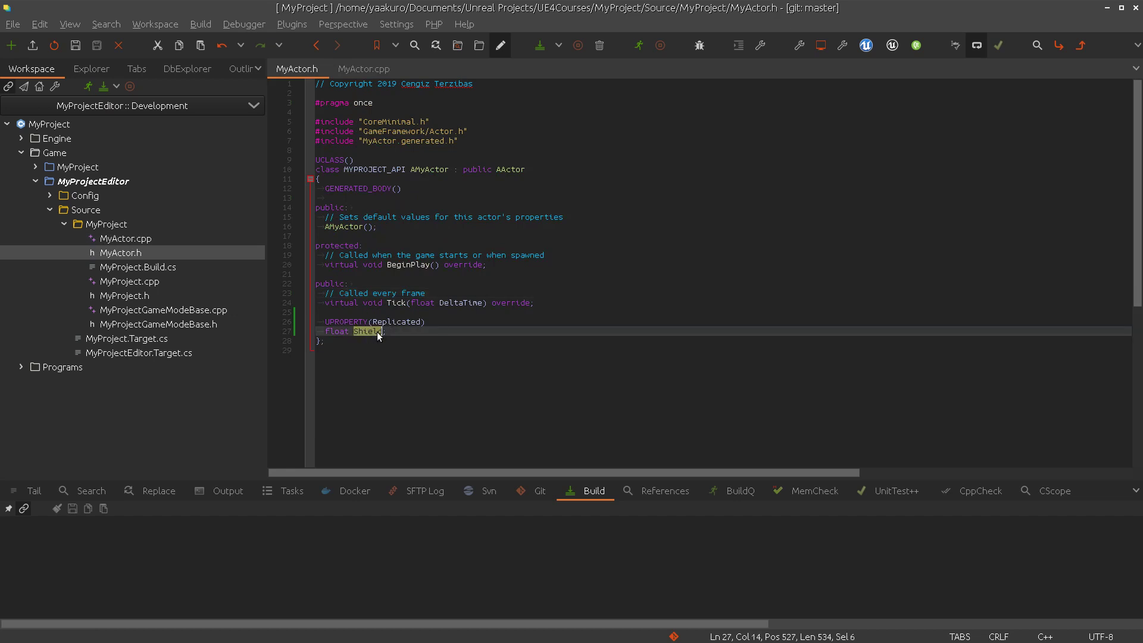
{"action": "mouse_move", "coordinate": [365, 336]}
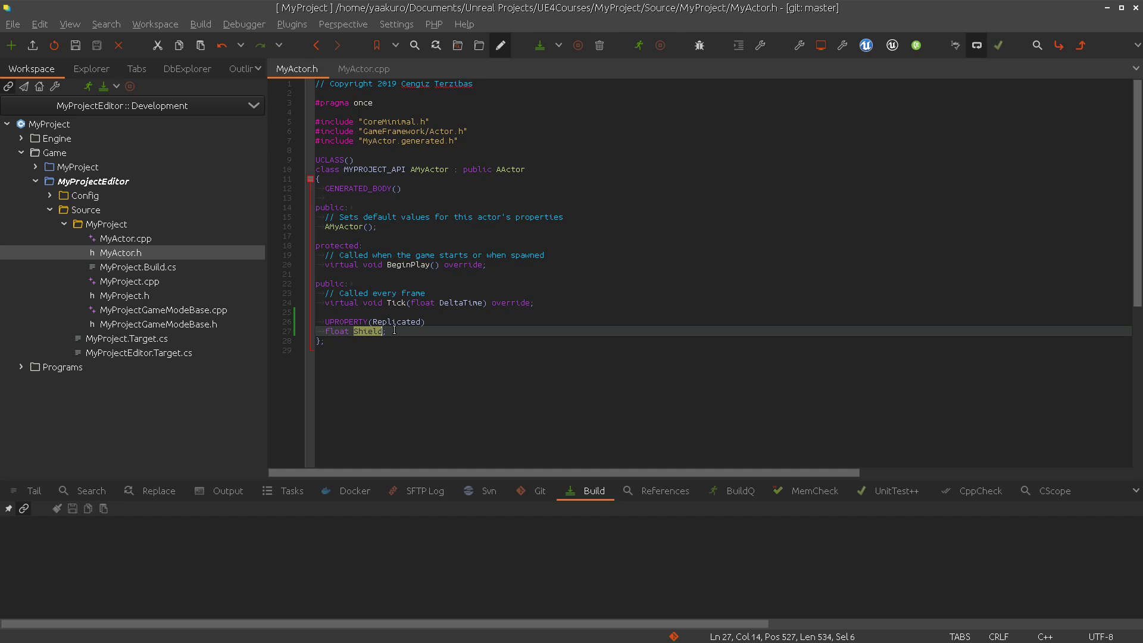
In BeginPlay add an if(Role == ROLE_Authority) block declaring FTimerHandle Handle
{"action": "left_click", "coordinate": [365, 69]}
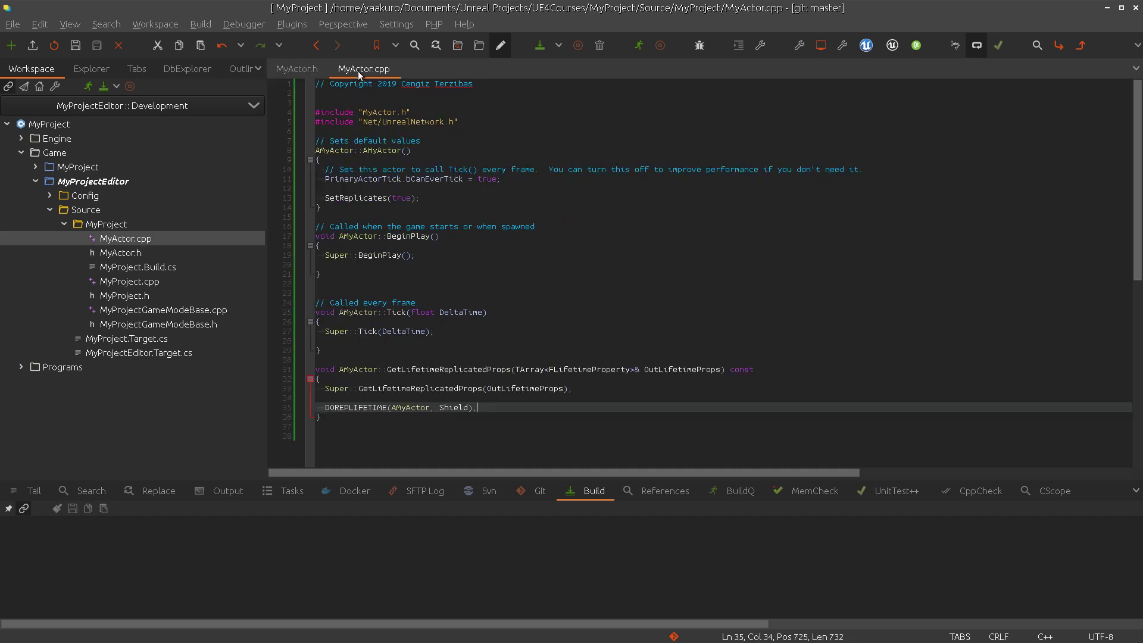
{"action": "mouse_move", "coordinate": [495, 402]}
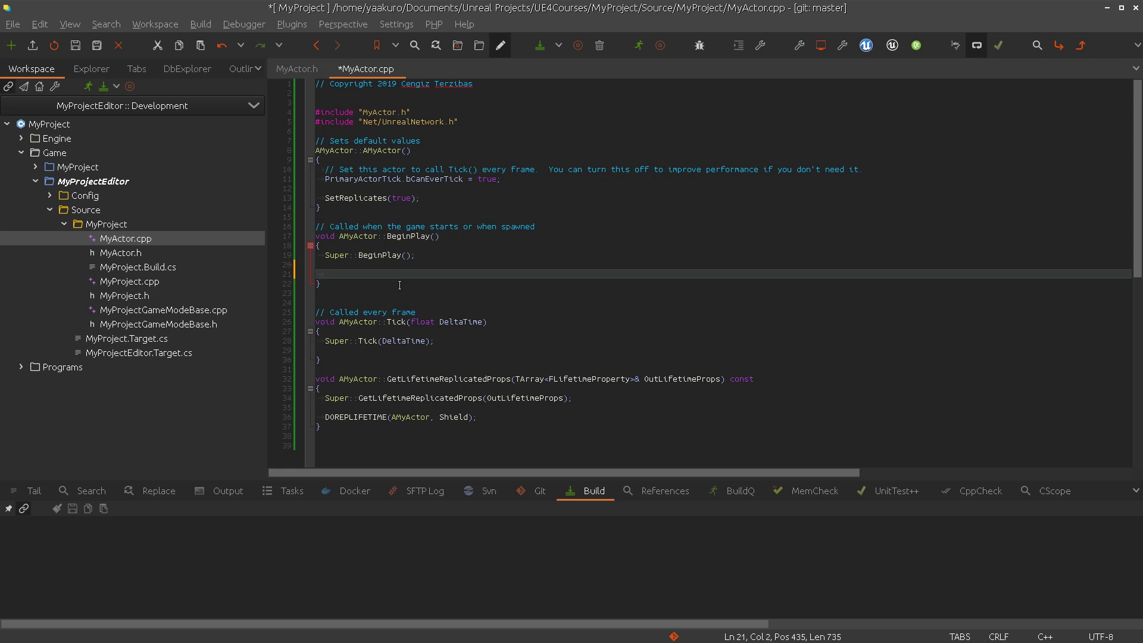
{"action": "type", "text": "if"}
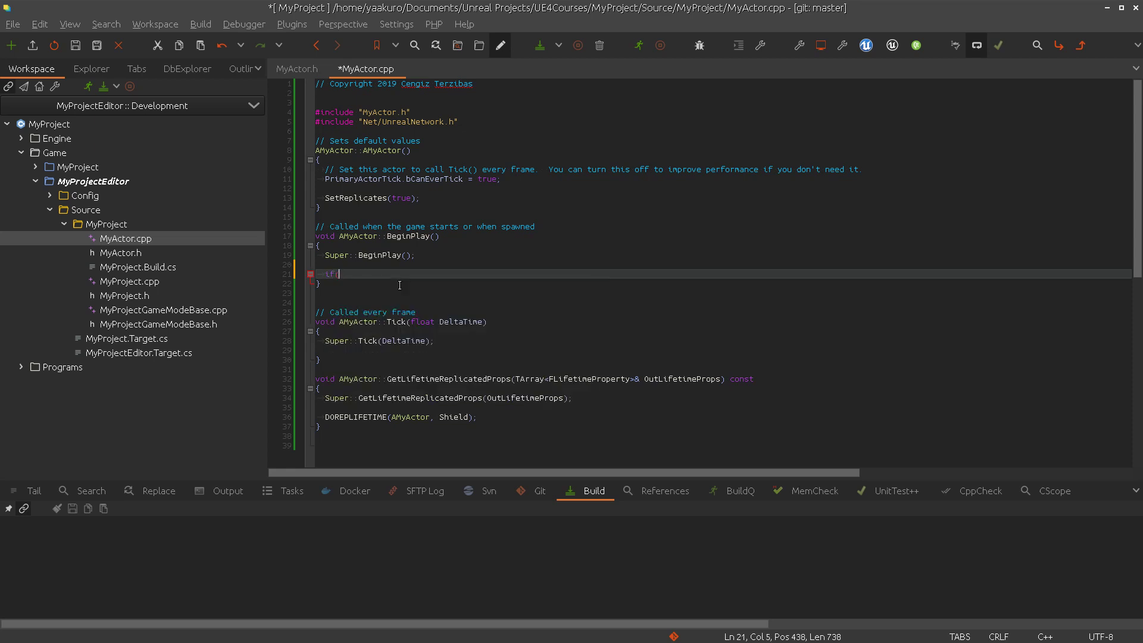
{"action": "type", "text": "(Role"}
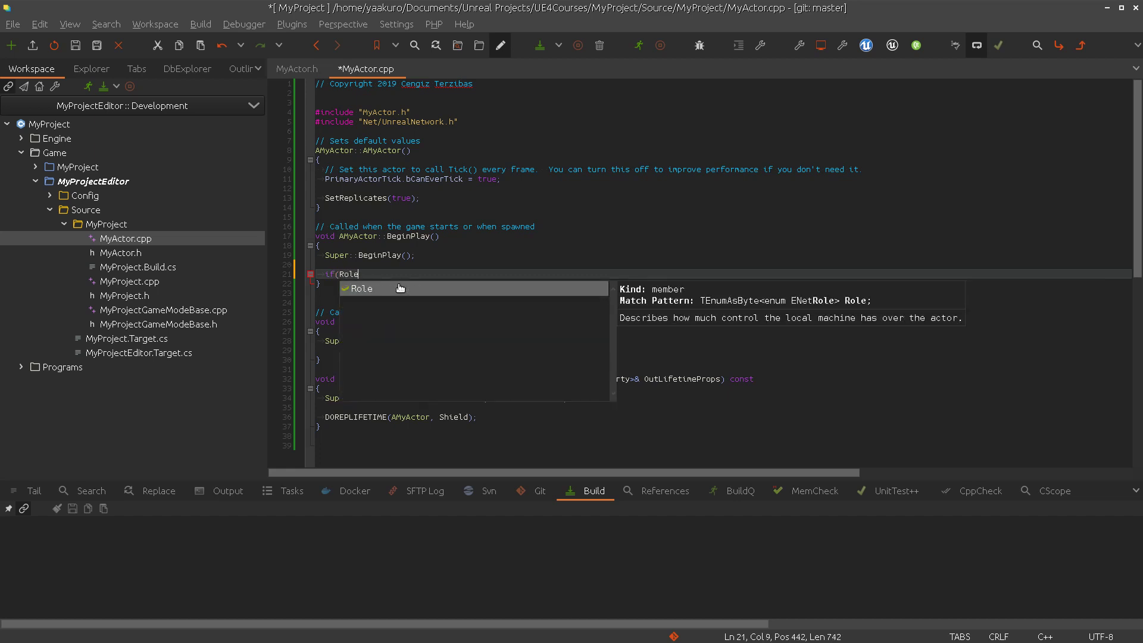
{"action": "type", "text": "== ROLE_Authority"}
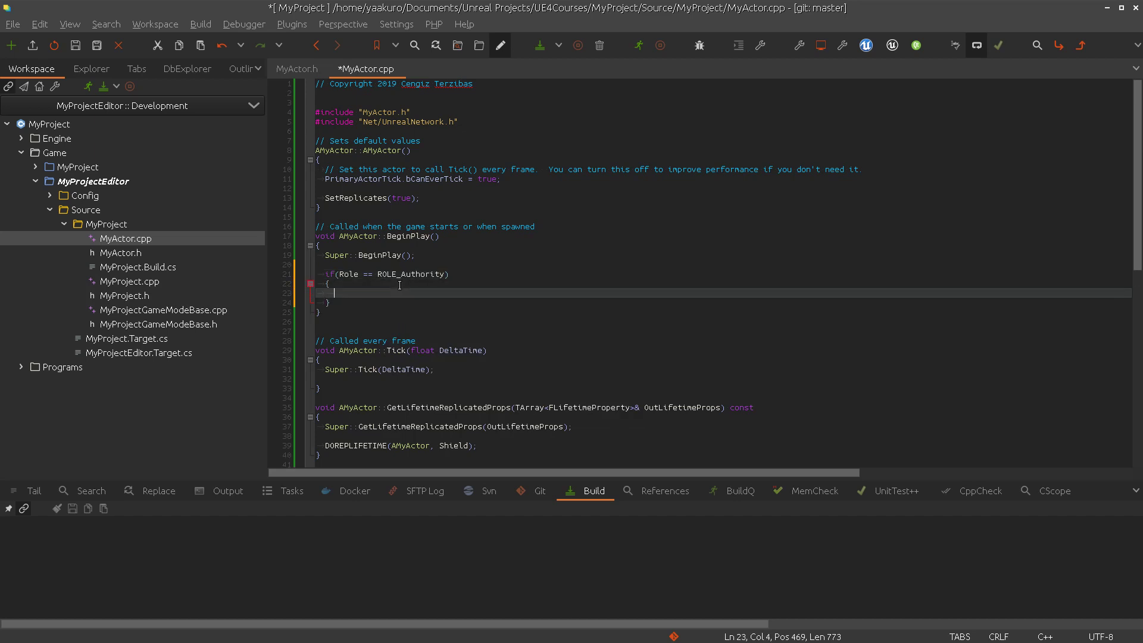
{"action": "type", "text": "FTimerH"}
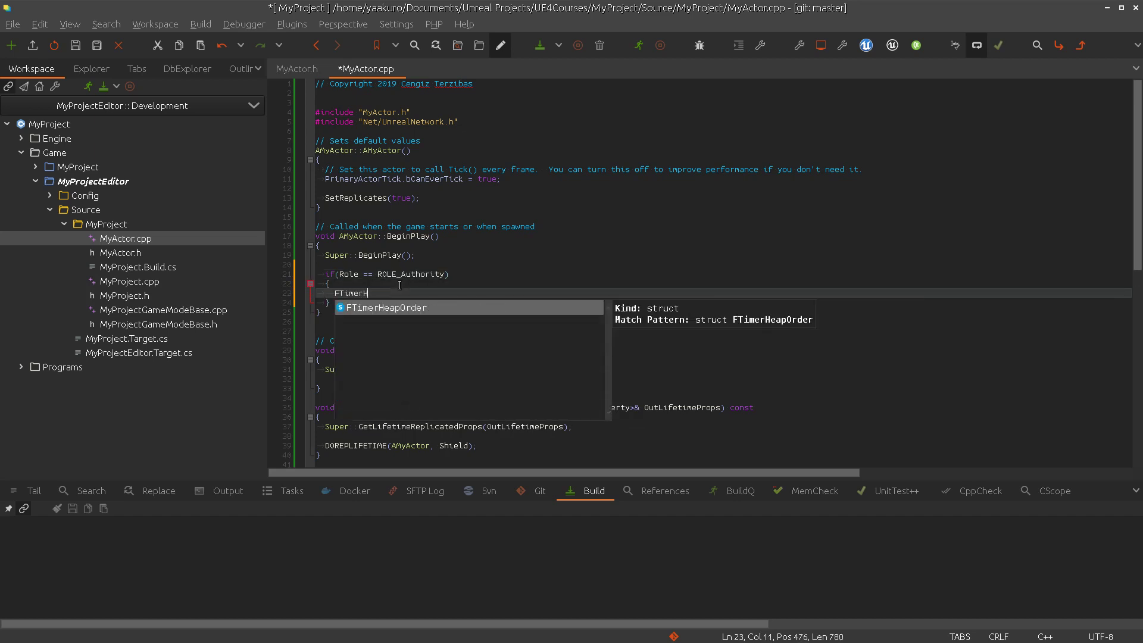
{"action": "type", "text": "andle Handle;"}
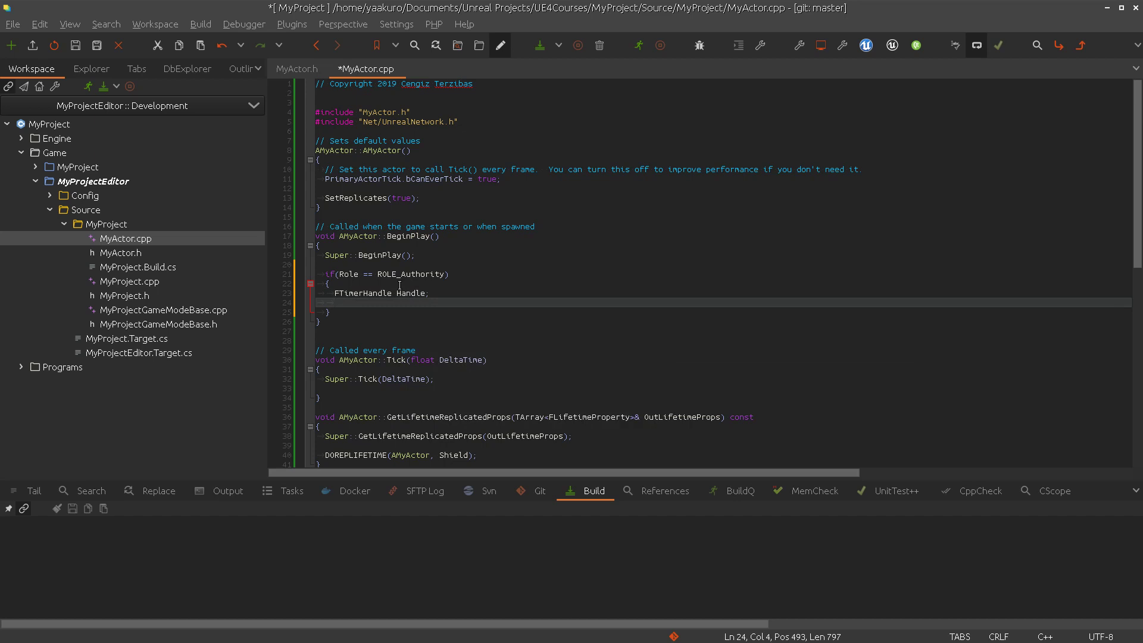
Call GetWorldTimerManager().SetTimer(Handle, this, &AMyActor::TimerFinished, 1.0f, false)
{"action": "type", "text": "Get"}
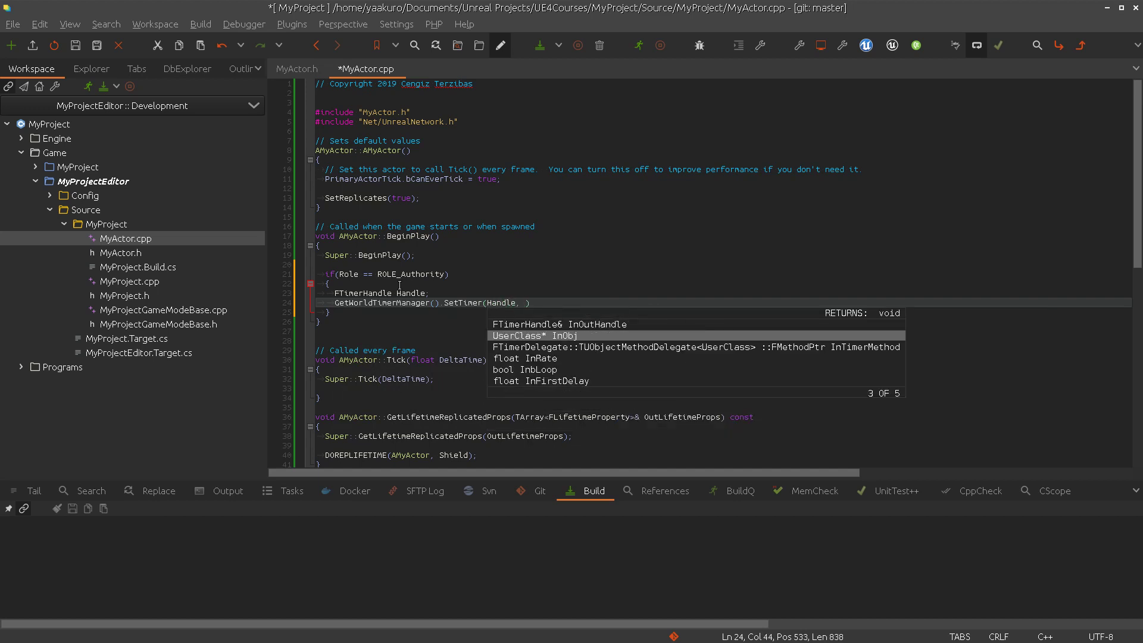
{"action": "type", "text": "this,"}
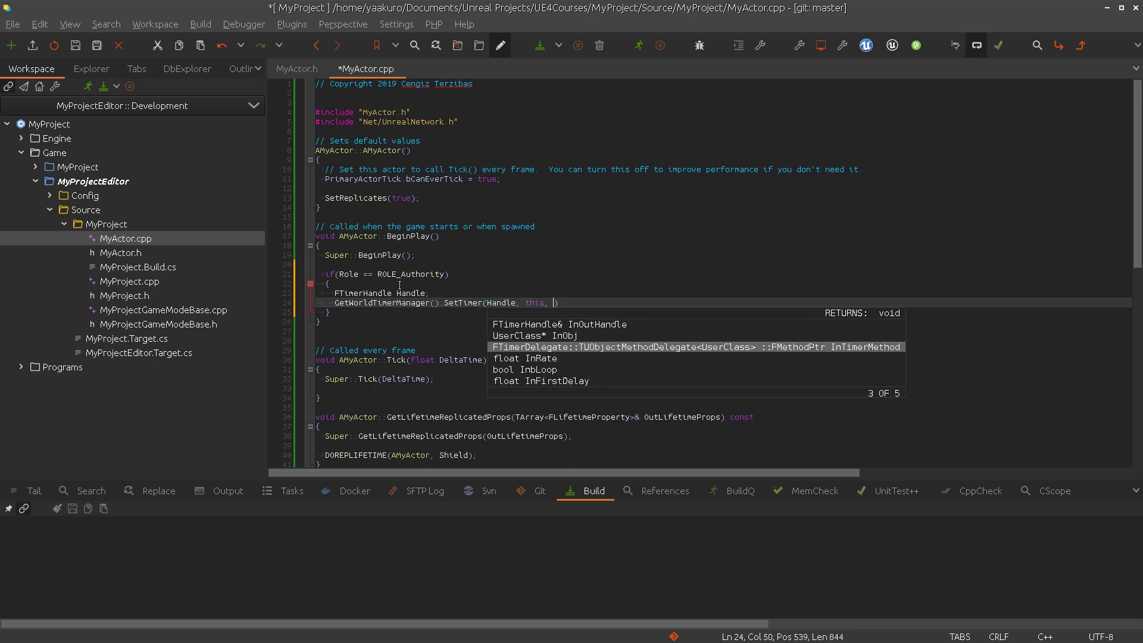
{"action": "type", "text": "8"}
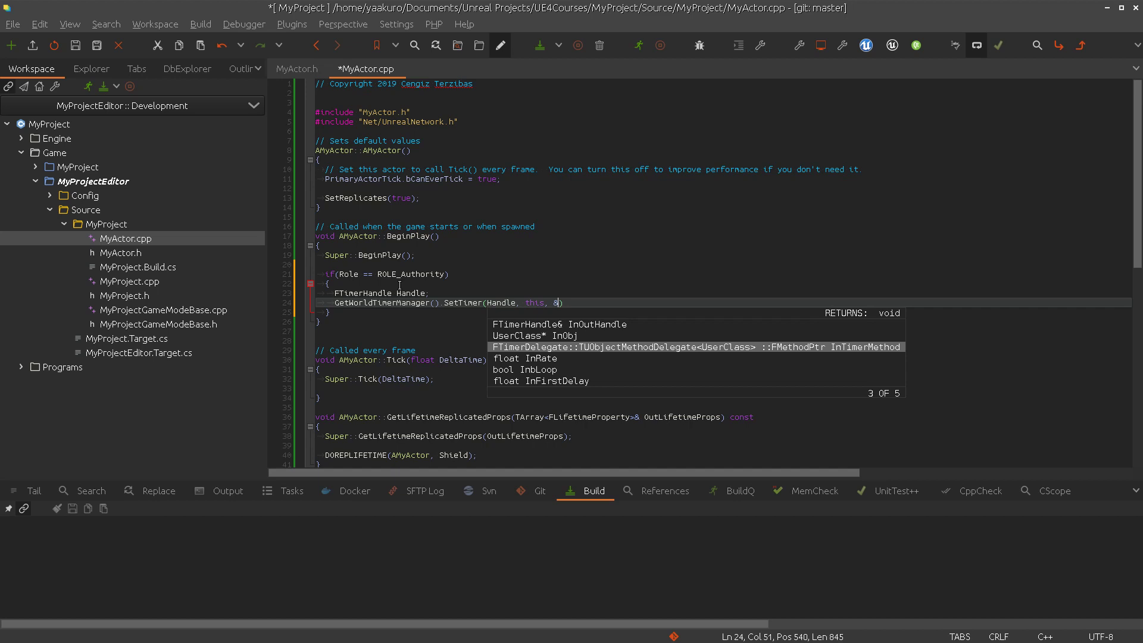
{"action": "type", "text": "AMyActor::"}
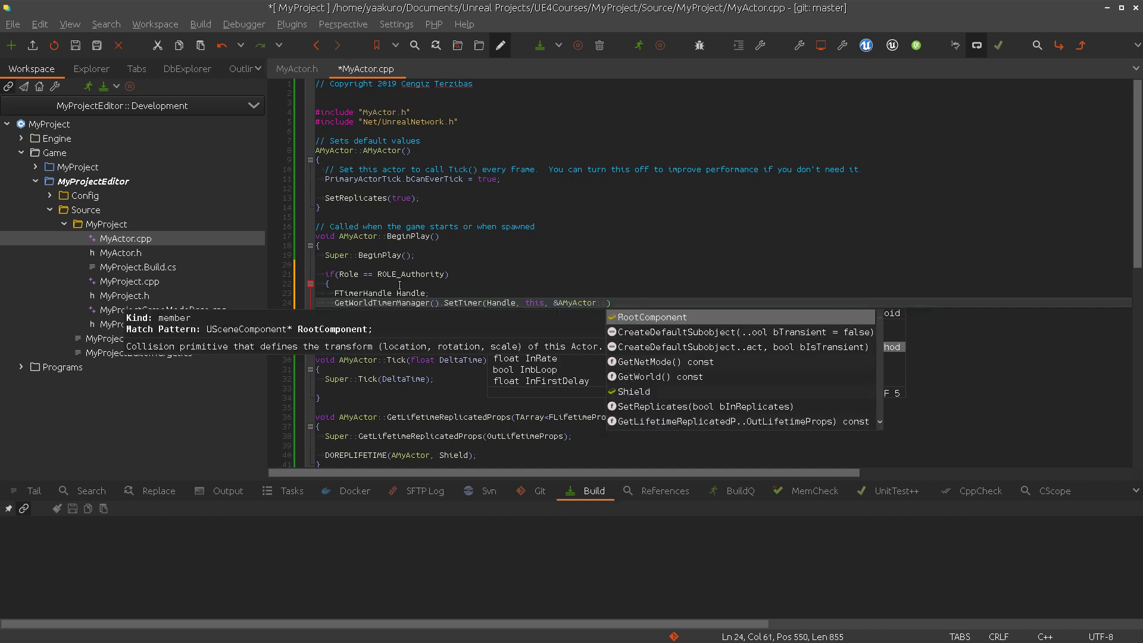
{"action": "type", "text": "TimerFinished, 1.0"}
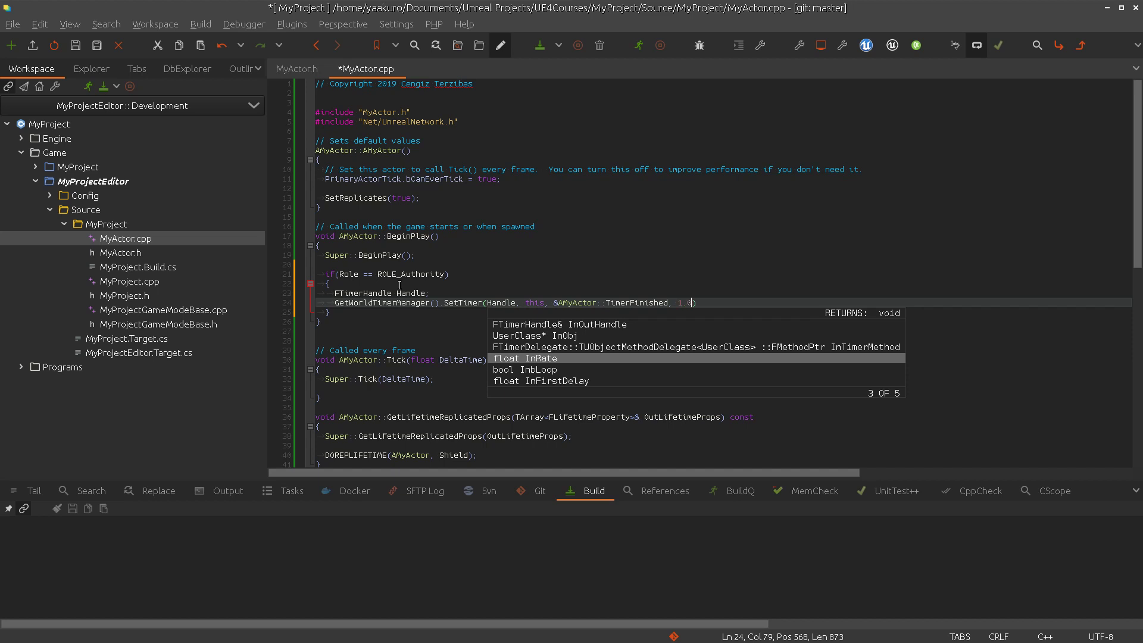
{"action": "type", "text": "f"}
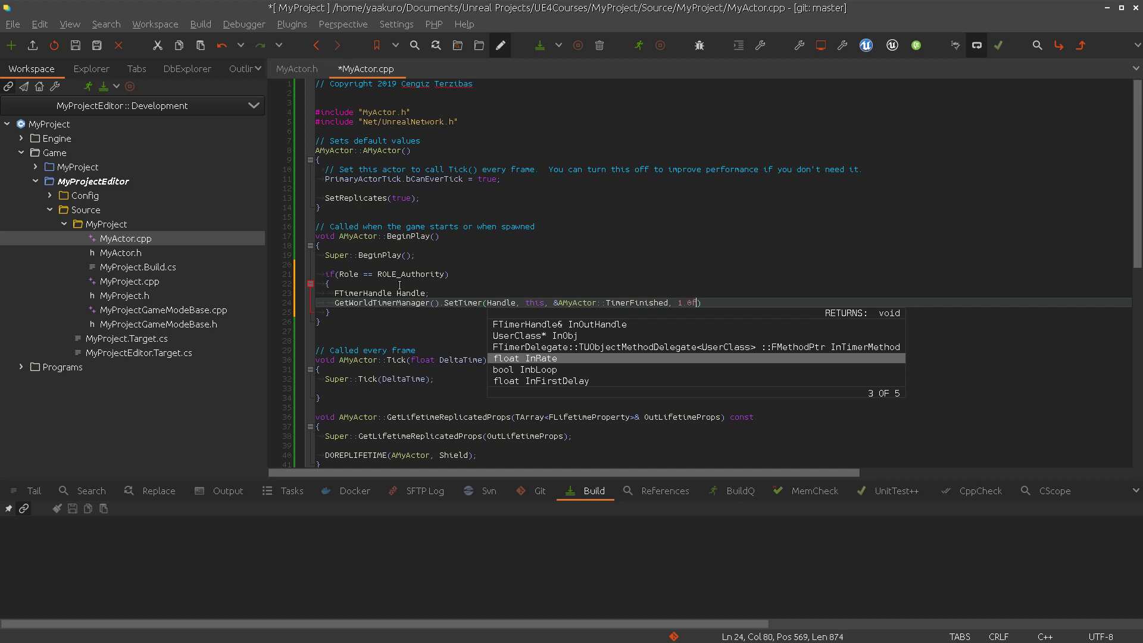
{"action": "type", "text": ", false"}
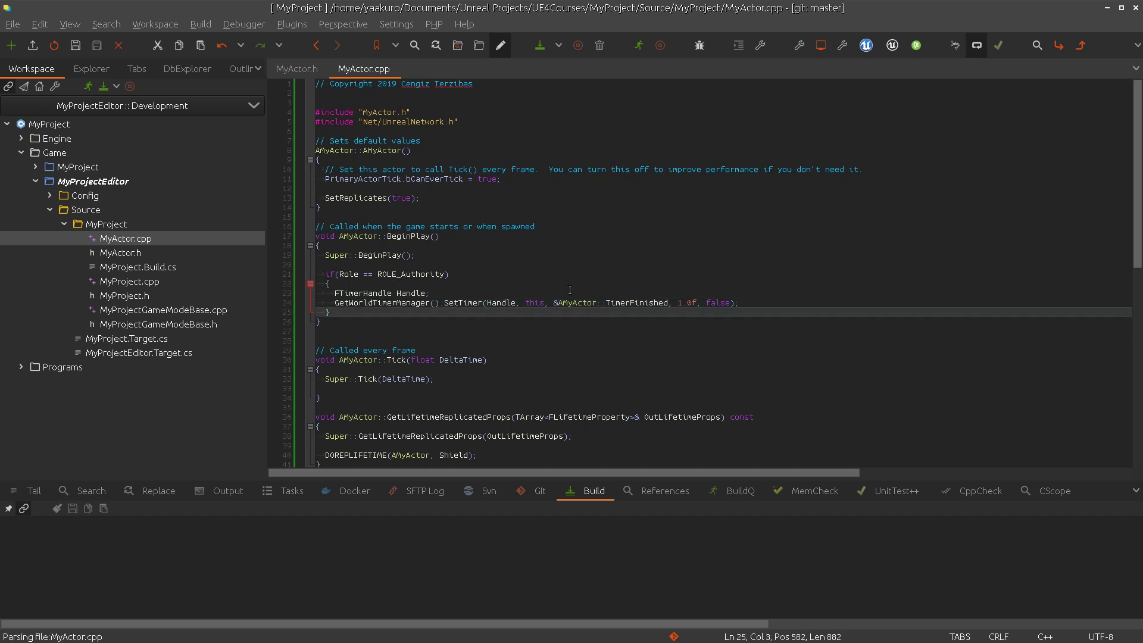
Declare void TimerFinished in MyActor.h and start its definition in MyActor.cpp
{"action": "left_click", "coordinate": [296, 68]}
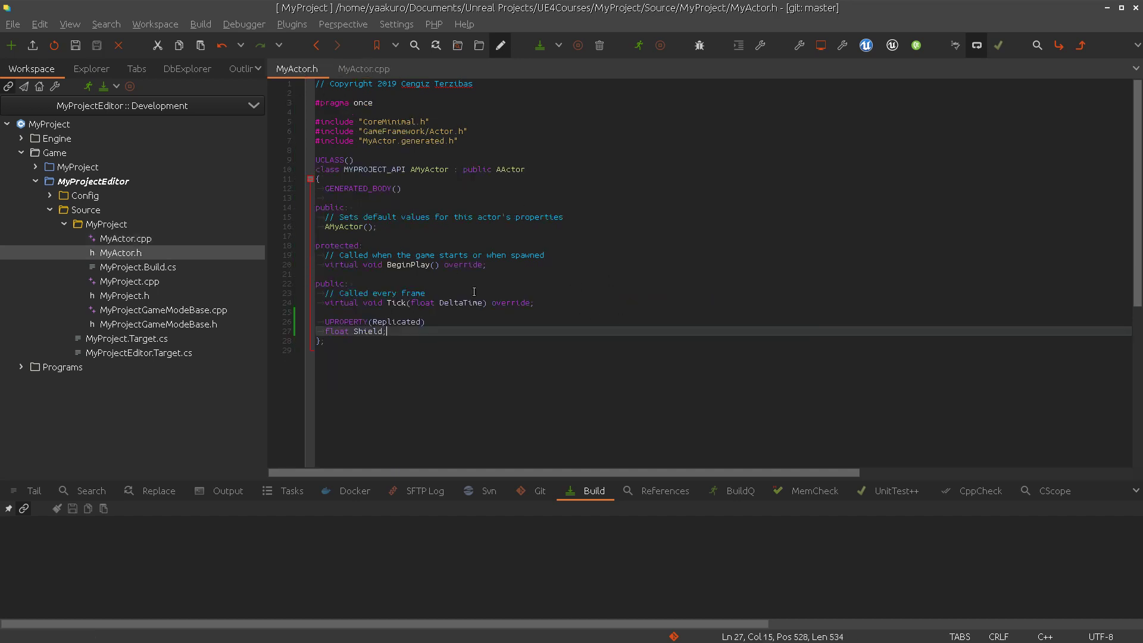
{"action": "type", "text": "void TimerFinished();"}
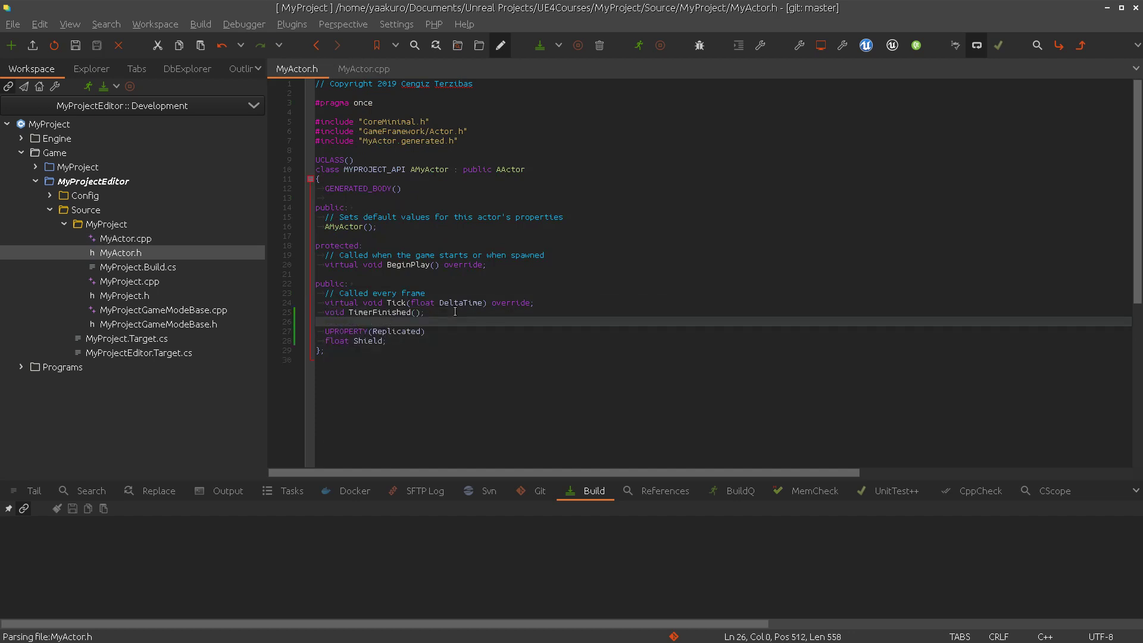
{"action": "left_click", "coordinate": [371, 312]}
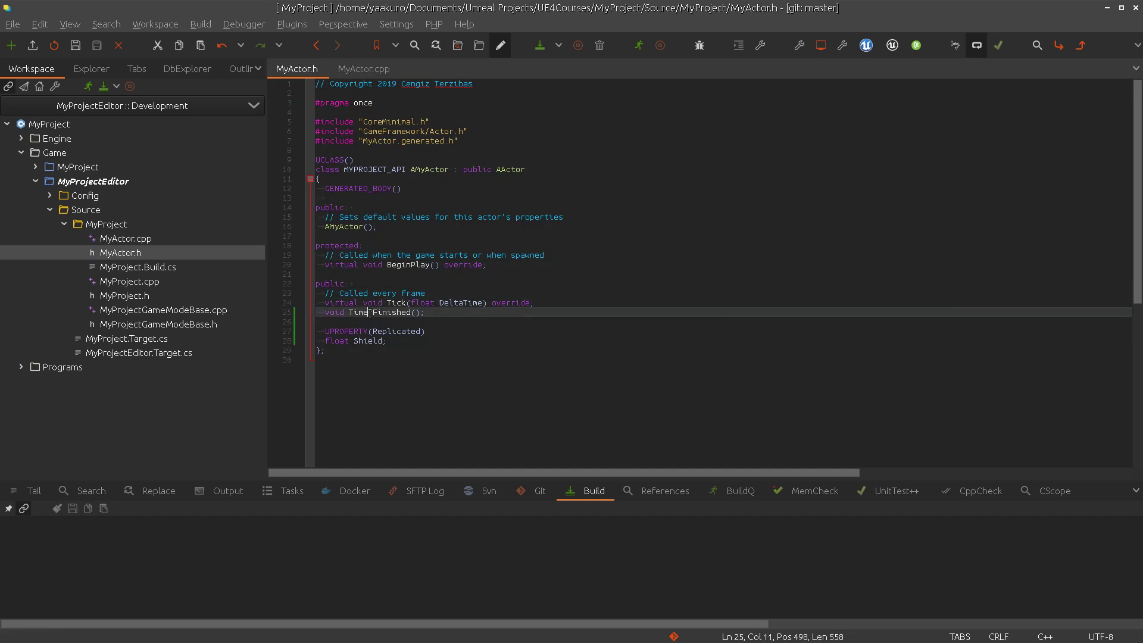
{"action": "right_click", "coordinate": [368, 311]}
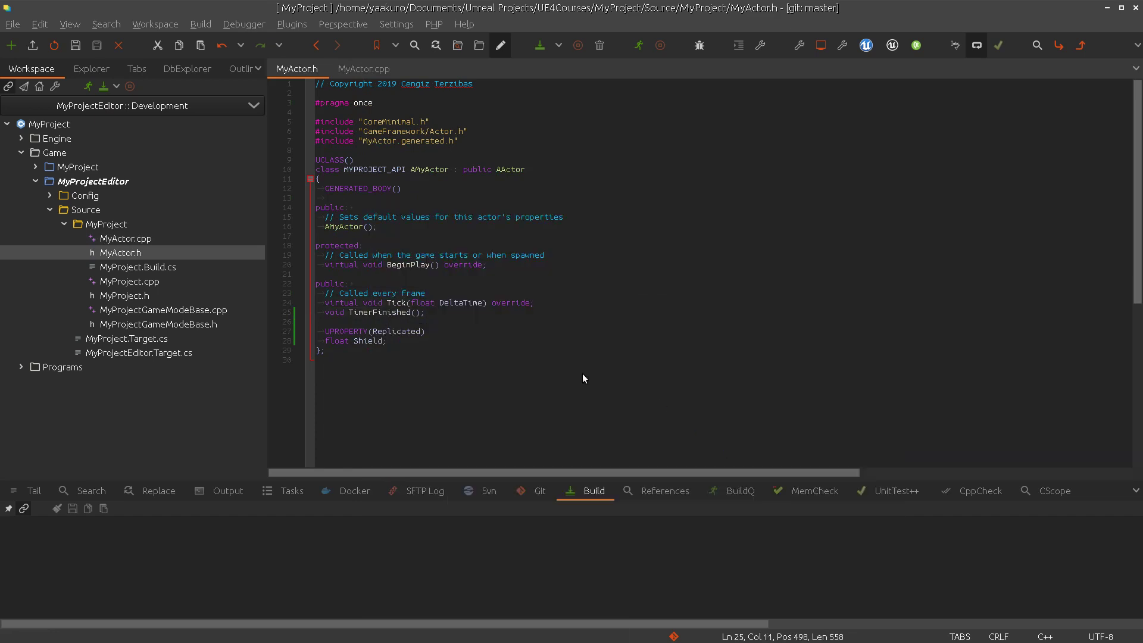
{"action": "left_click", "coordinate": [364, 69]}
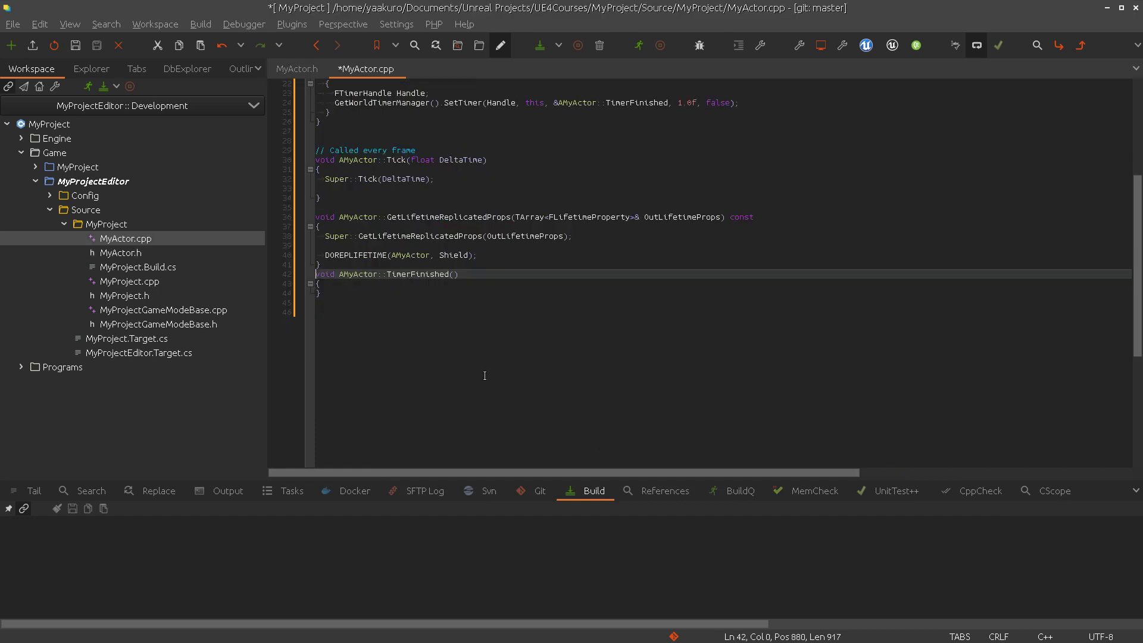
{"action": "key", "text": "Return"}
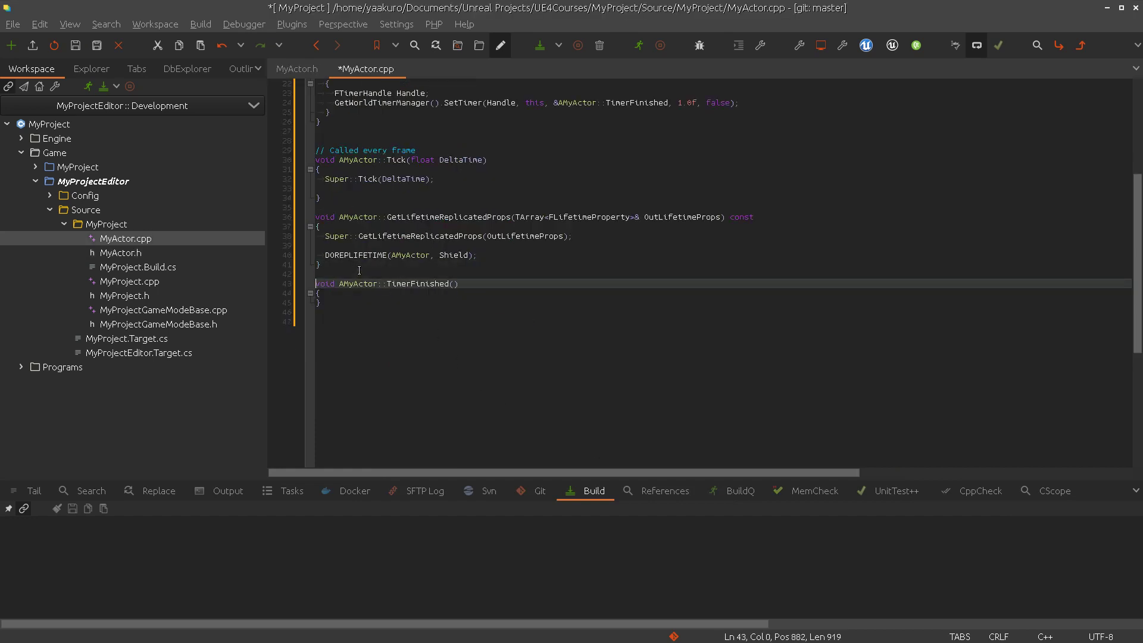
Make TimerFinished set Shield = 55.0f and UE_LOG a "AMyActor::TimerFinished %f" warning with Shield
{"action": "type", "text": "Shield = 55.0f;"}
{"action": "type", "text": "U"}
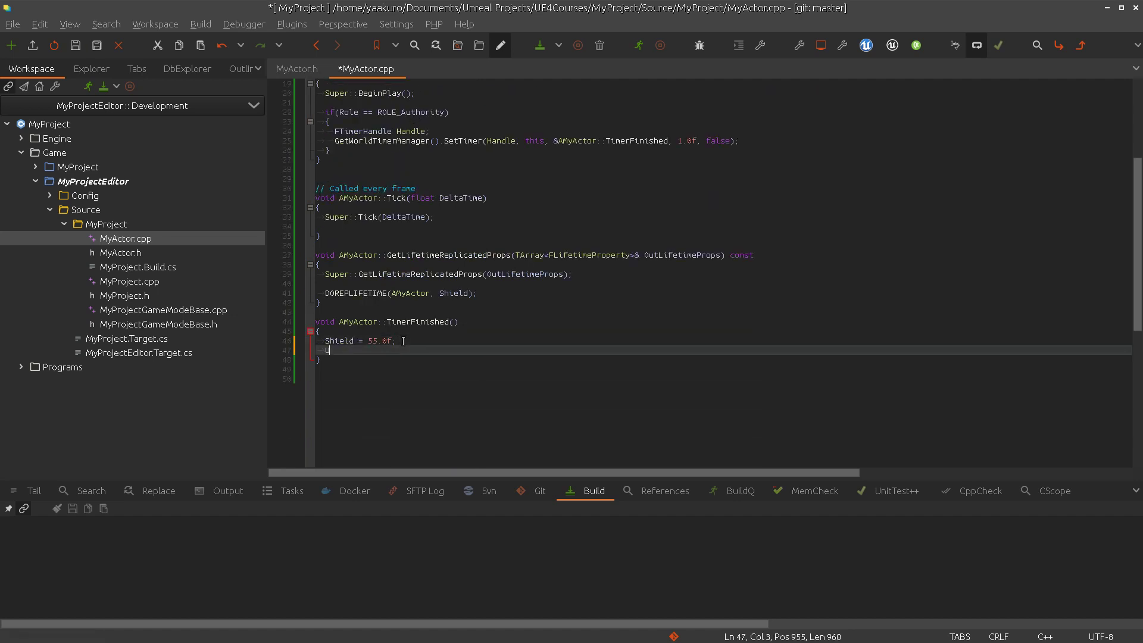
{"action": "type", "text": "E_LOG(LogTemp, Warning,"}
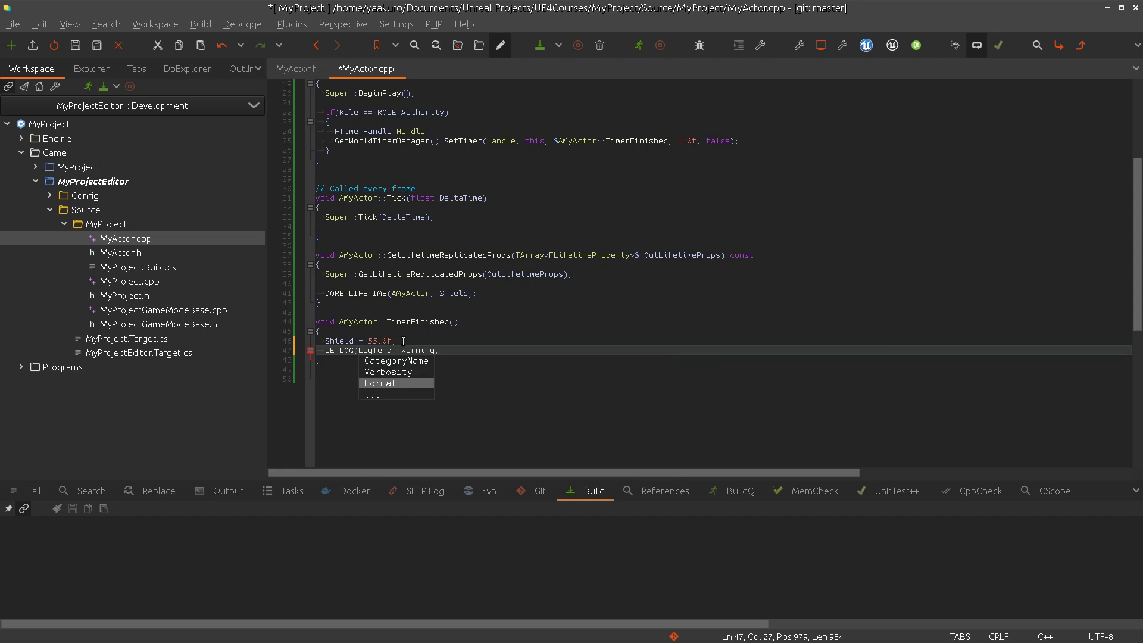
{"action": "type", "text": "TEXT("}
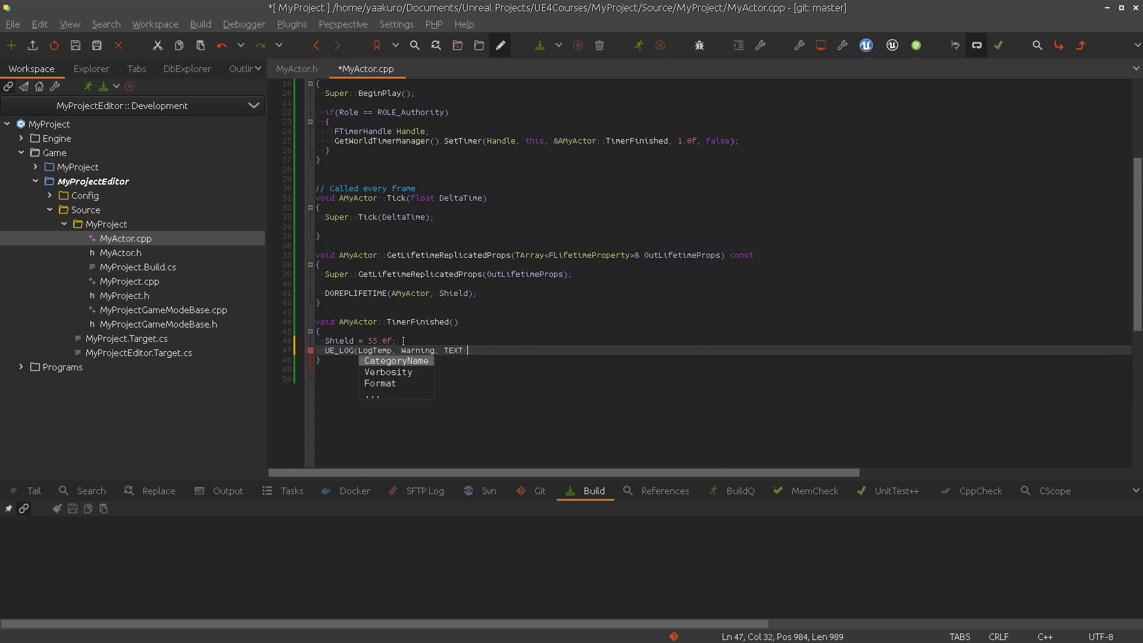
{"action": "type", "text": "\""}
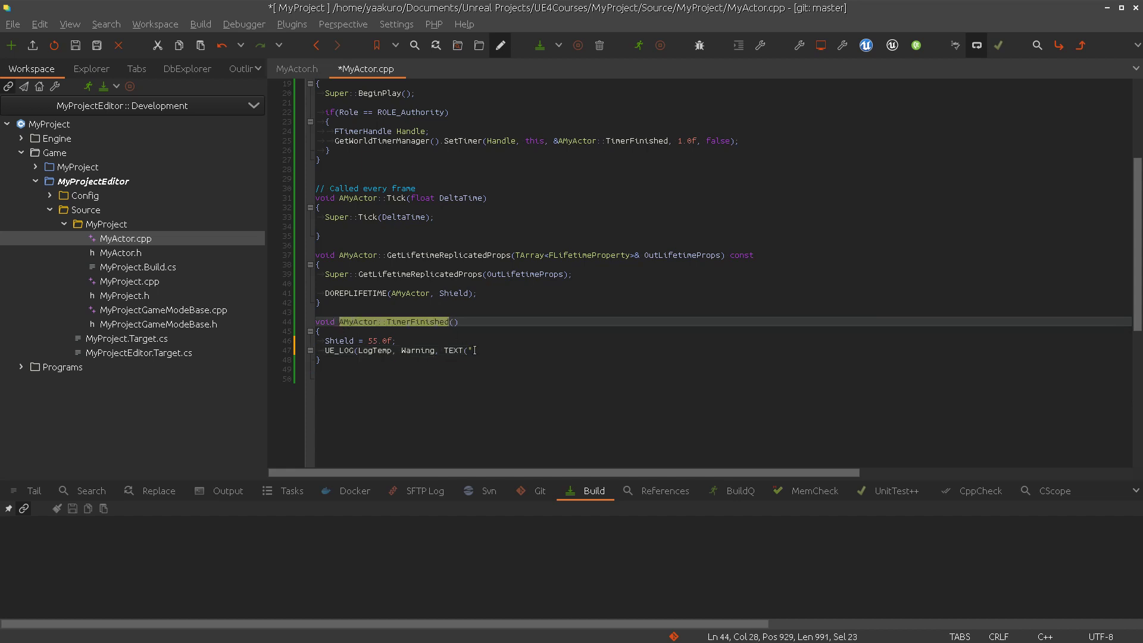
{"action": "type", "text": "AMyActor::TimerFinished"}
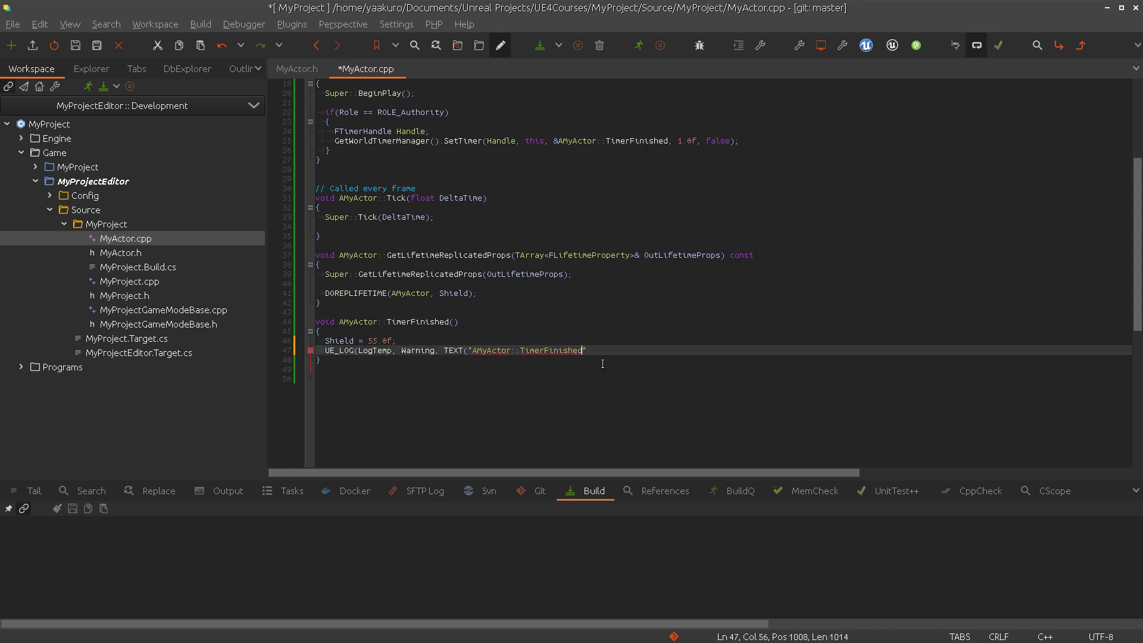
{"action": "type", "text": "%f"}
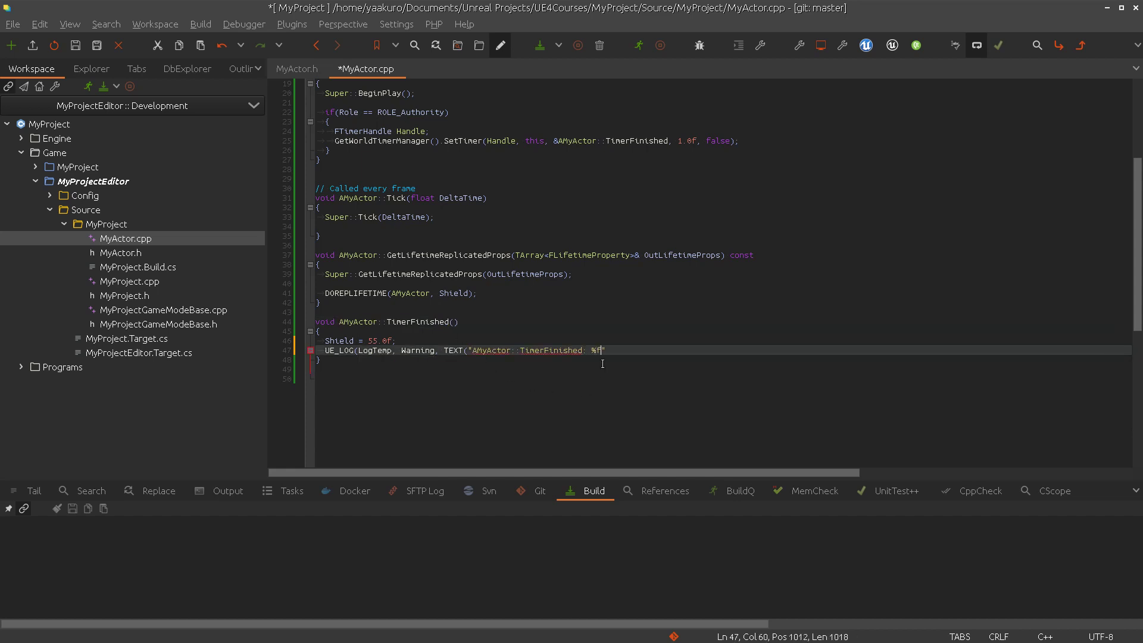
{"action": "type", "text": "), Shield);"}
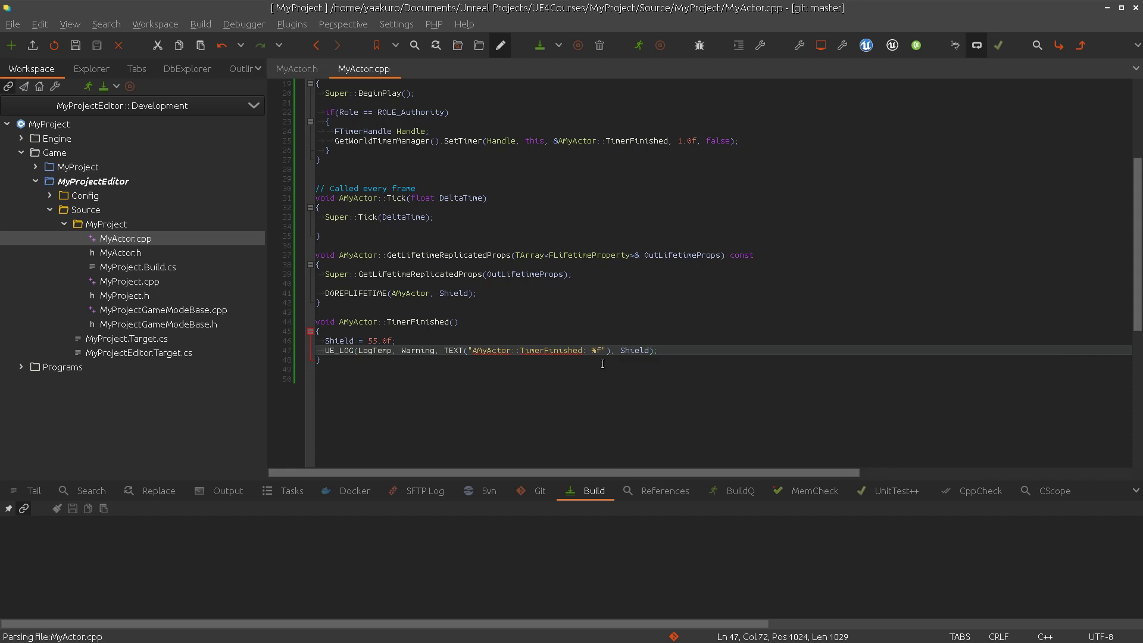
{"action": "mouse_move", "coordinate": [336, 362]}
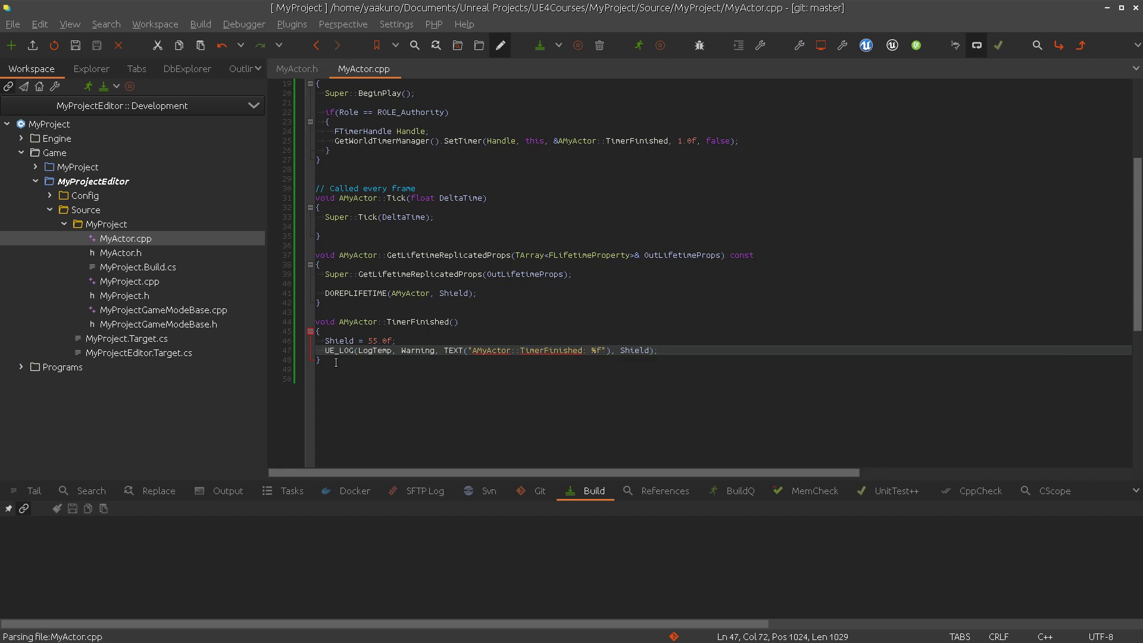
{"action": "scroll", "scroll_direction": "up", "scroll_amount": 3}
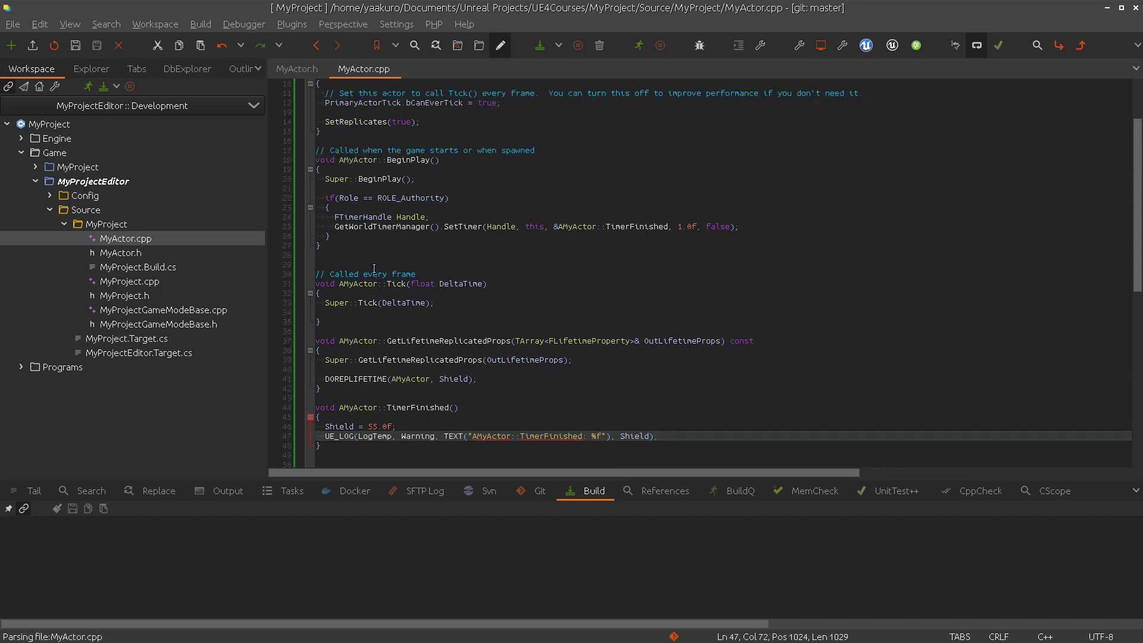
{"action": "mouse_move", "coordinate": [493, 447]}
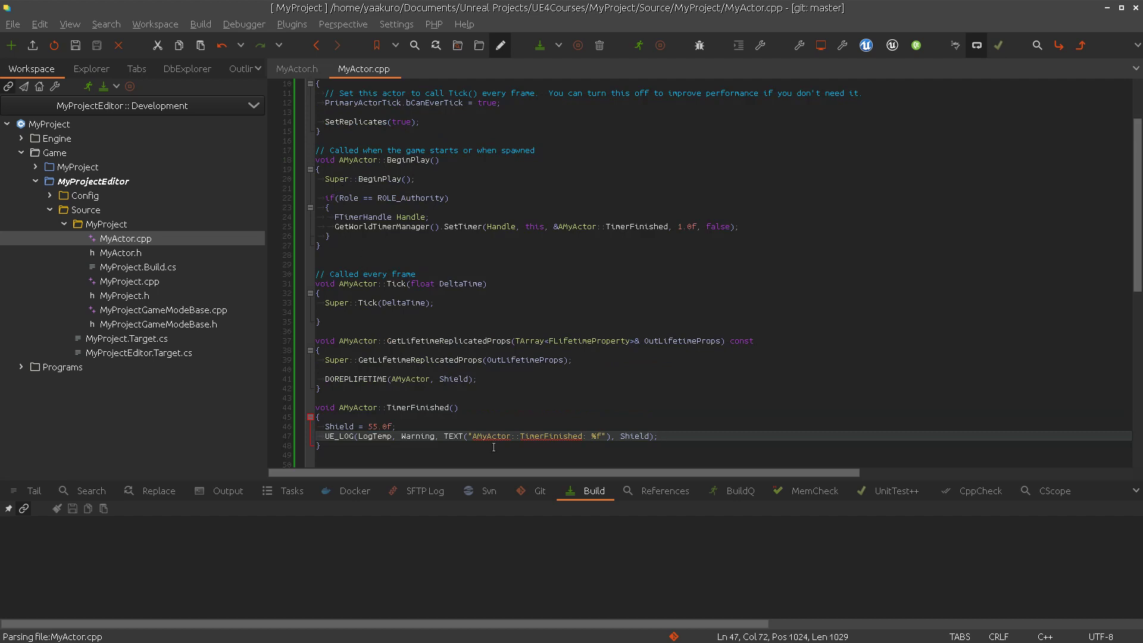
Change the Shield macro to UPROPERTY(Replicated, BlueprintReadOnly), save, and return to MyActor.cpp
{"action": "left_click", "coordinate": [433, 302]}
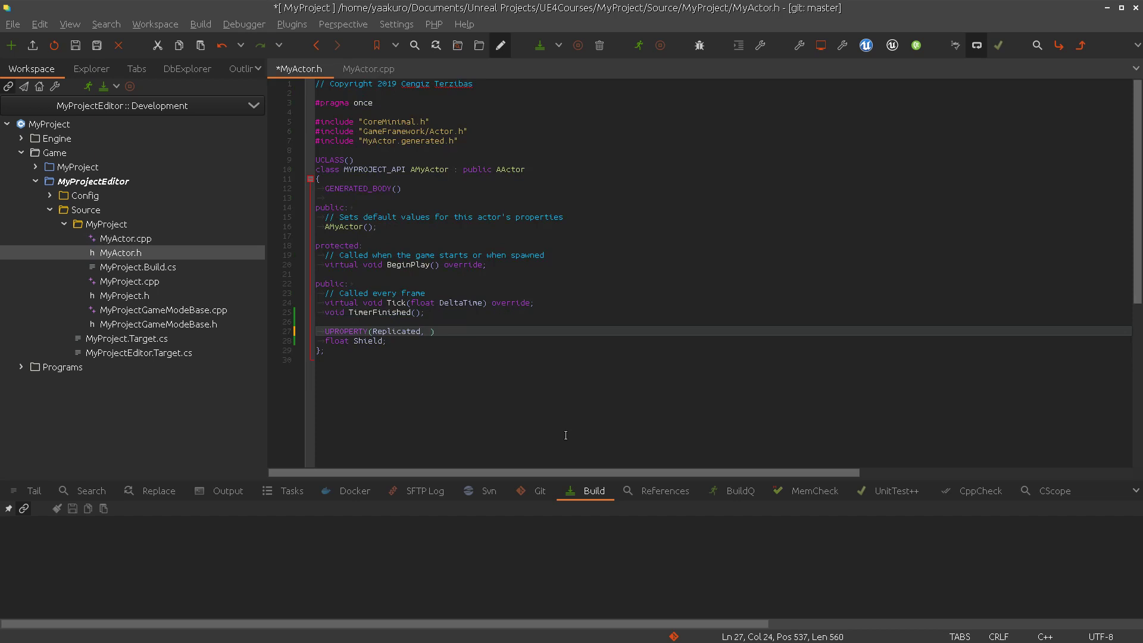
{"action": "type", "text": "Blue"}
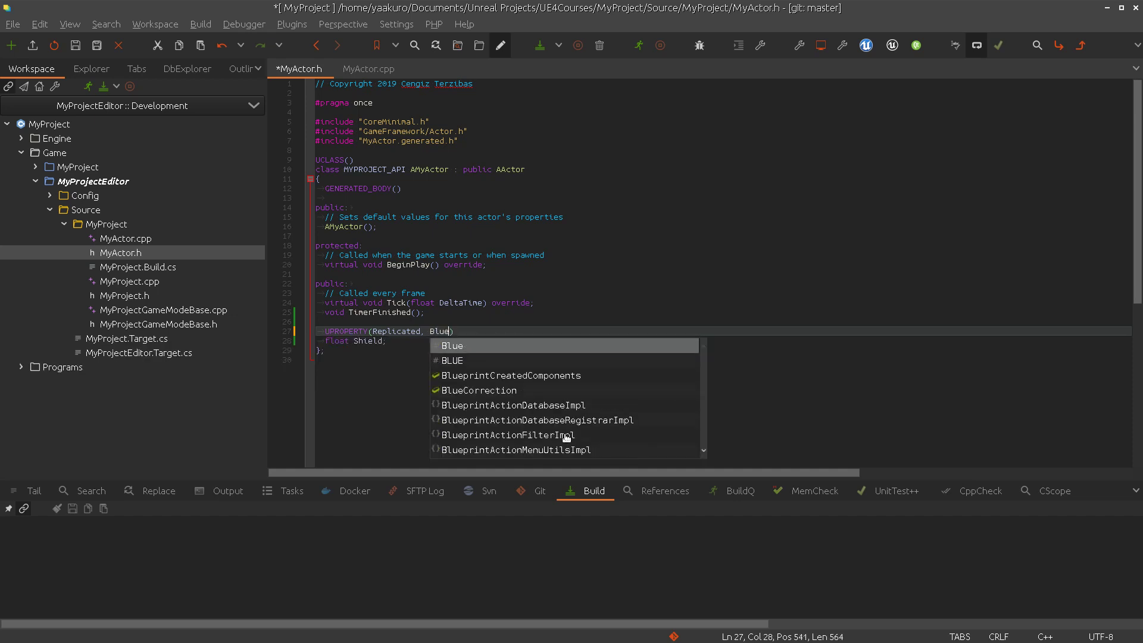
{"action": "type", "text": "BlueprintRea"}
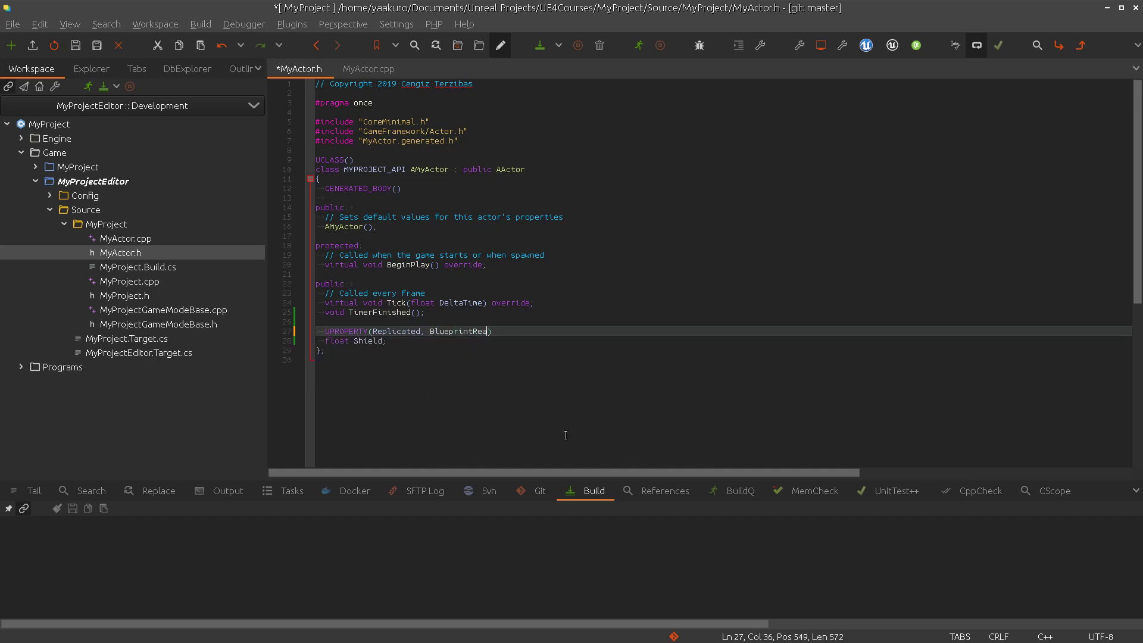
{"action": "type", "text": "dOnly"}
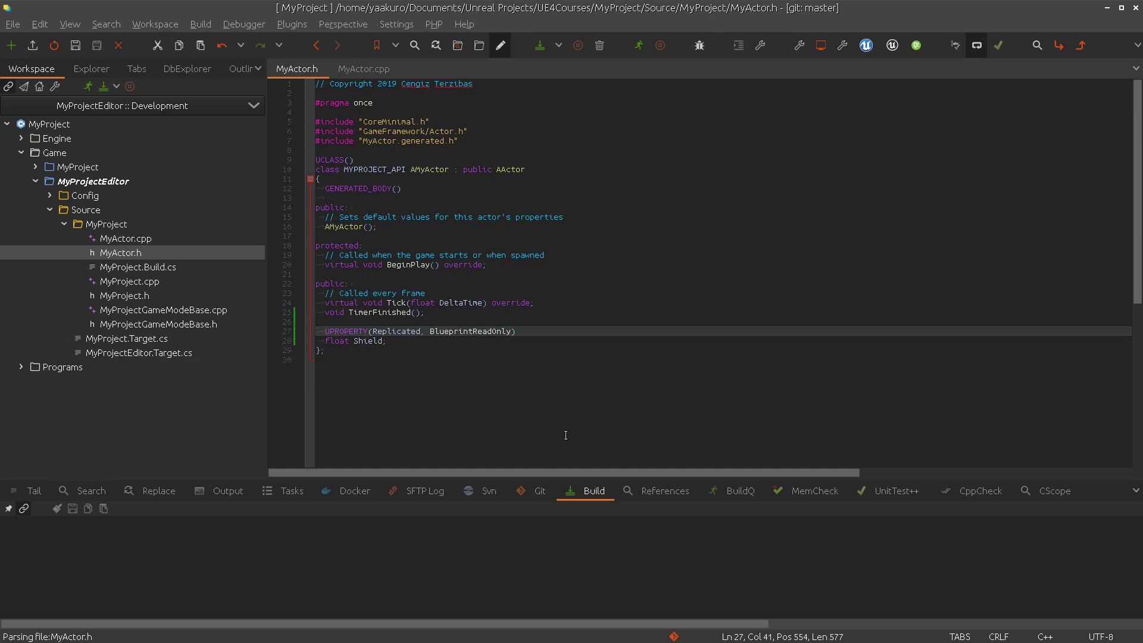
{"action": "mouse_move", "coordinate": [379, 76]}
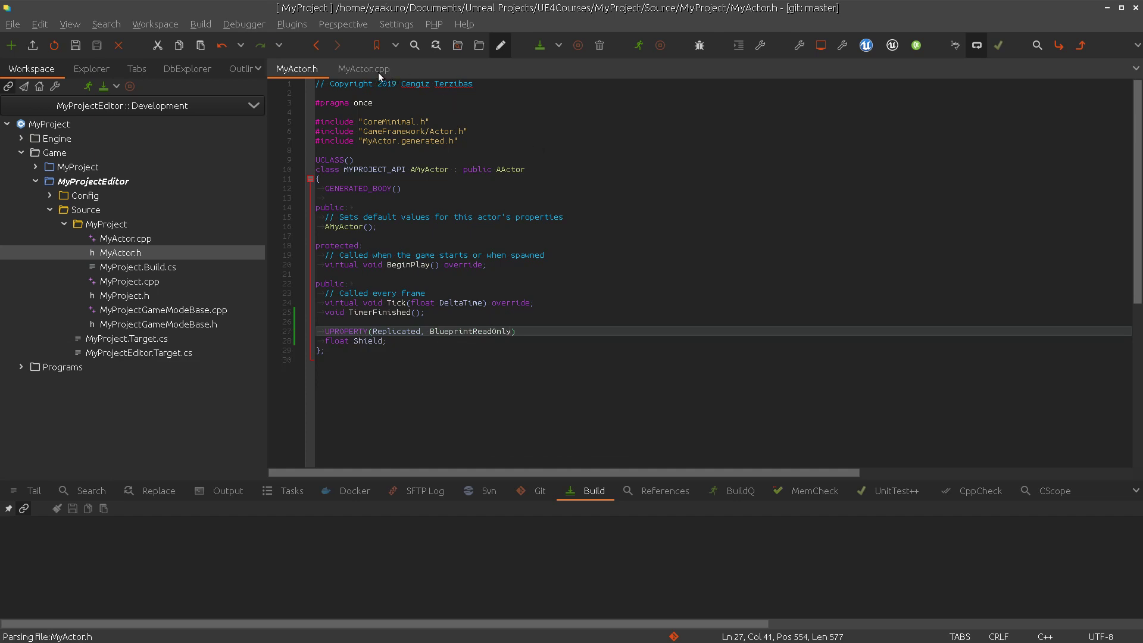
{"action": "left_click", "coordinate": [364, 69]}
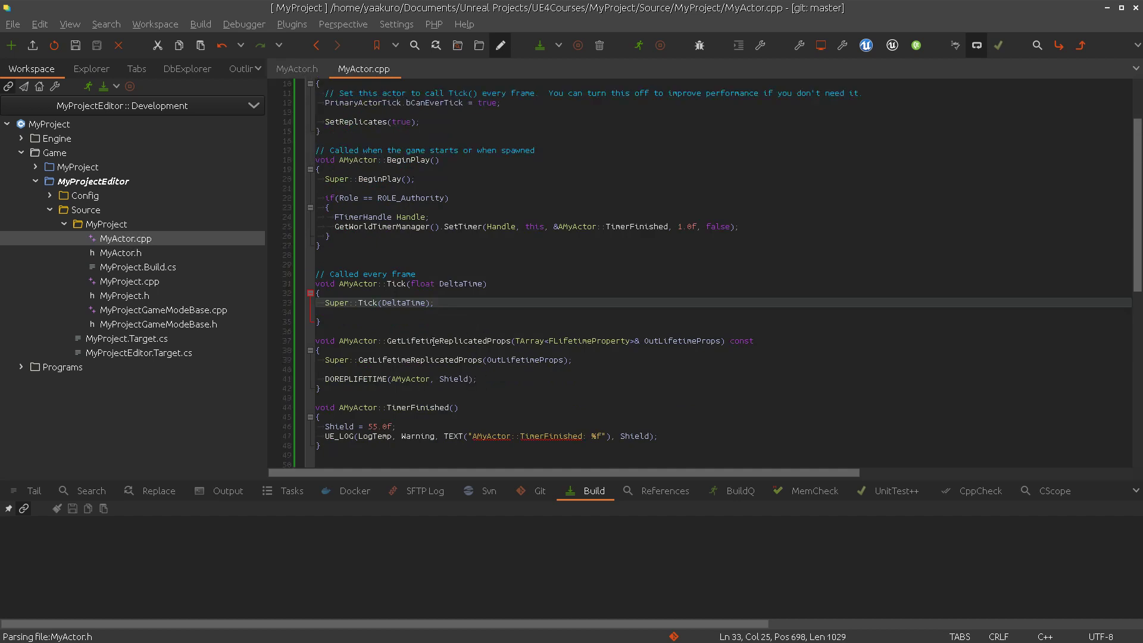
Build the project and review the build log as MyActor.cpp compiles
{"action": "left_click", "coordinate": [473, 284]}
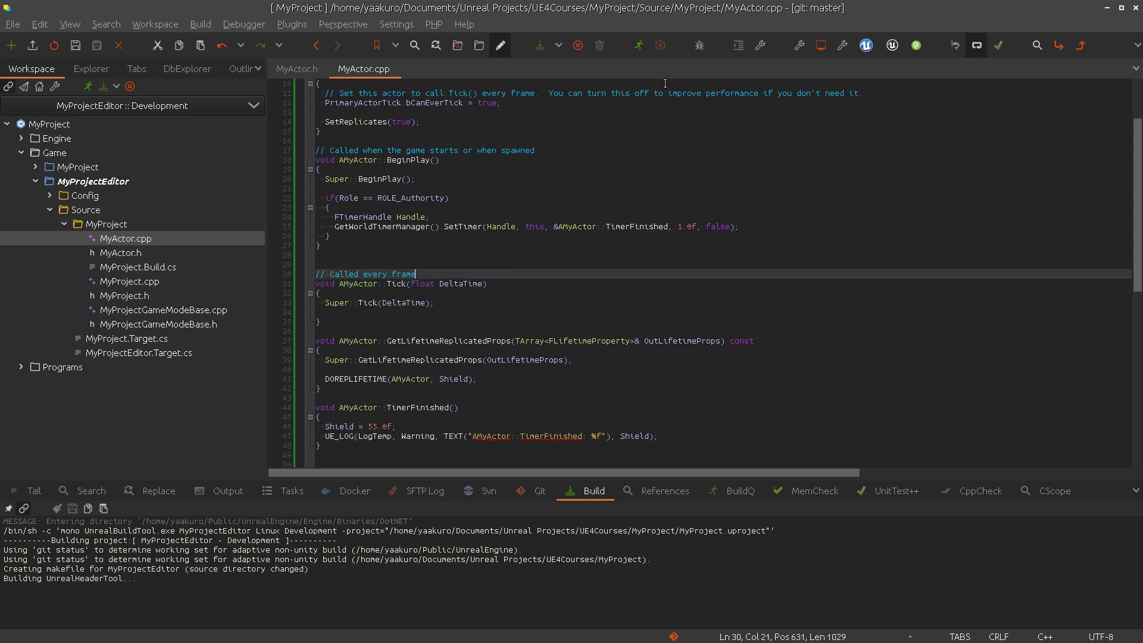
{"action": "mouse_move", "coordinate": [867, 46]}
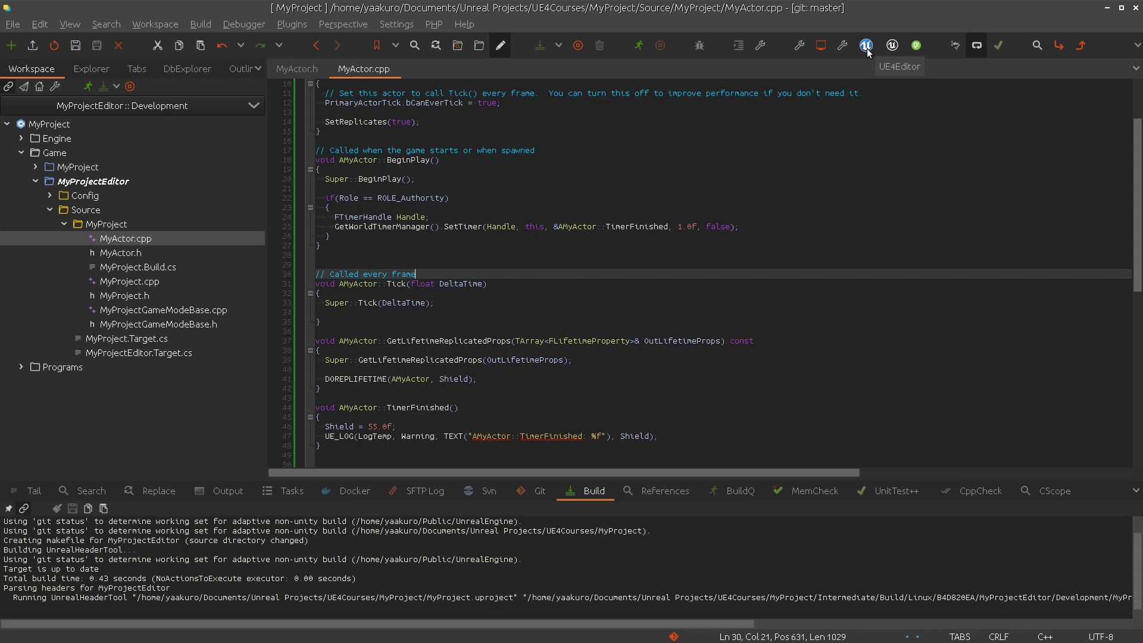
{"action": "mouse_move", "coordinate": [424, 408]}
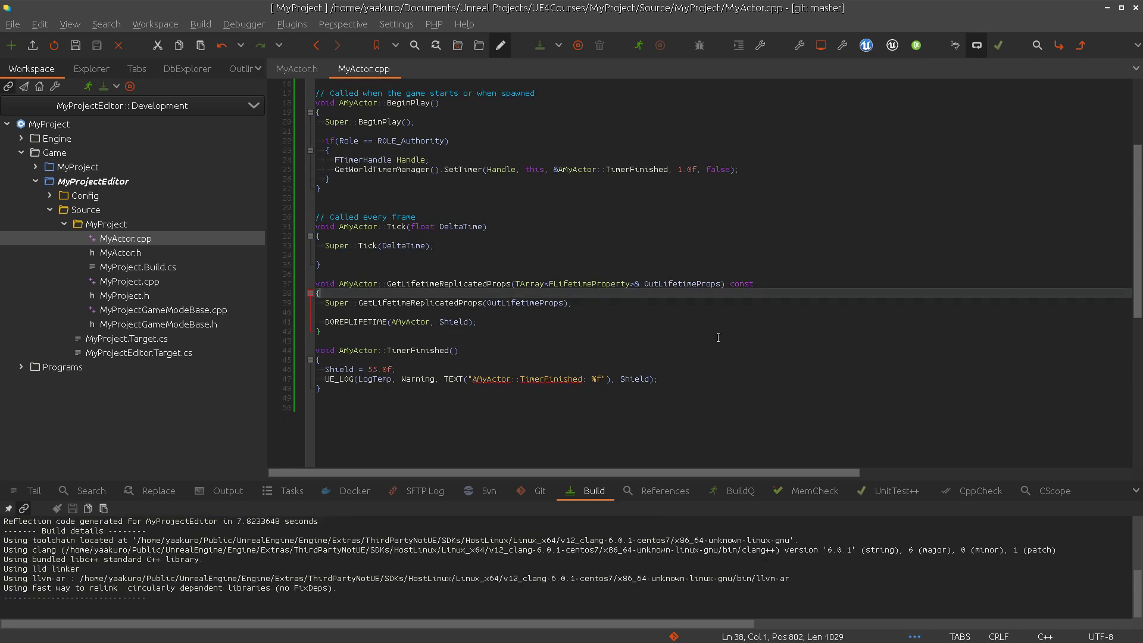
{"action": "scroll", "scroll_direction": "up", "scroll_amount": 3}
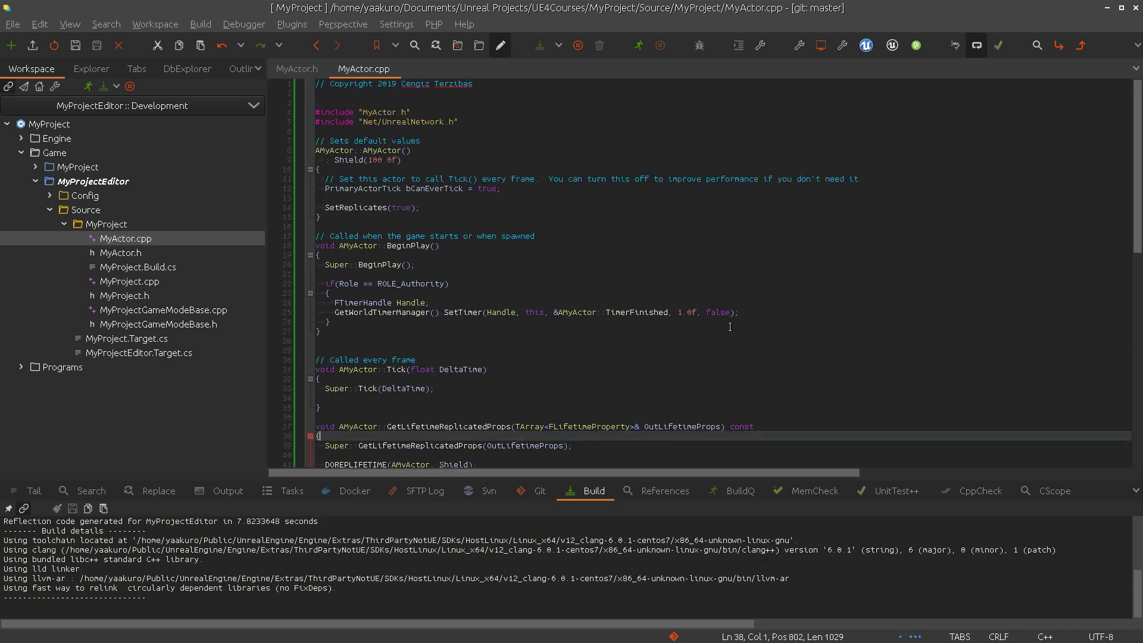
{"action": "scroll", "scroll_direction": "down", "scroll_amount": 3}
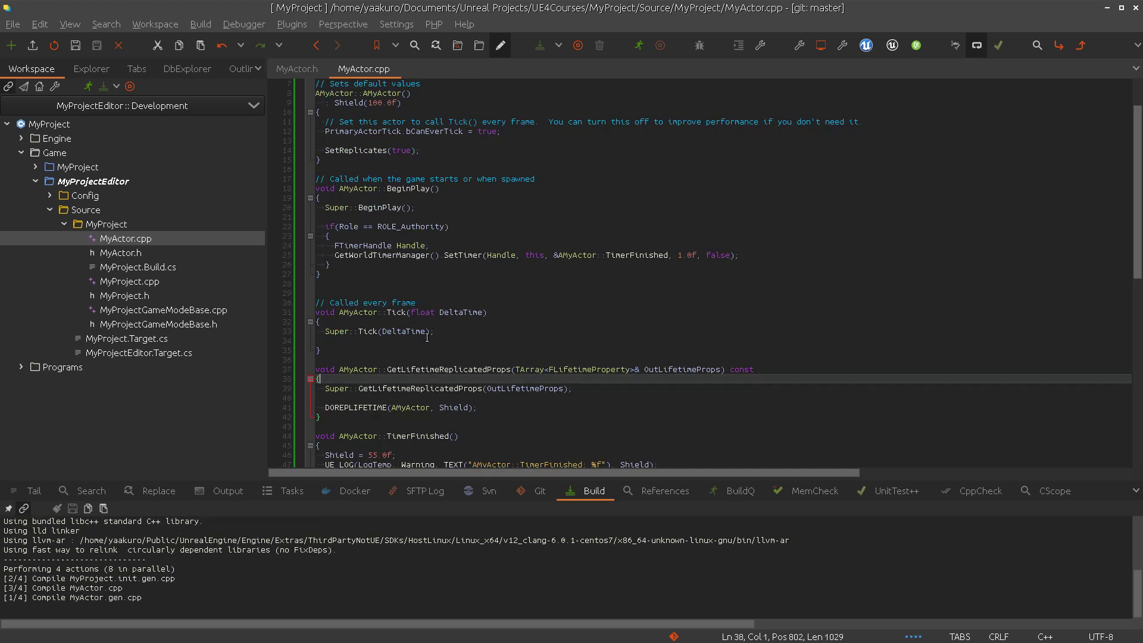
{"action": "mouse_move", "coordinate": [866, 45]}
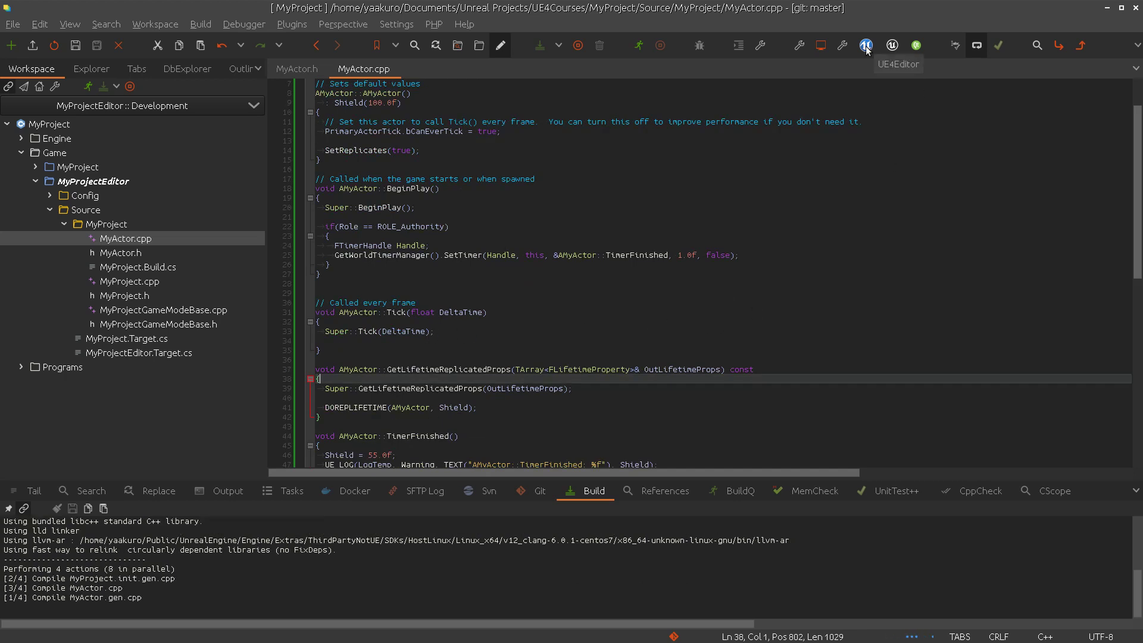
{"action": "mouse_move", "coordinate": [867, 72]}
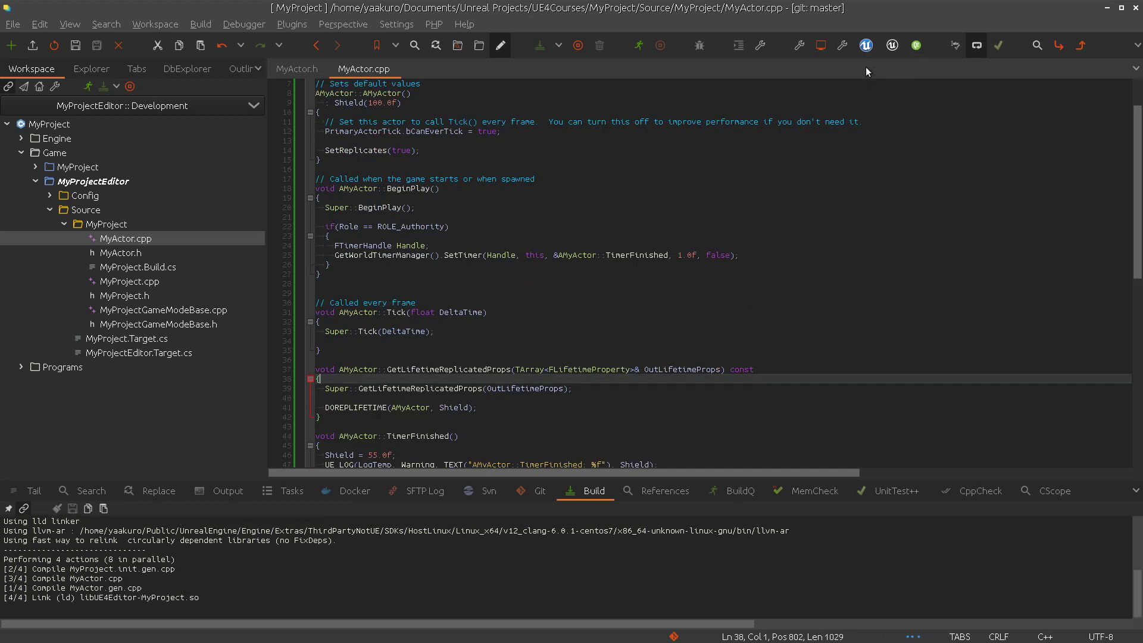
{"action": "mouse_move", "coordinate": [698, 232]}
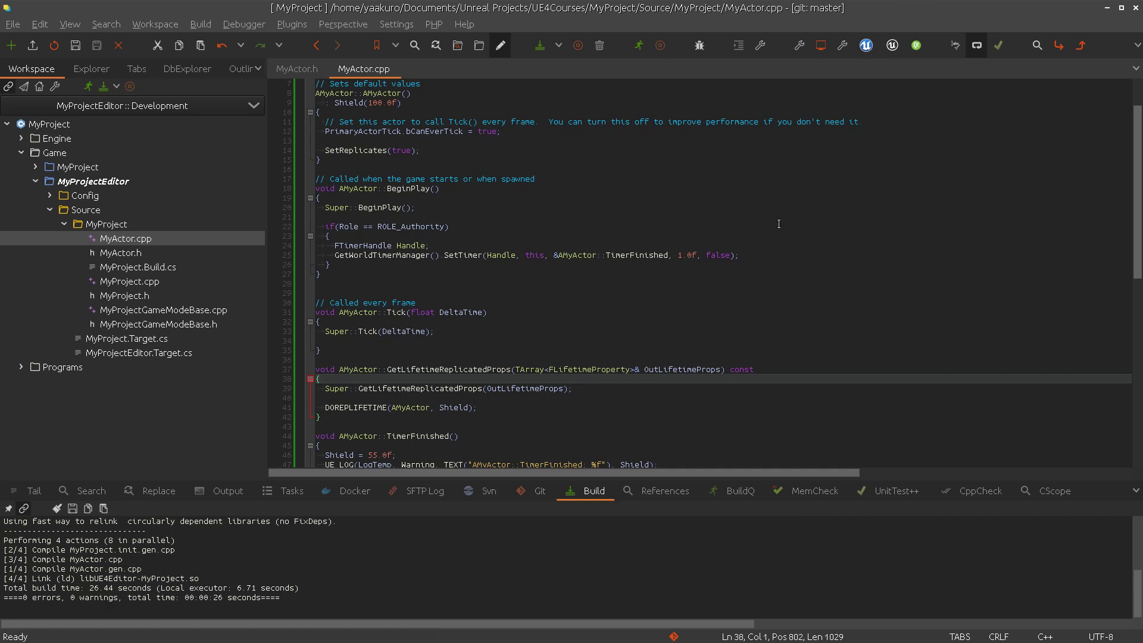
{"action": "mouse_move", "coordinate": [727, 238]}
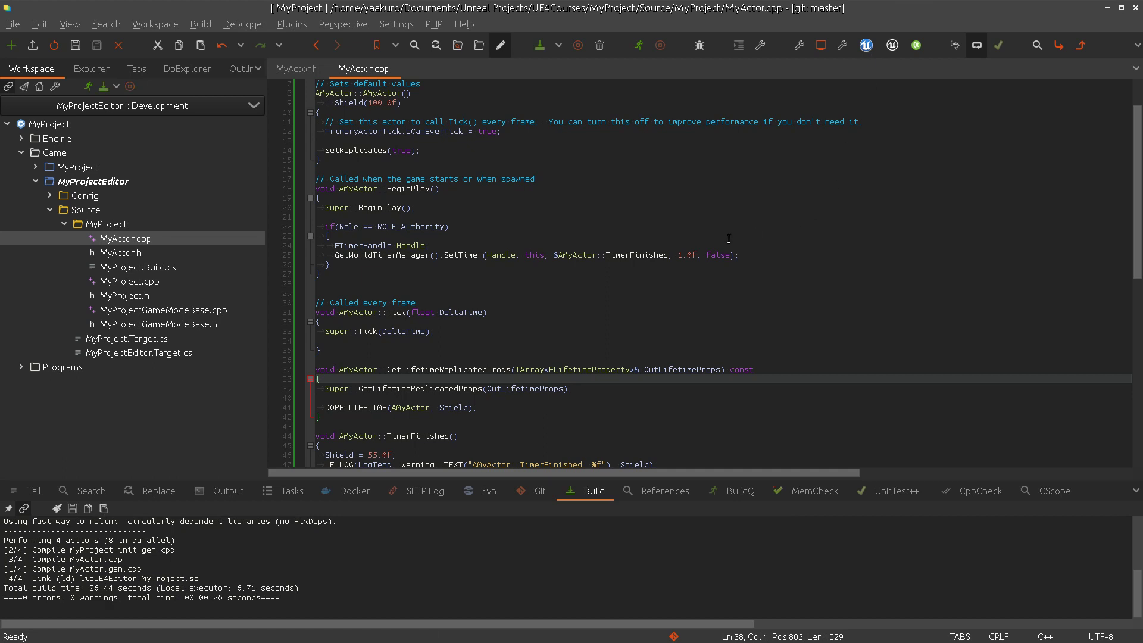
{"action": "left_click", "coordinate": [866, 45]}
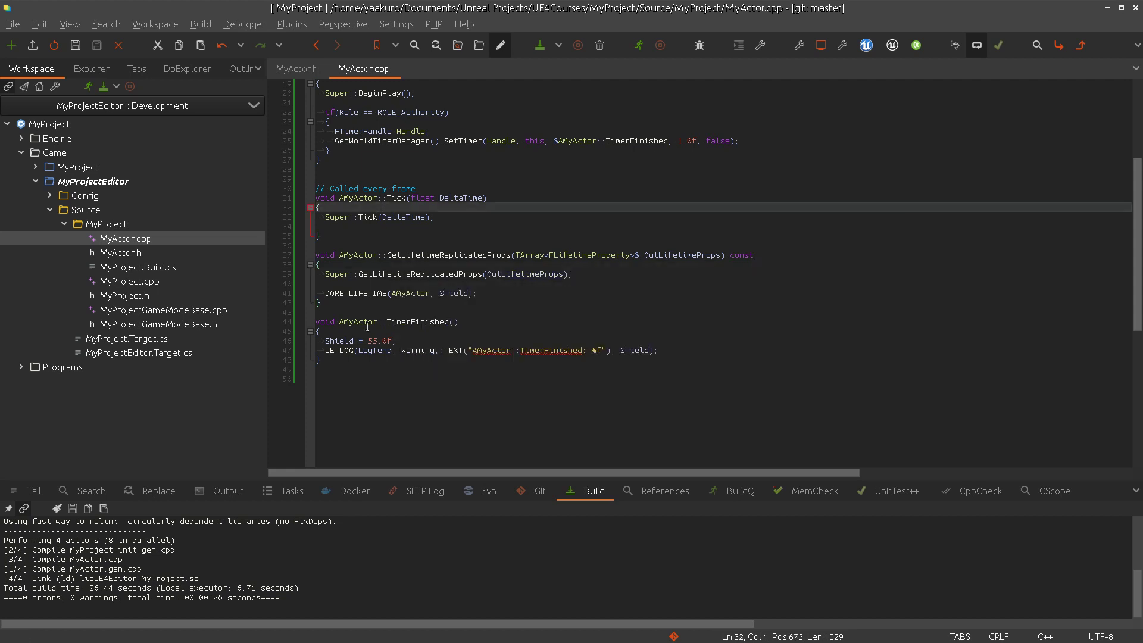
{"action": "scroll", "scroll_direction": "up", "scroll_amount": 3}
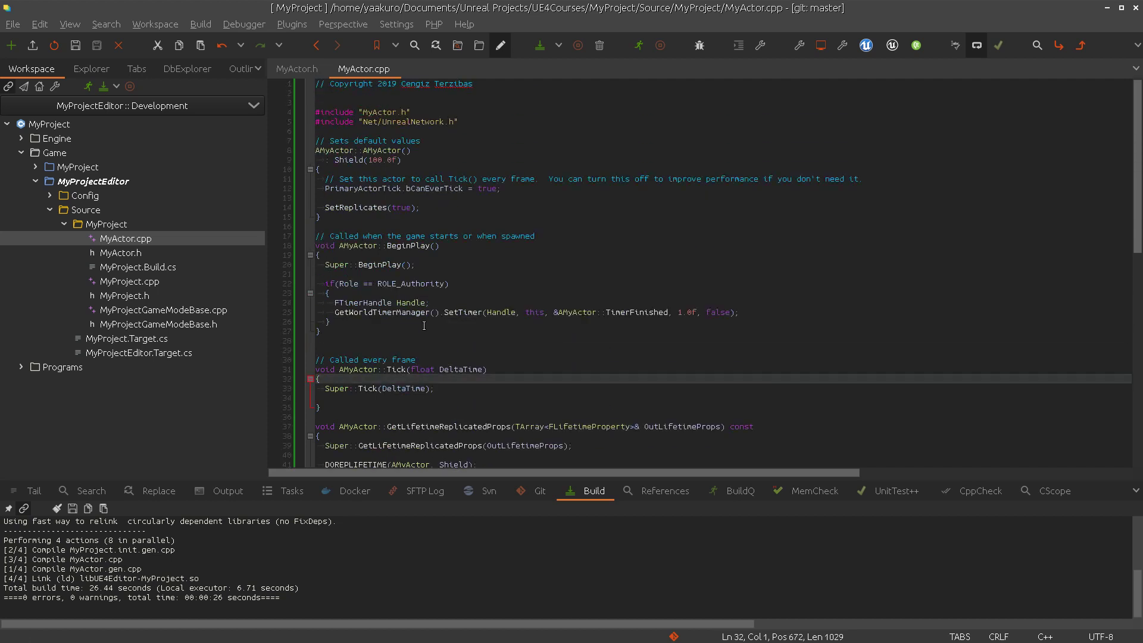
{"action": "scroll", "scroll_direction": "down", "scroll_amount": 3}
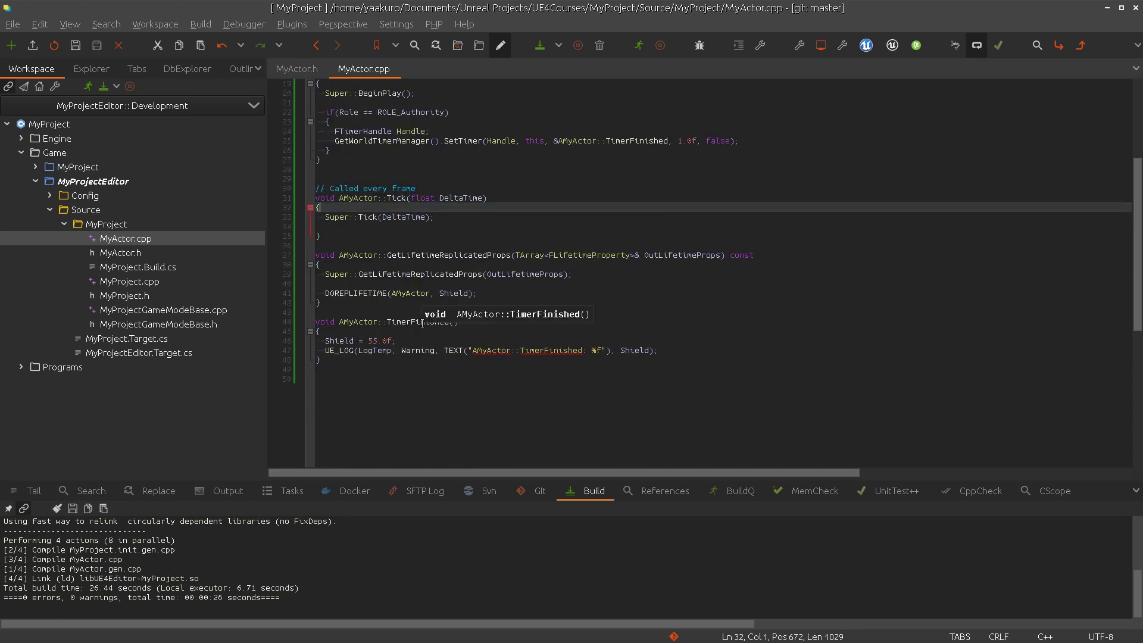
{"action": "mouse_move", "coordinate": [380, 305]}
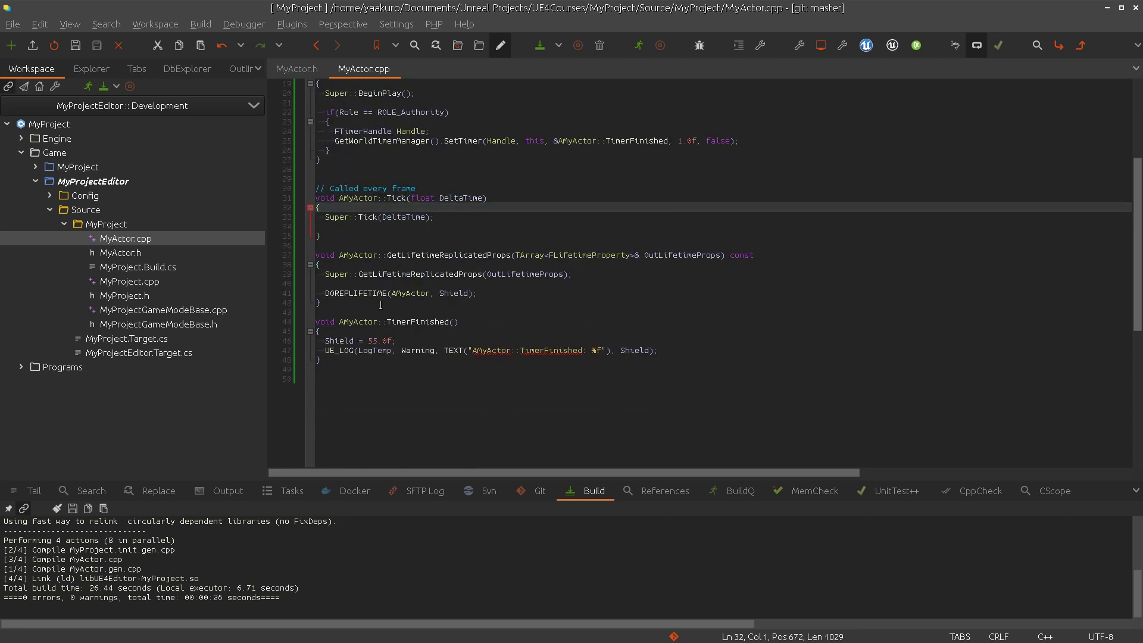
{"action": "double_click", "coordinate": [355, 293]}
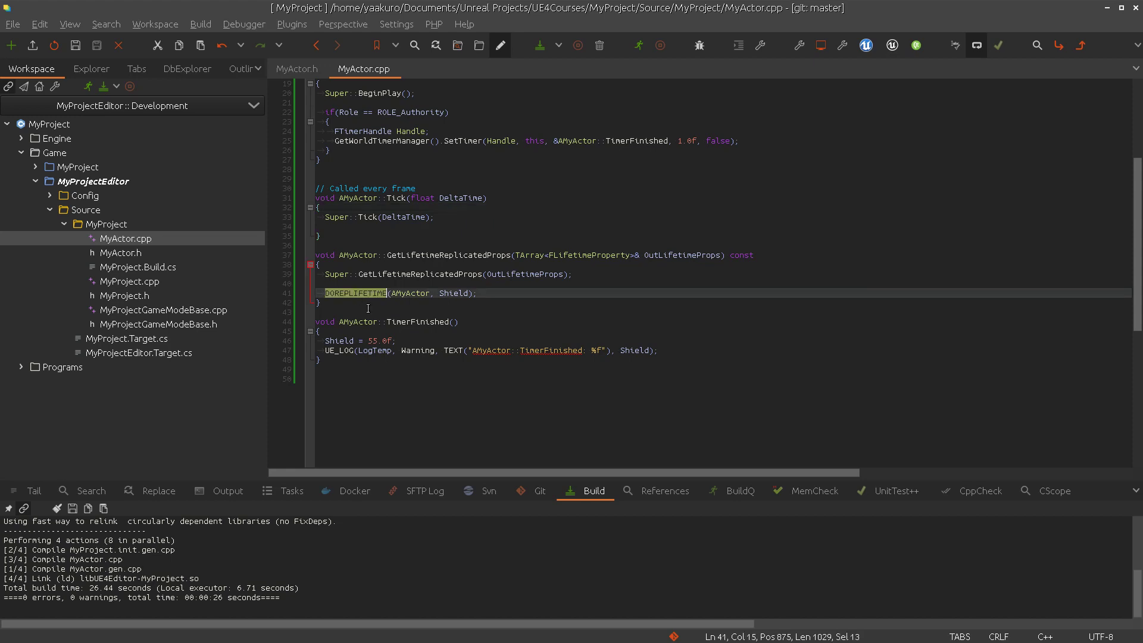
{"action": "scroll", "scroll_direction": "up", "scroll_amount": 3}
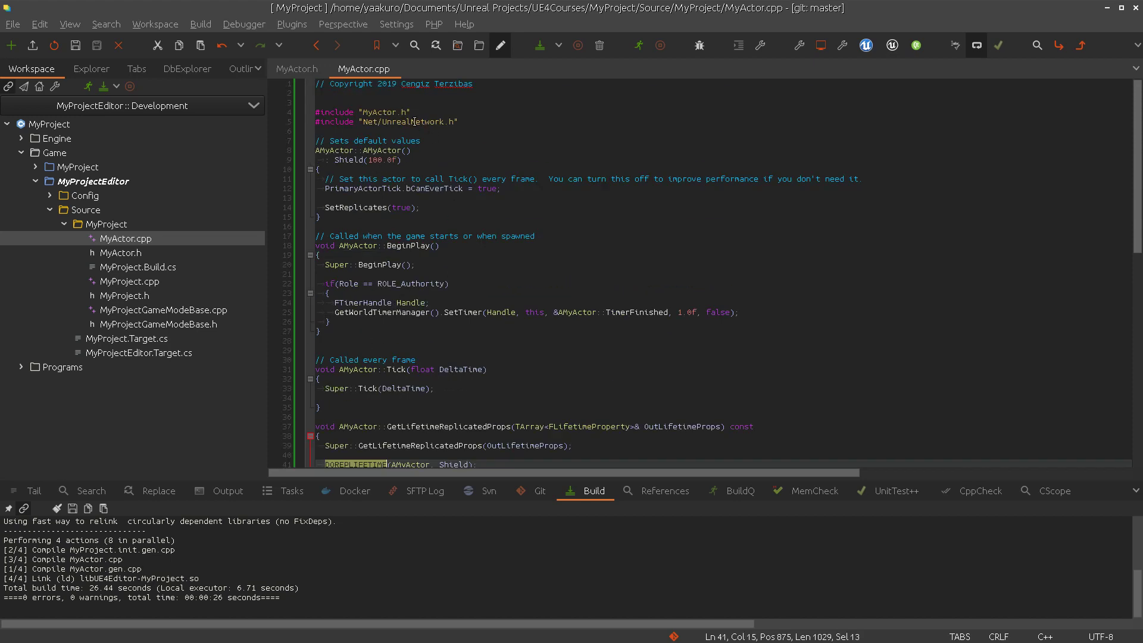
{"action": "left_click", "coordinate": [454, 343]}
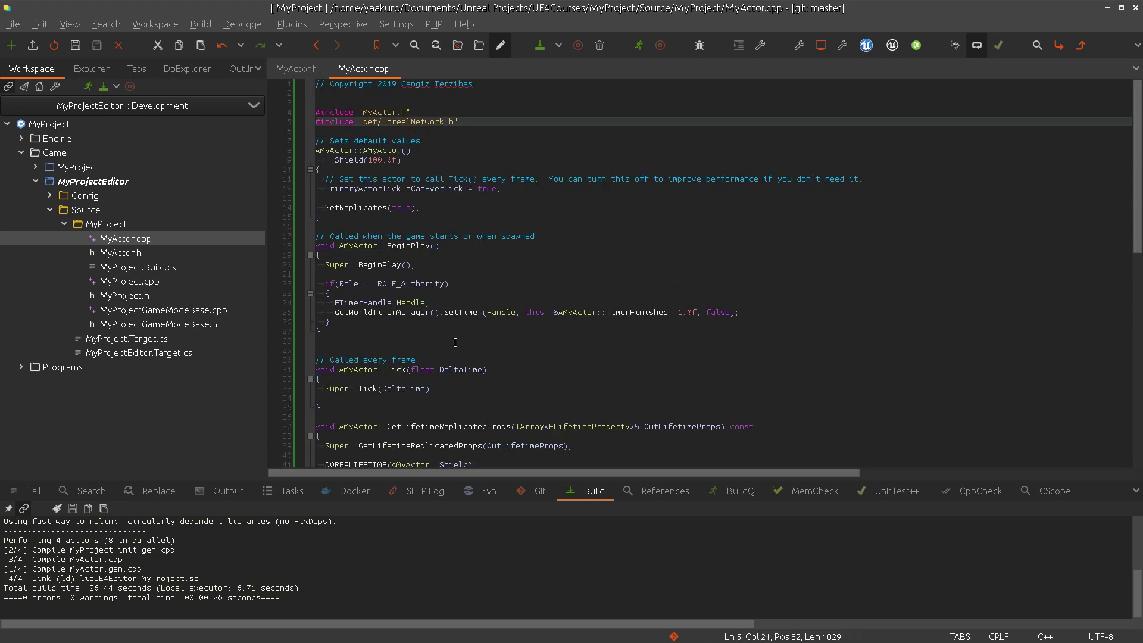
{"action": "scroll", "scroll_direction": "down", "scroll_amount": 3}
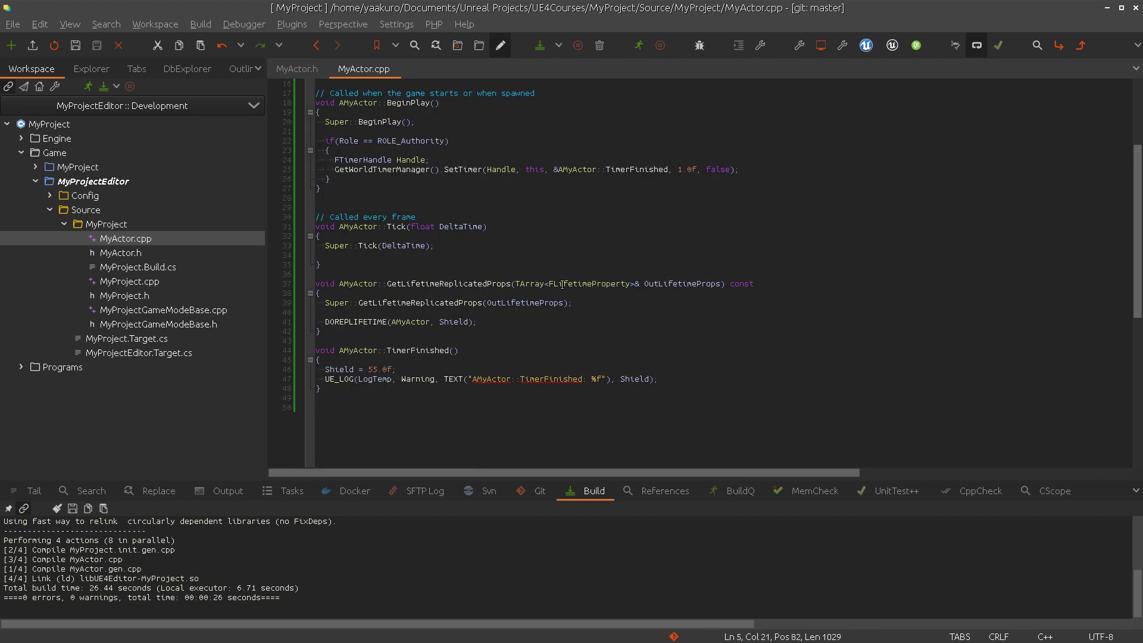
{"action": "mouse_move", "coordinate": [511, 277]}
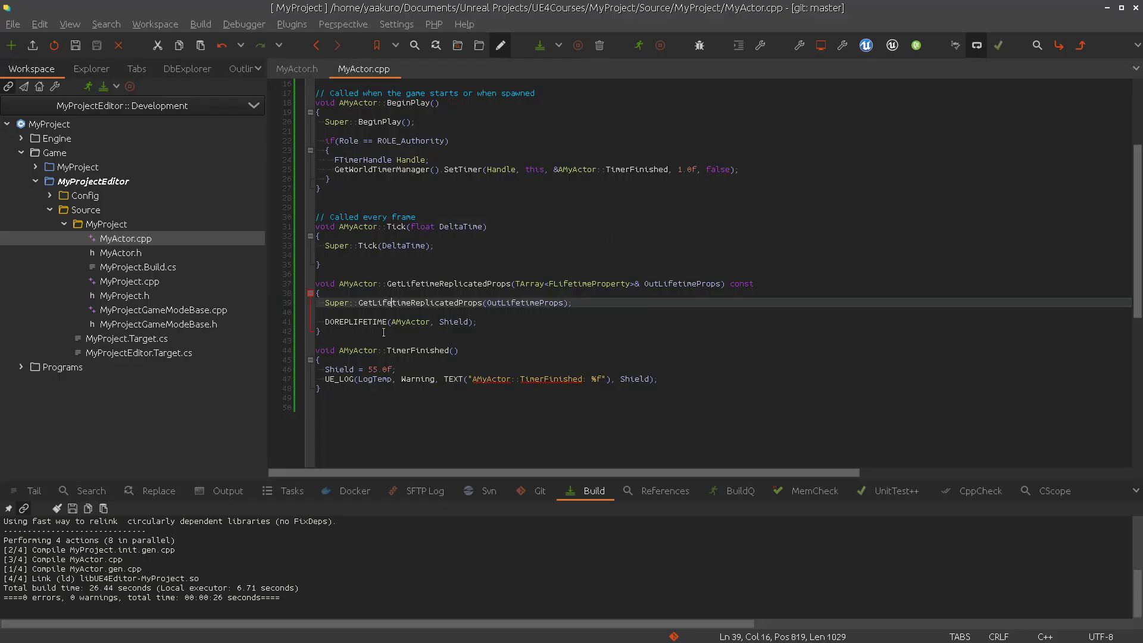
{"action": "double_click", "coordinate": [356, 321]}
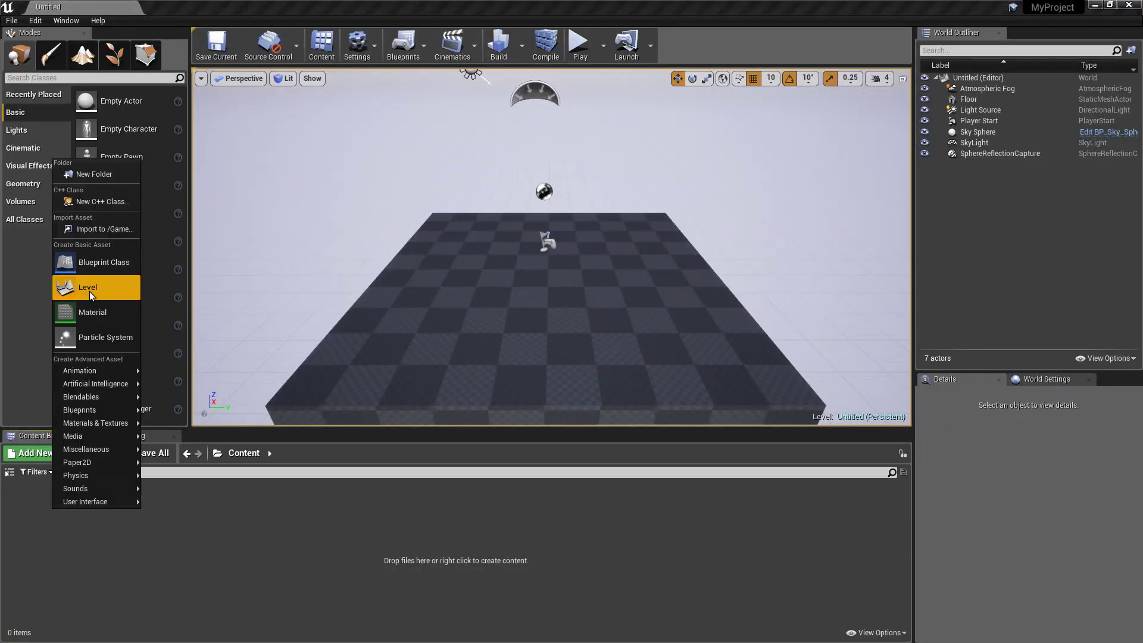
Create a MyActor-based blueprint printing Shield on Event Tick, compile it, and return to the level
{"action": "left_click", "coordinate": [103, 262]}
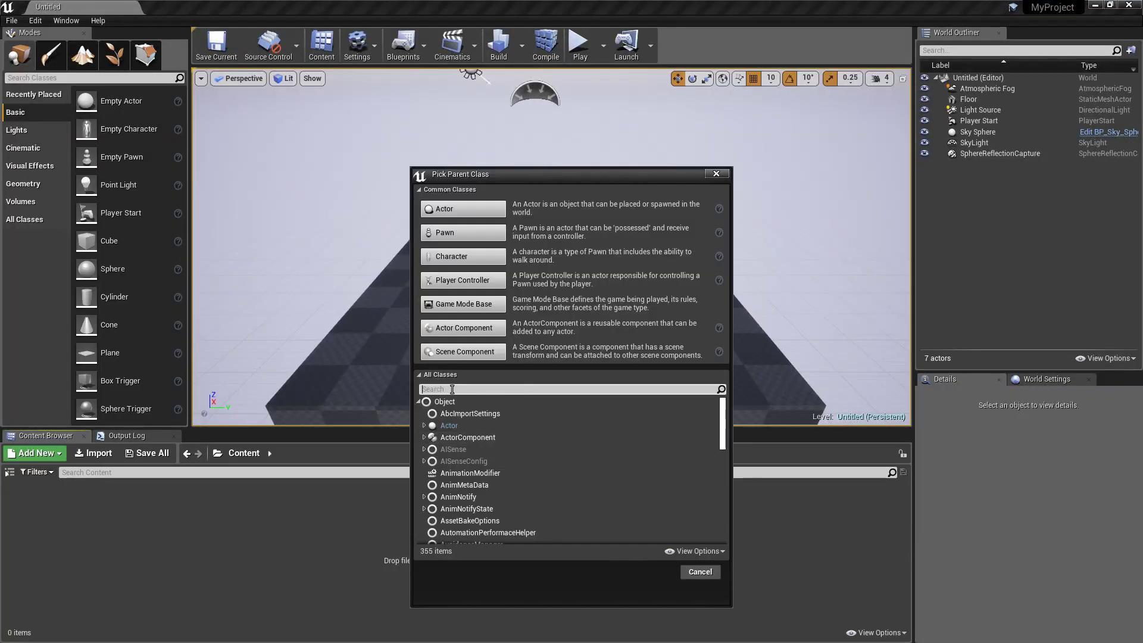
{"action": "type", "text": "My"}
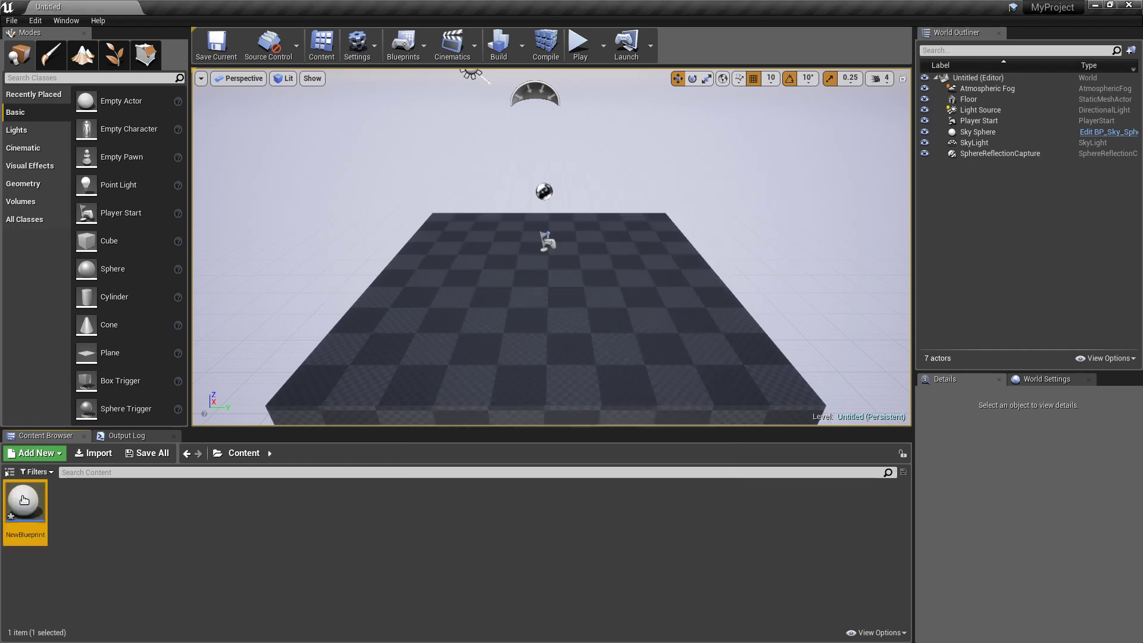
{"action": "double_click", "coordinate": [25, 500]}
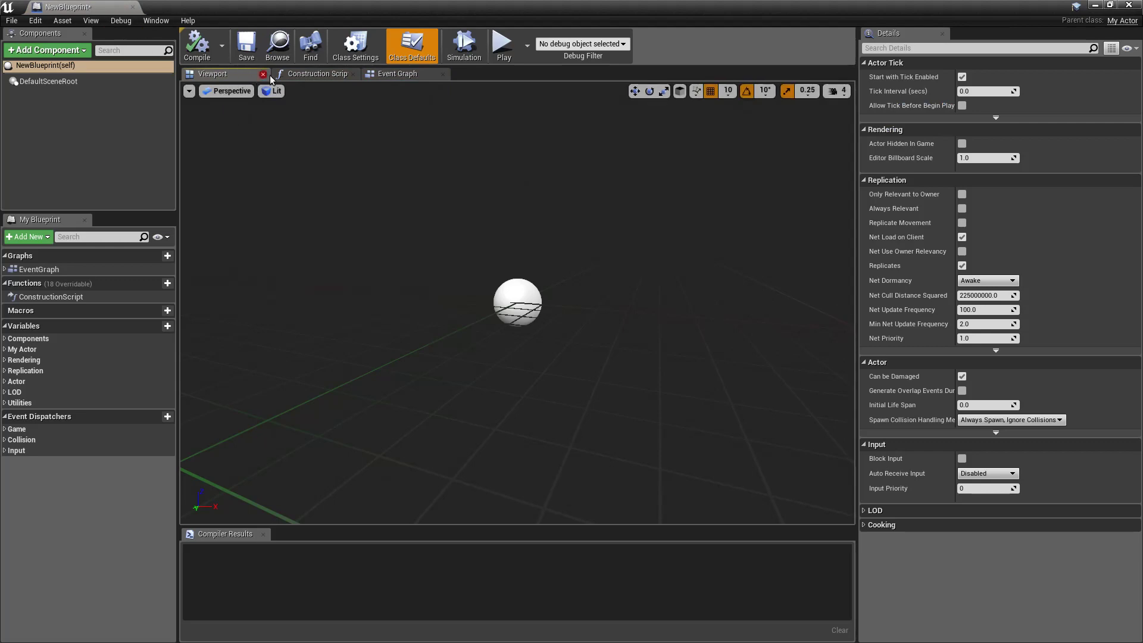
{"action": "left_click", "coordinate": [397, 74]}
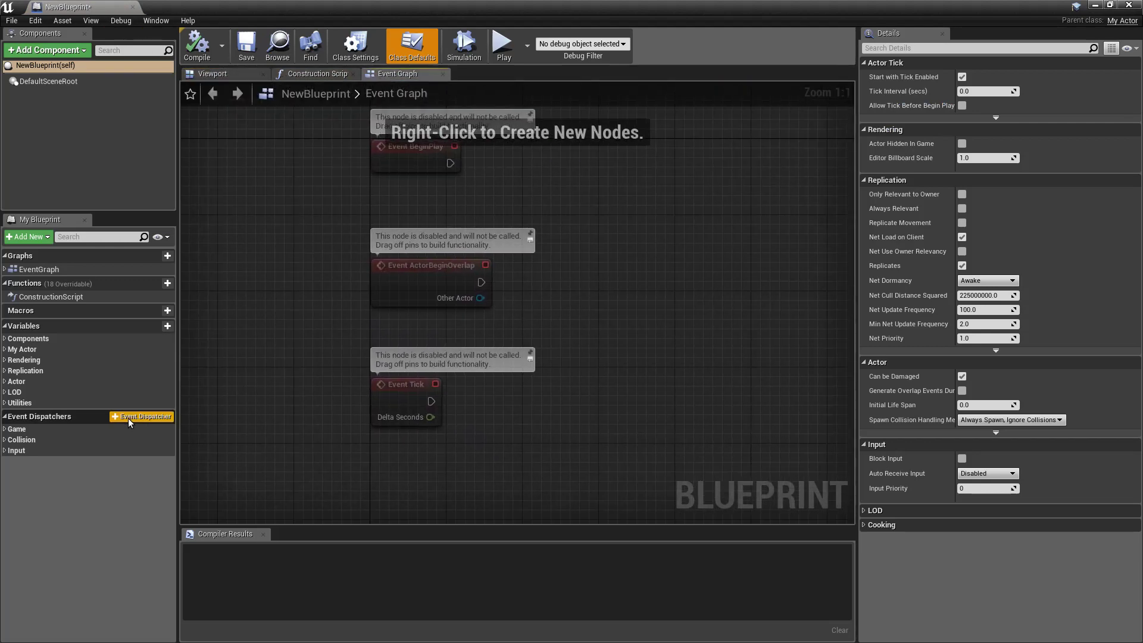
{"action": "left_click", "coordinate": [167, 325]}
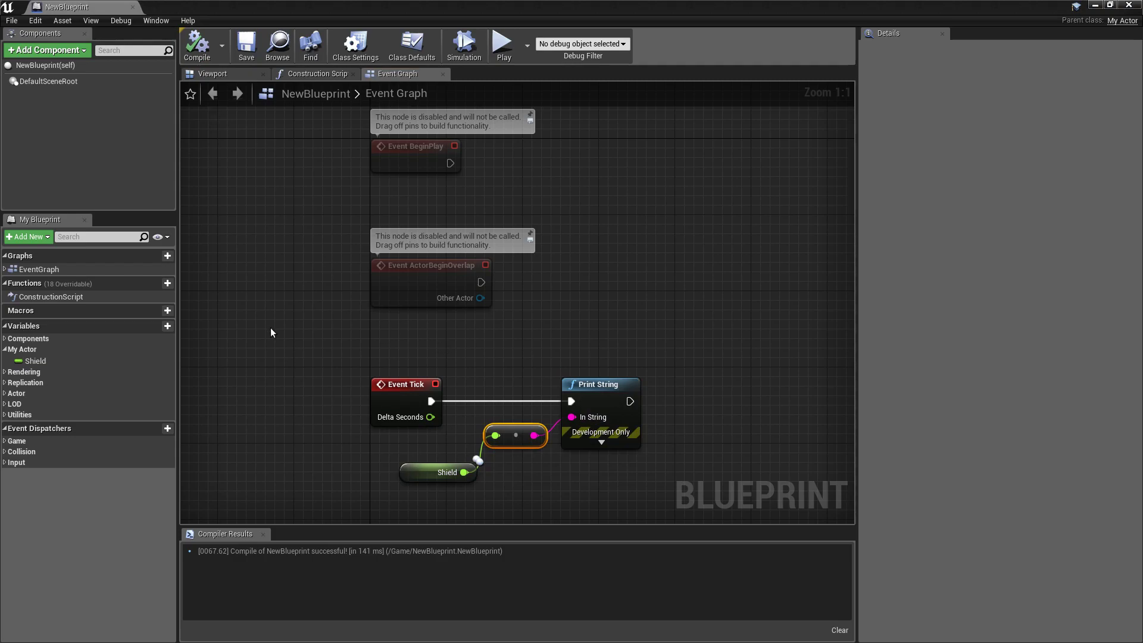
{"action": "left_click", "coordinate": [48, 7]}
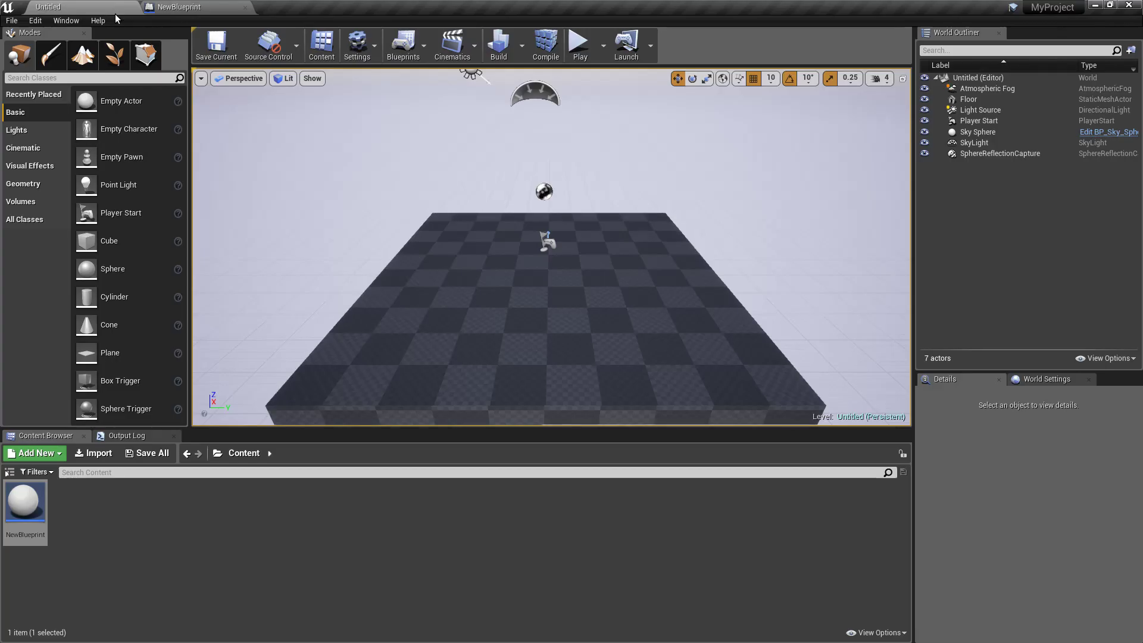
{"action": "mouse_move", "coordinate": [275, 243]}
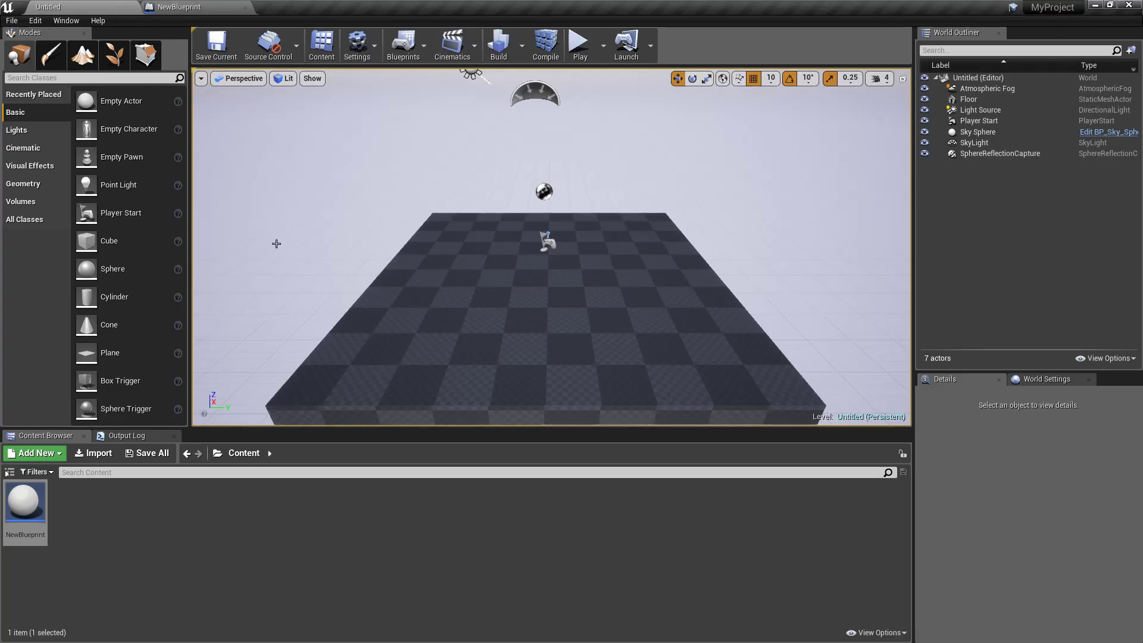
{"action": "mouse_move", "coordinate": [256, 212]}
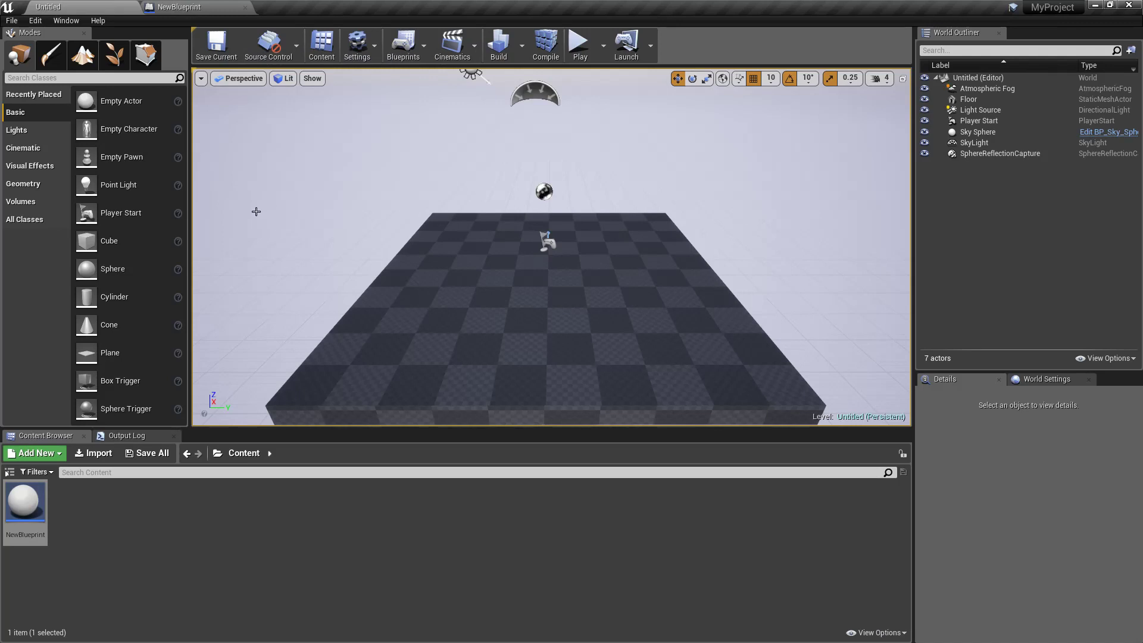
{"action": "mouse_move", "coordinate": [261, 216]}
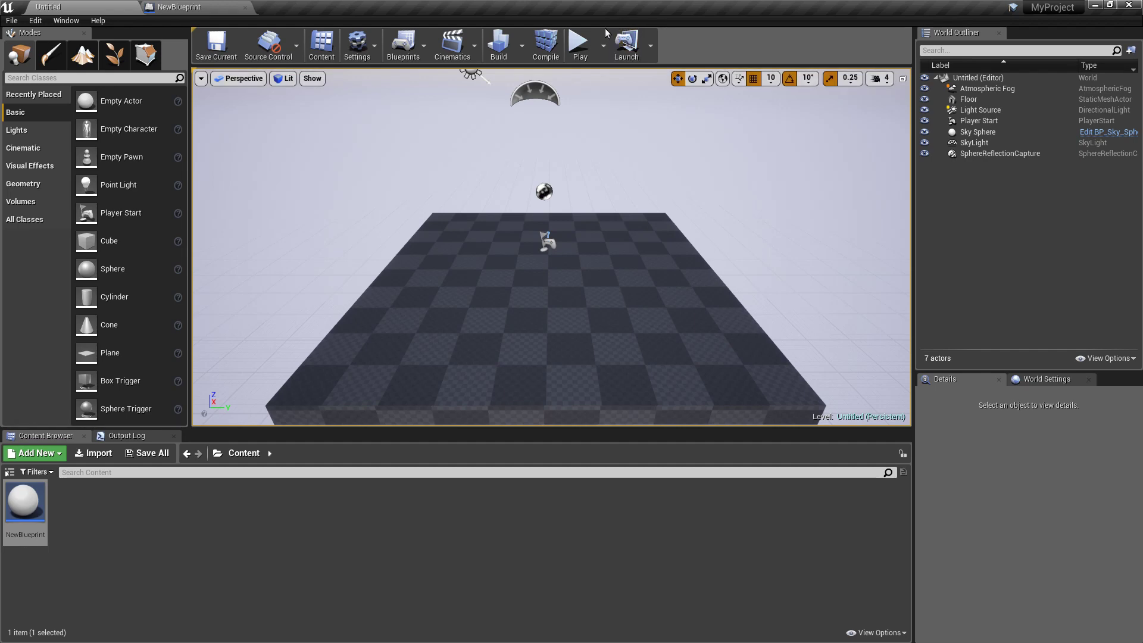
{"action": "mouse_move", "coordinate": [437, 250]}
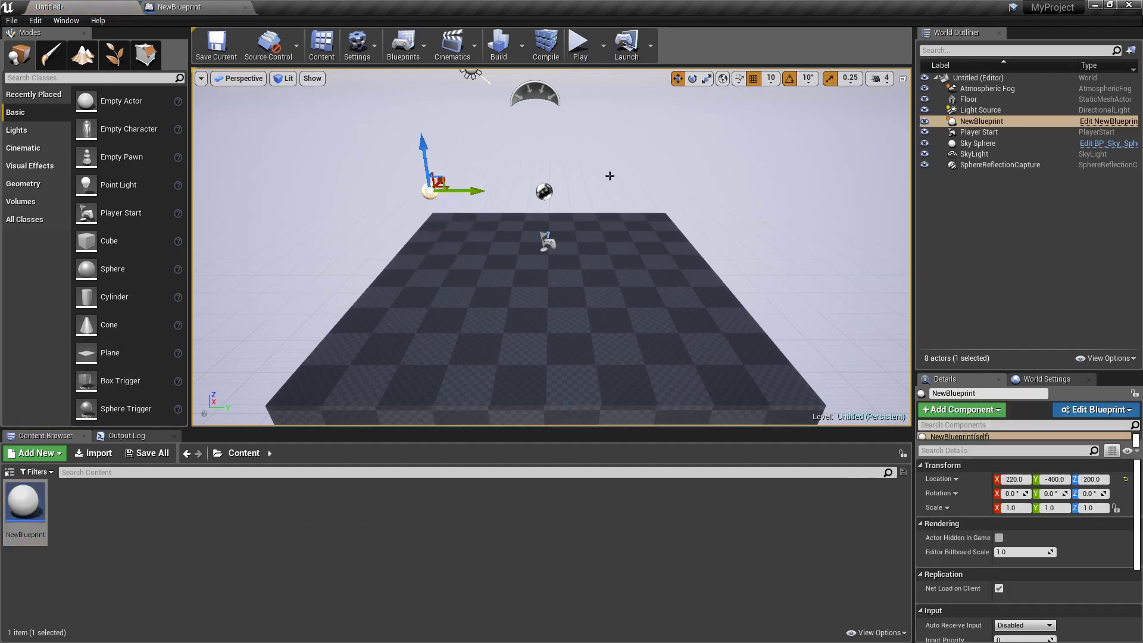
Play and stop the level, then review the Output Log showing Shield going from 100 to 55
{"action": "left_click", "coordinate": [579, 39]}
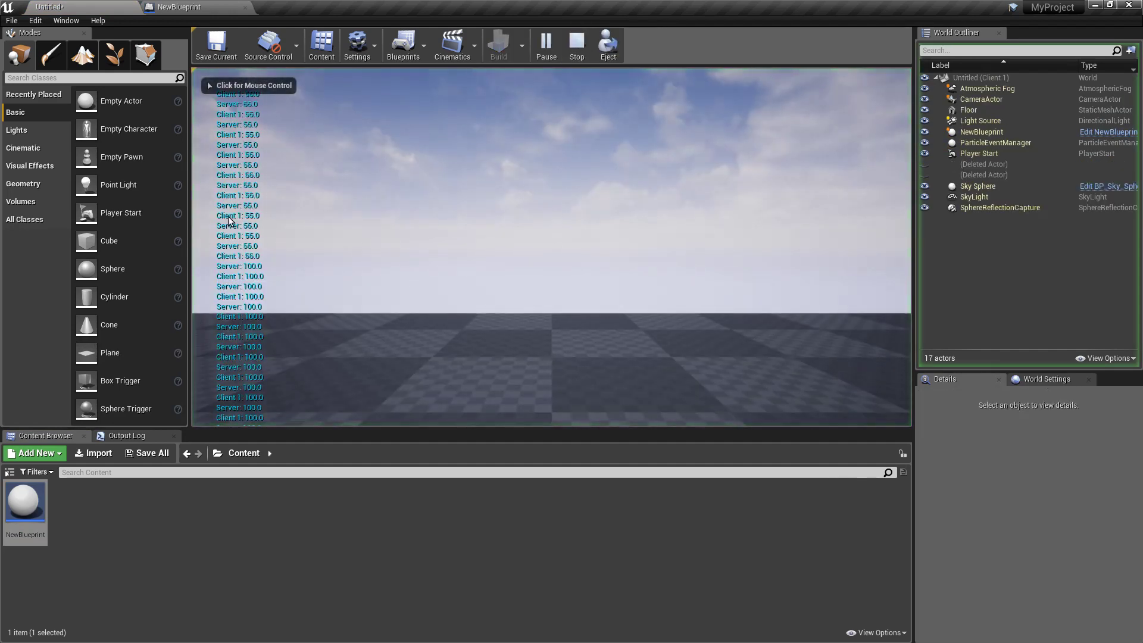
{"action": "left_click", "coordinate": [576, 45]}
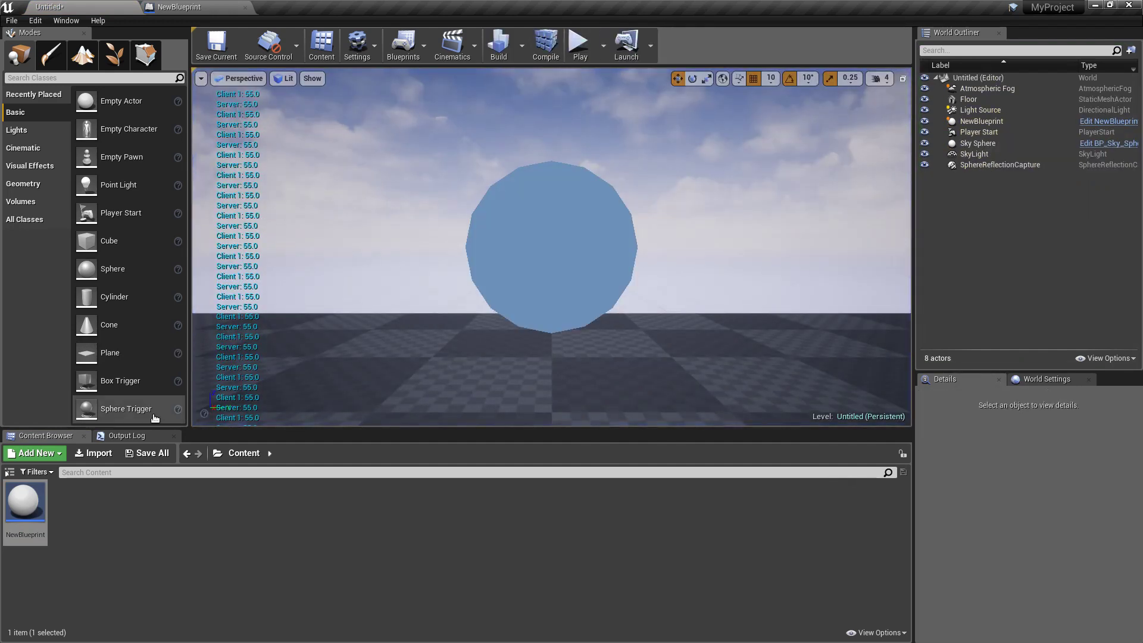
{"action": "left_click", "coordinate": [127, 436]}
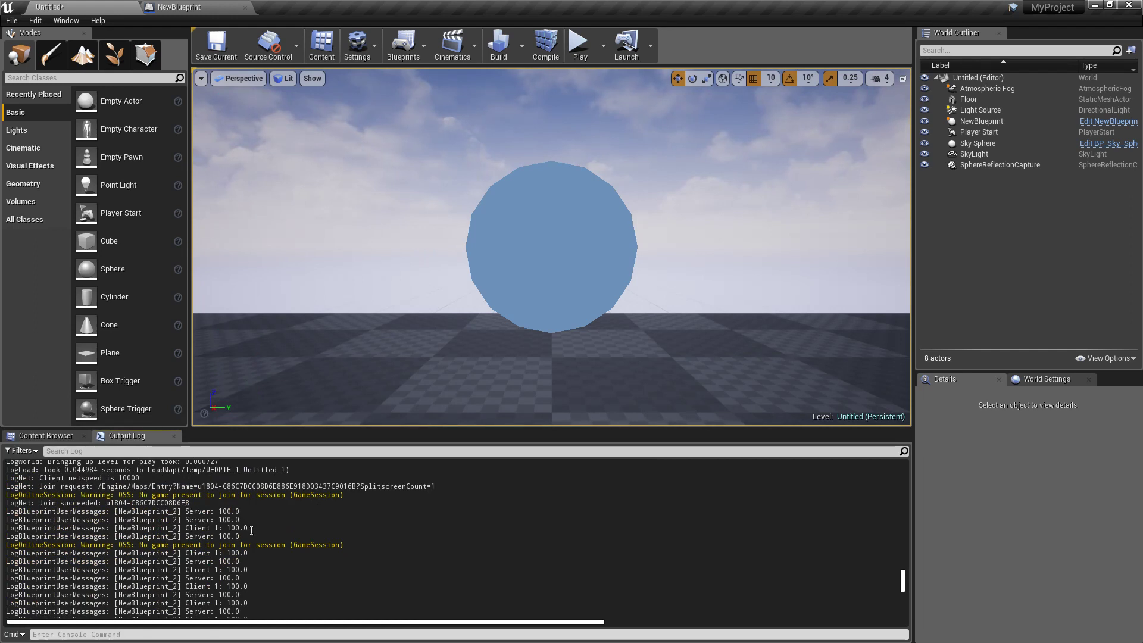
{"action": "scroll", "scroll_direction": "down", "scroll_amount": 3}
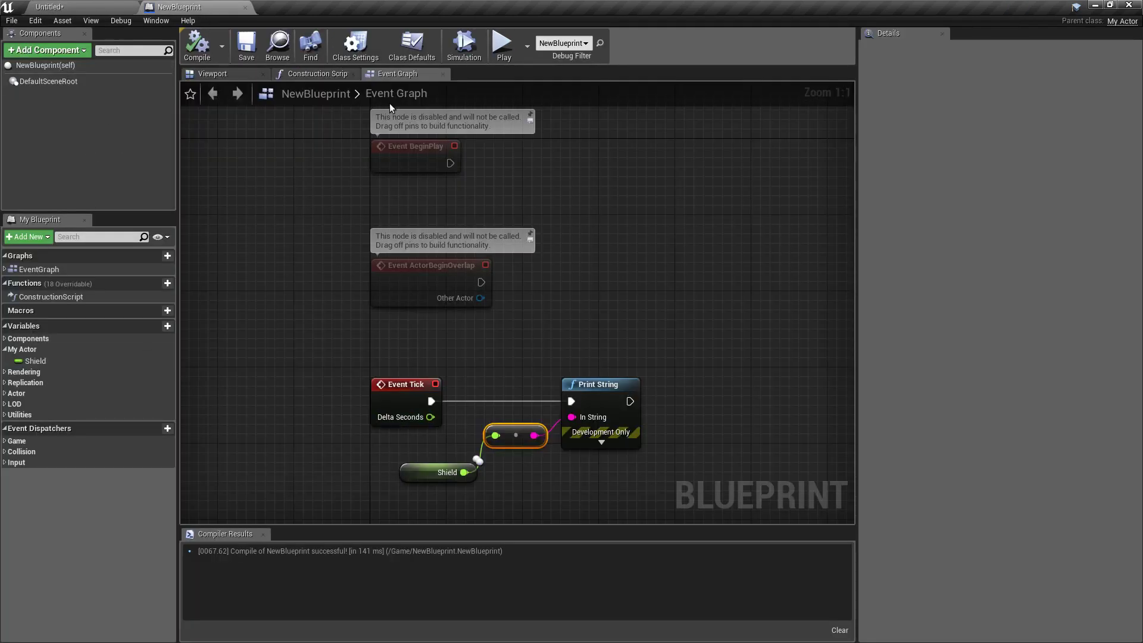
Play the level and check the log shows TimerFinished 55 then Server and Client 55
{"action": "left_click", "coordinate": [412, 43]}
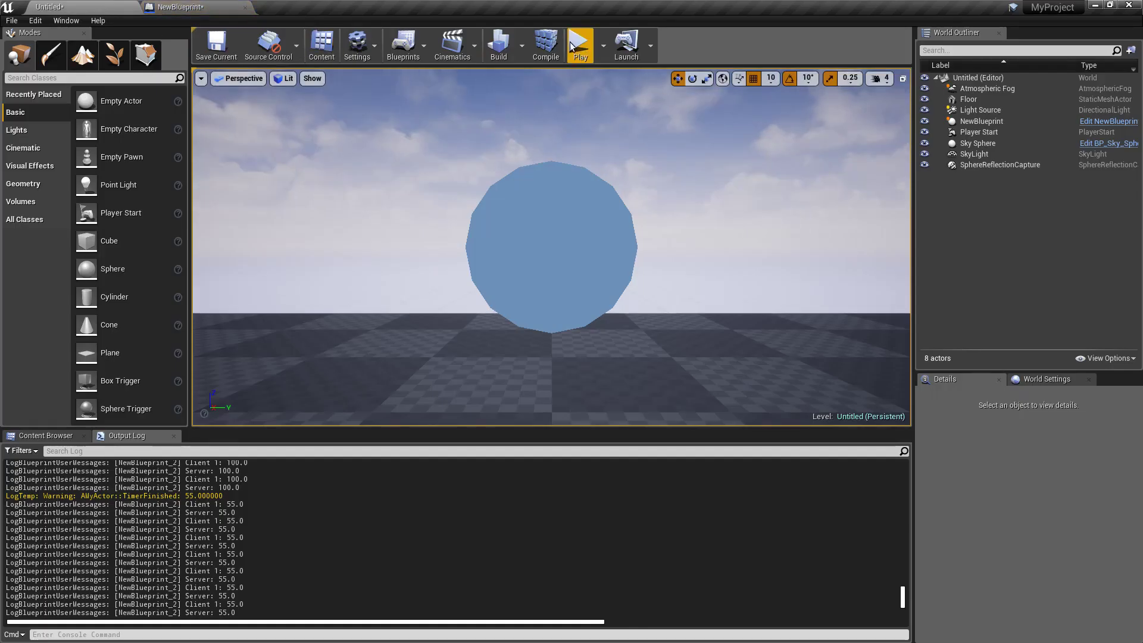
{"action": "left_click", "coordinate": [579, 46]}
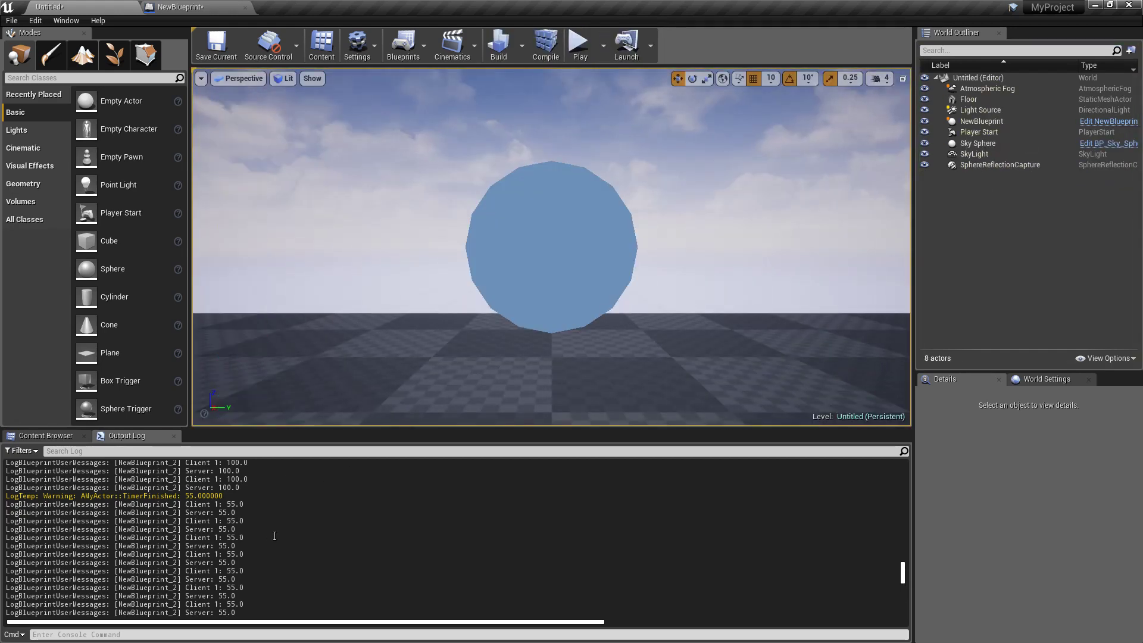
{"action": "left_click", "coordinate": [579, 44]}
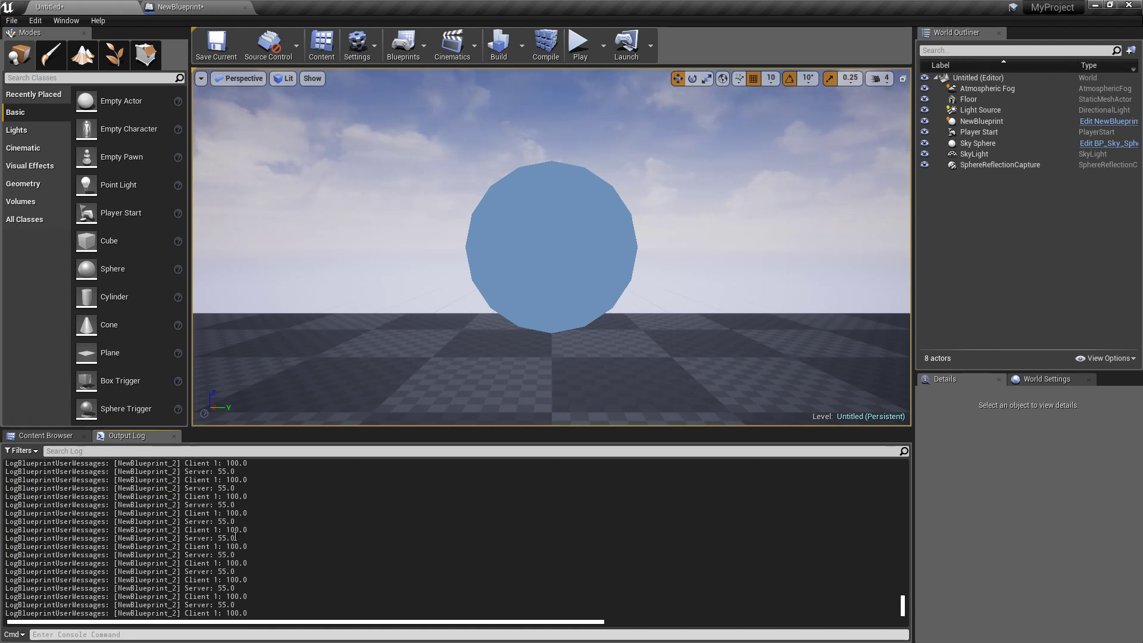
{"action": "scroll", "scroll_direction": "down", "scroll_amount": 3}
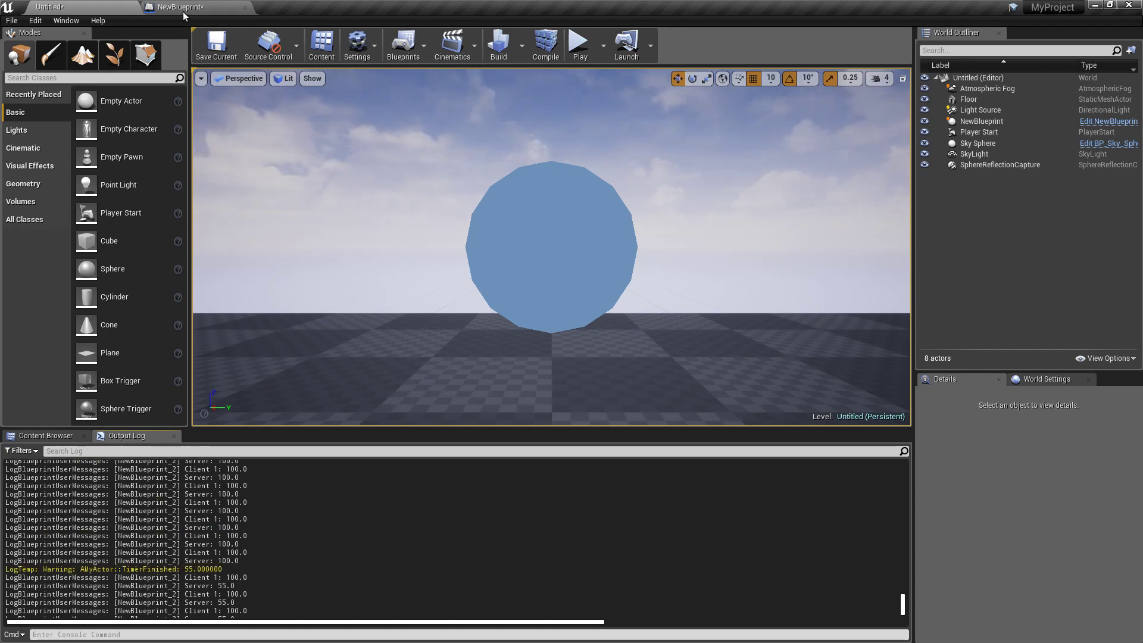
{"action": "left_click", "coordinate": [180, 7]}
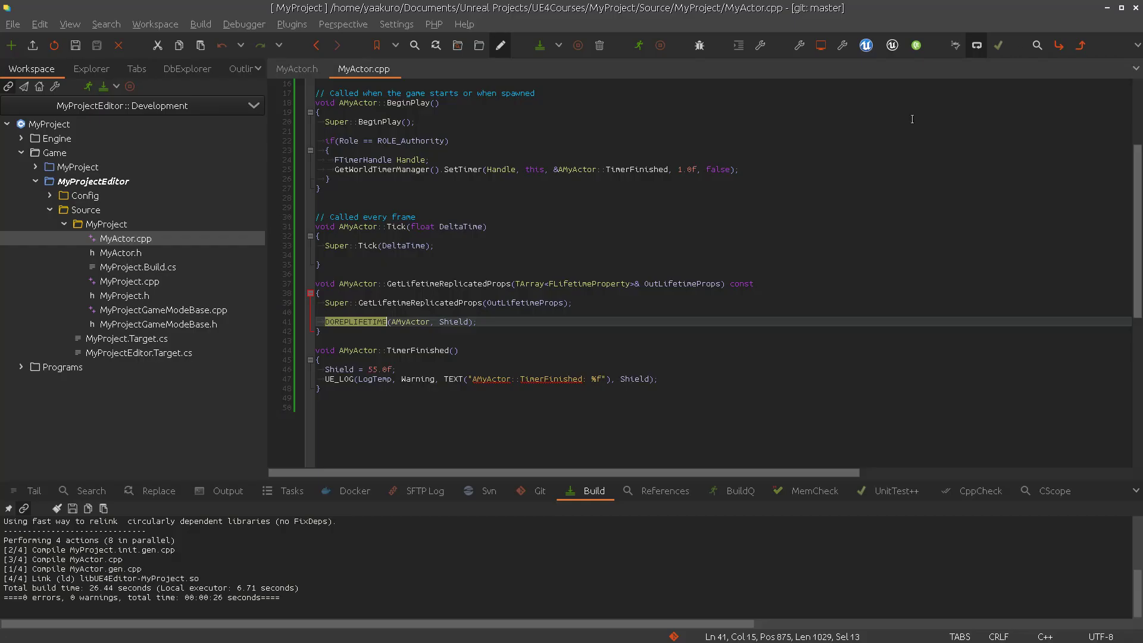
Set the Shield property's ReplicatedUsing callback name to OnShieldChanged
{"action": "left_click", "coordinate": [560, 226]}
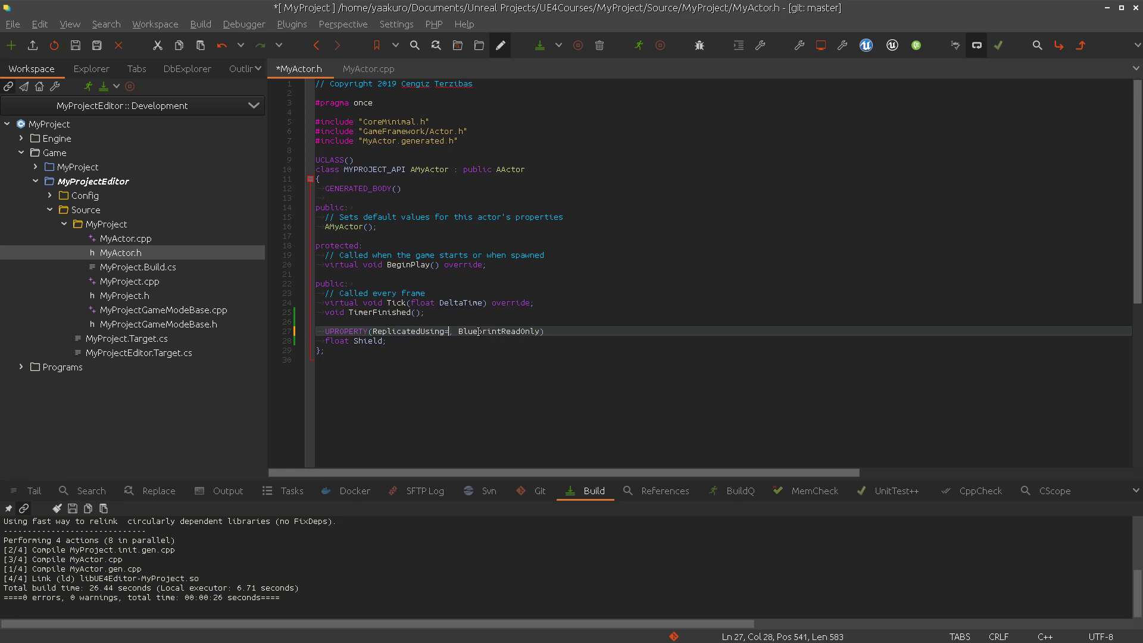
{"action": "type", "text": "OnShieldChanged"}
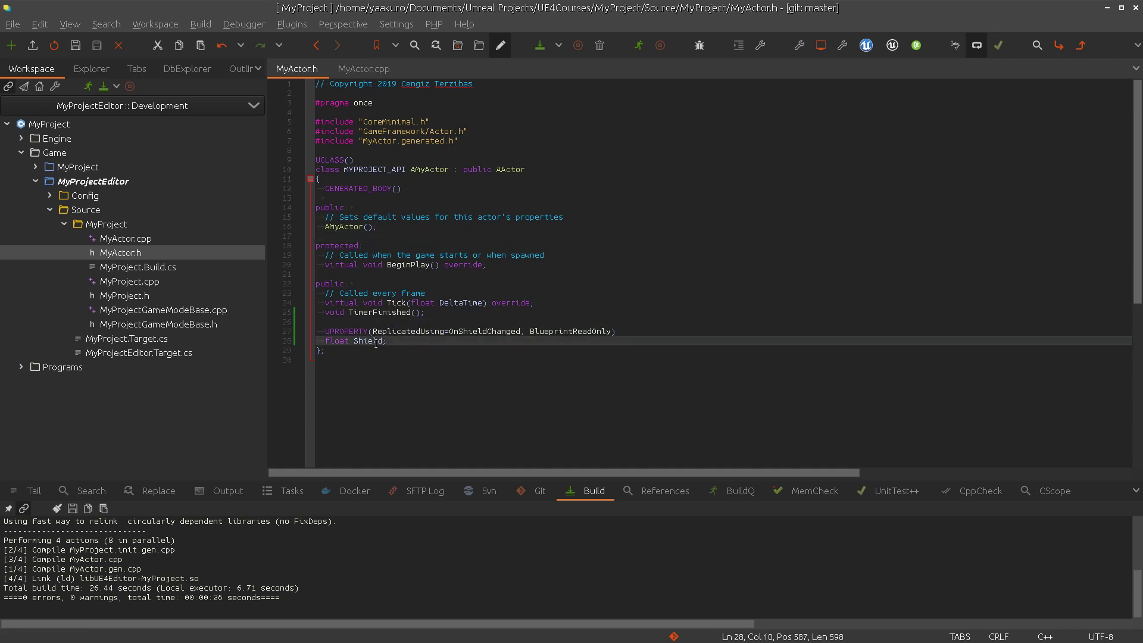
{"action": "double_click", "coordinate": [366, 340]}
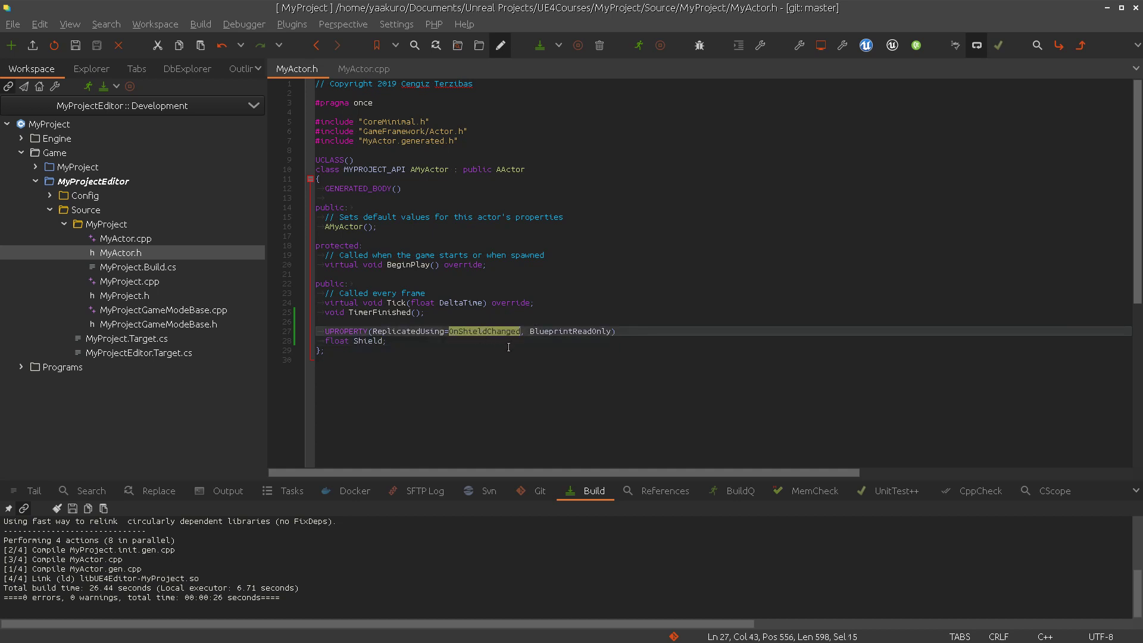
{"action": "left_click", "coordinate": [413, 293]}
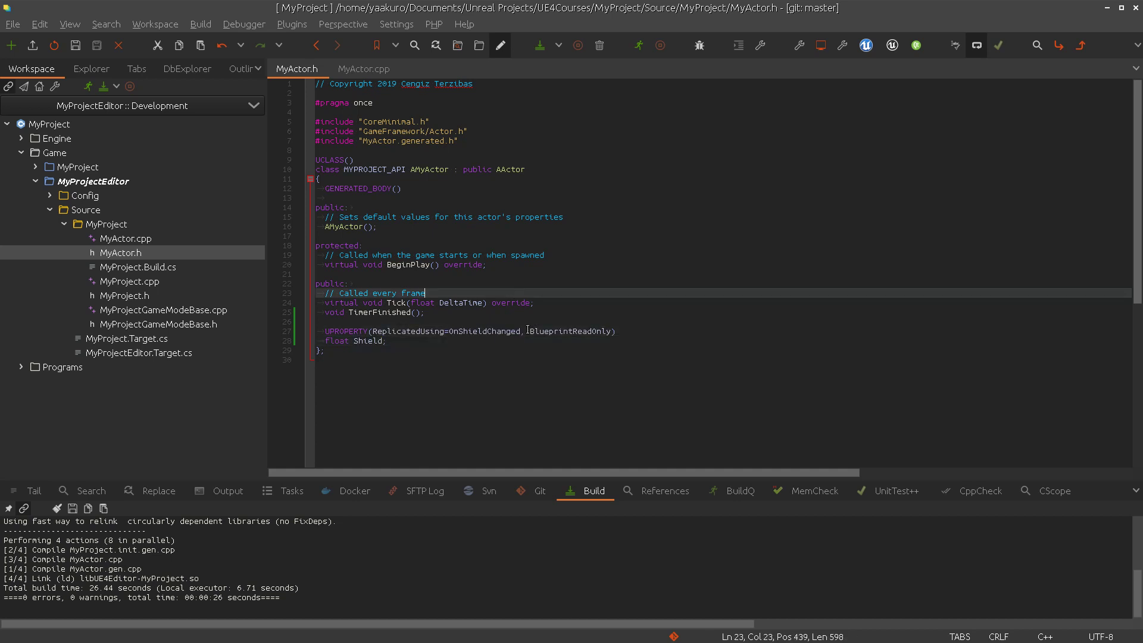
{"action": "double_click", "coordinate": [484, 331]}
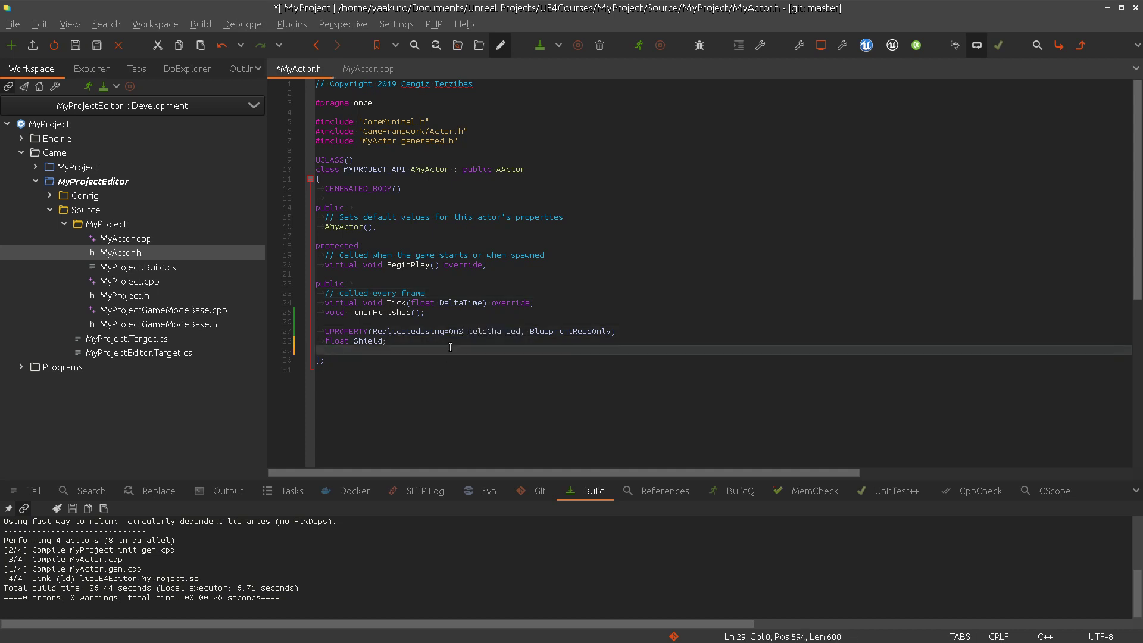
Declare UFUNCTION() void OnShieldChanged() below the Shield property and save MyActor.h
{"action": "key", "text": "Return"}
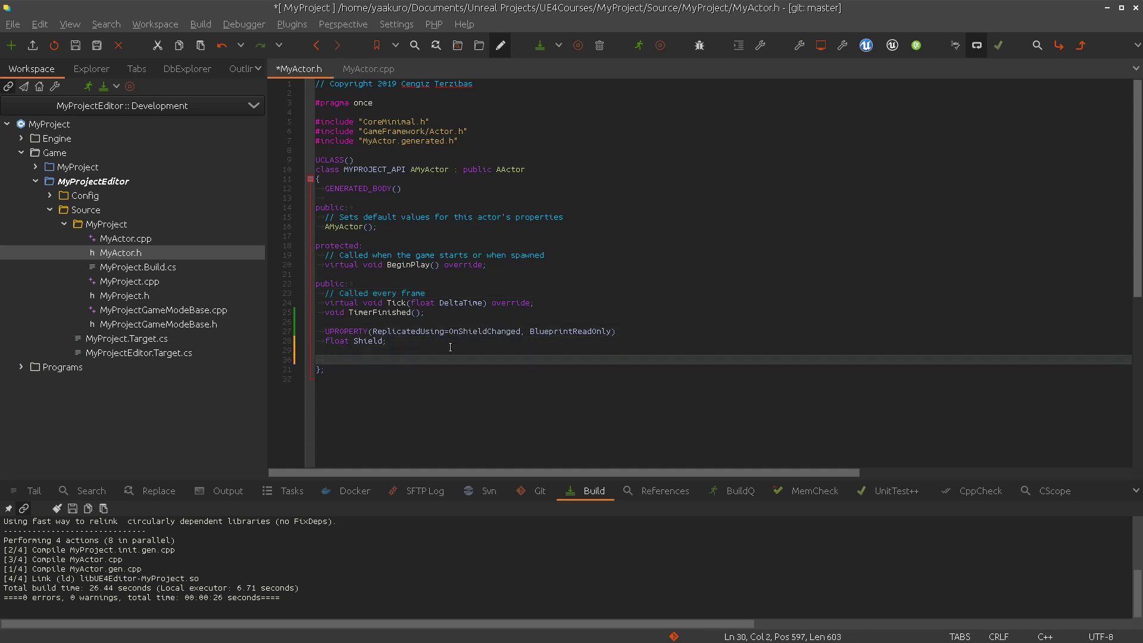
{"action": "type", "text": "void OnShieldChanged();"}
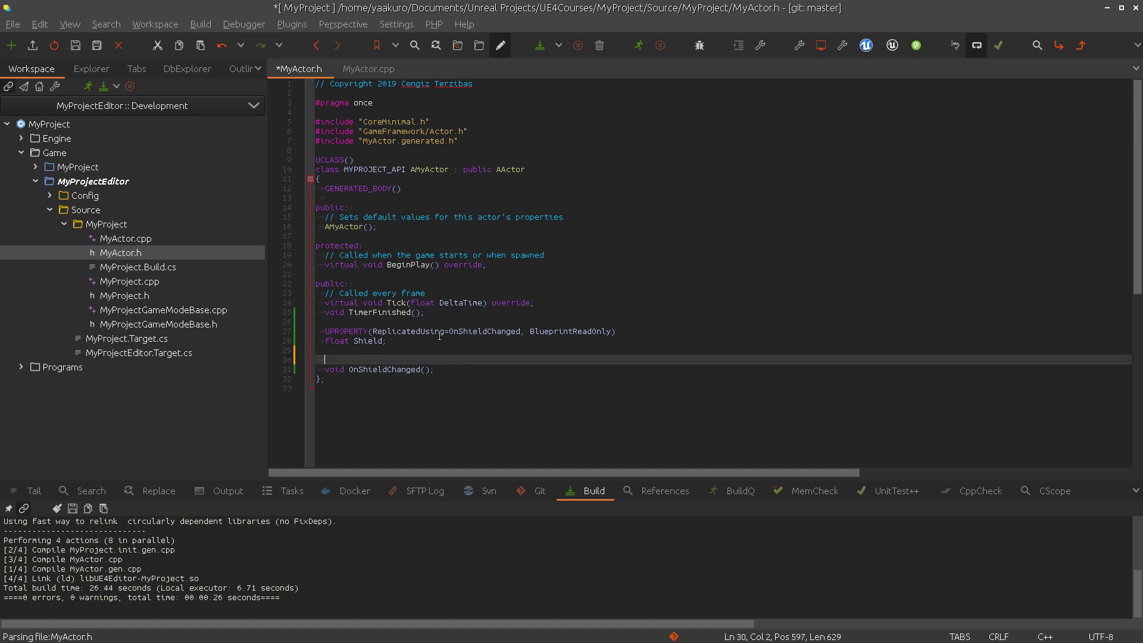
{"action": "type", "text": "UFUNCTION("}
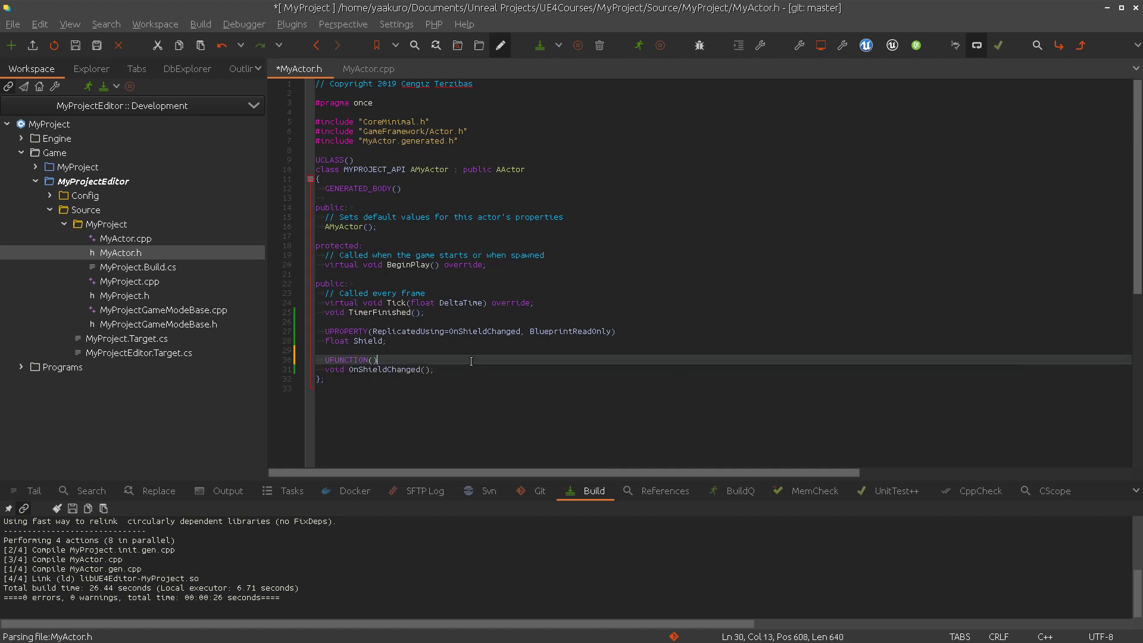
{"action": "key", "text": "ctrl+s"}
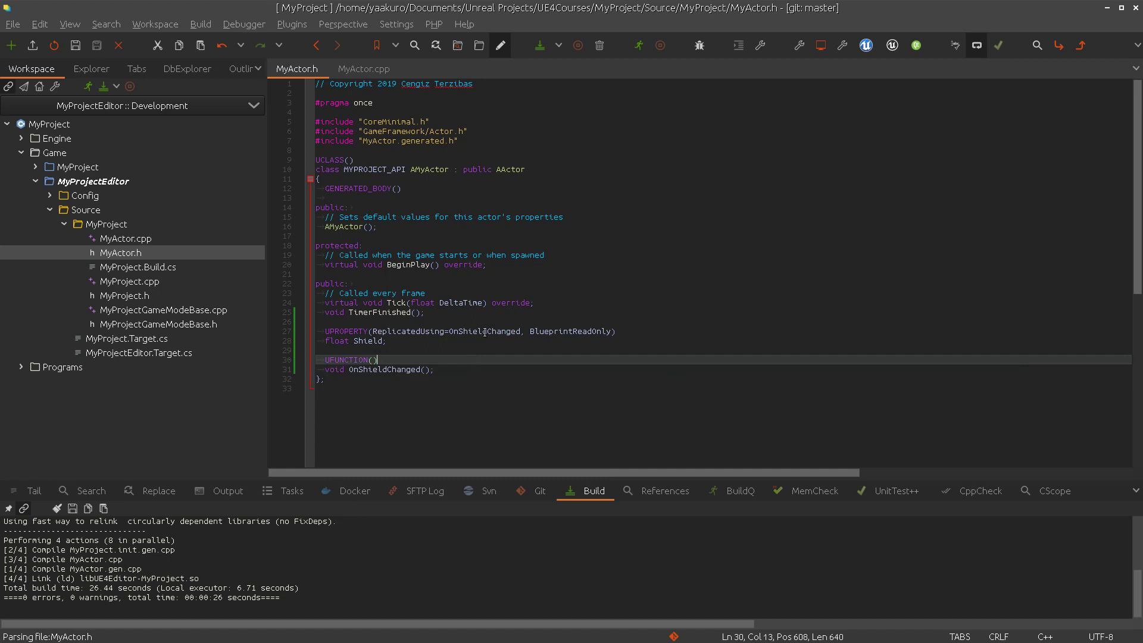
{"action": "mouse_move", "coordinate": [454, 362]}
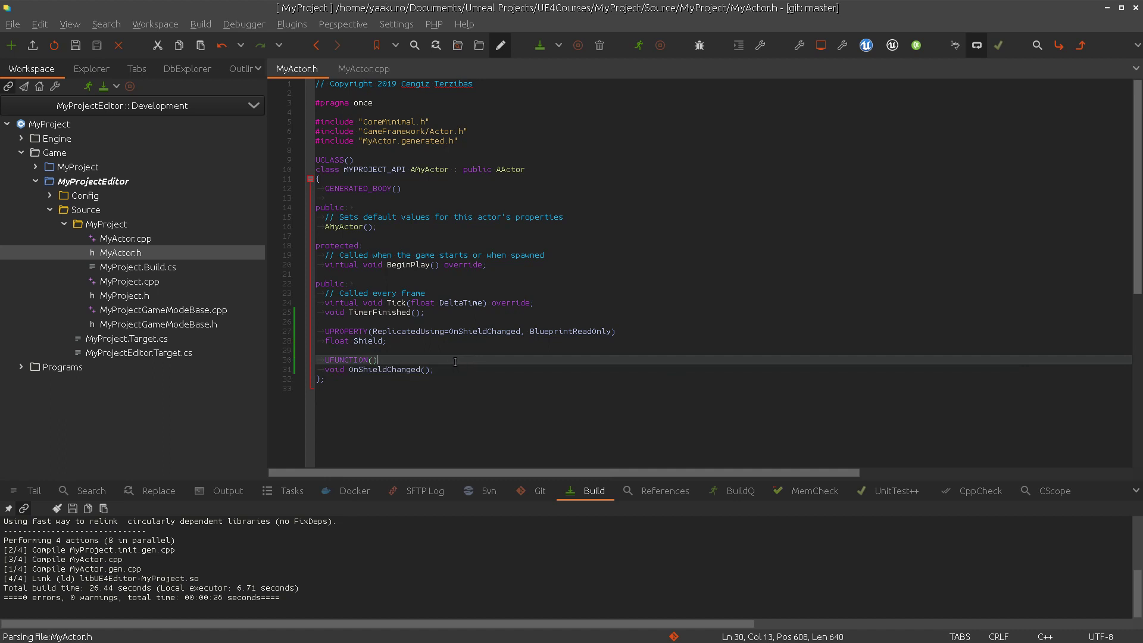
{"action": "mouse_move", "coordinate": [450, 364]}
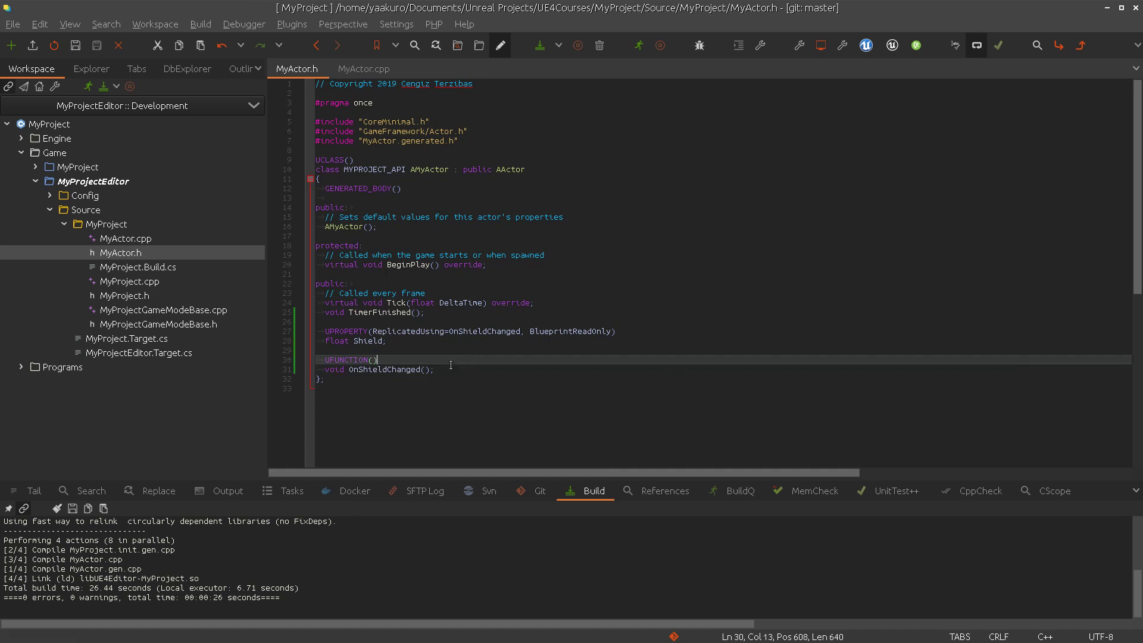
{"action": "double_click", "coordinate": [346, 359]}
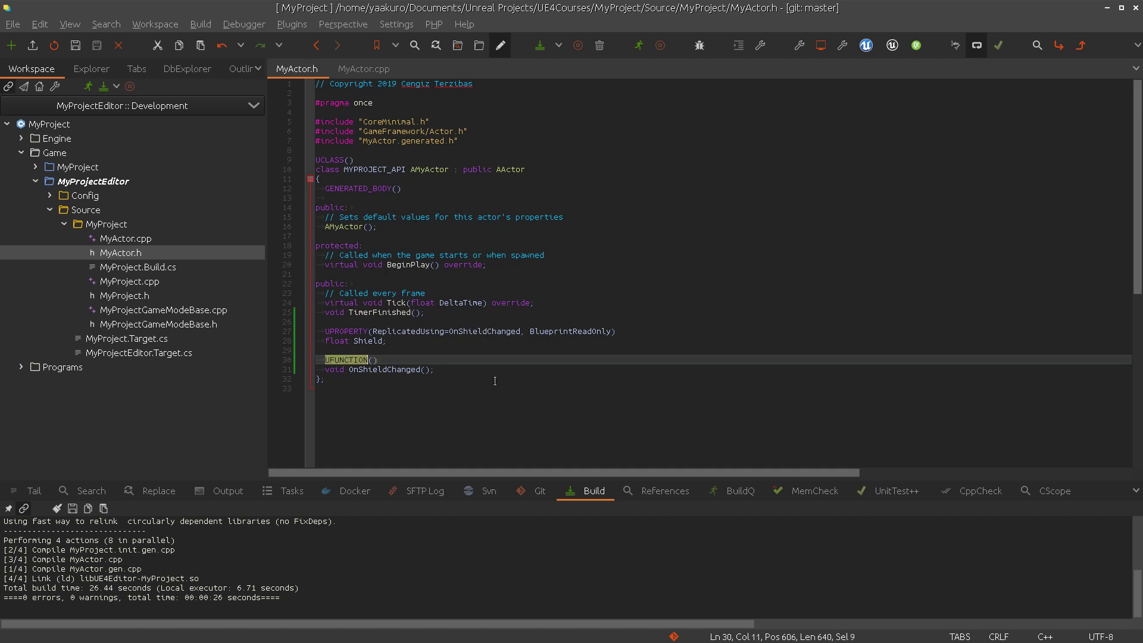
{"action": "left_click", "coordinate": [388, 369]}
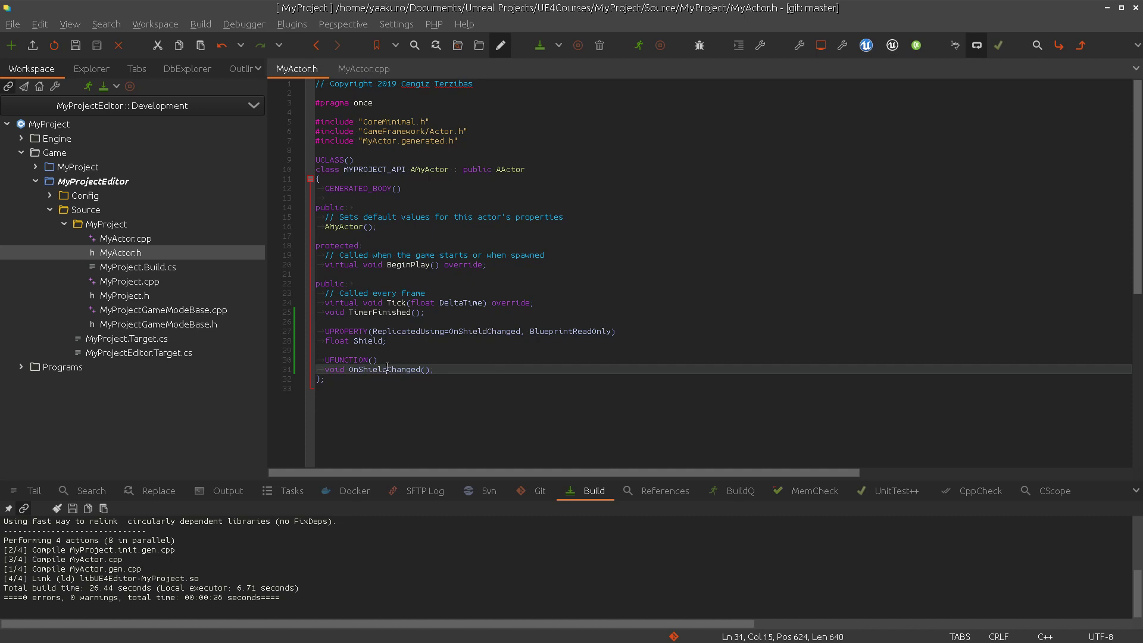
{"action": "mouse_move", "coordinate": [752, 238]}
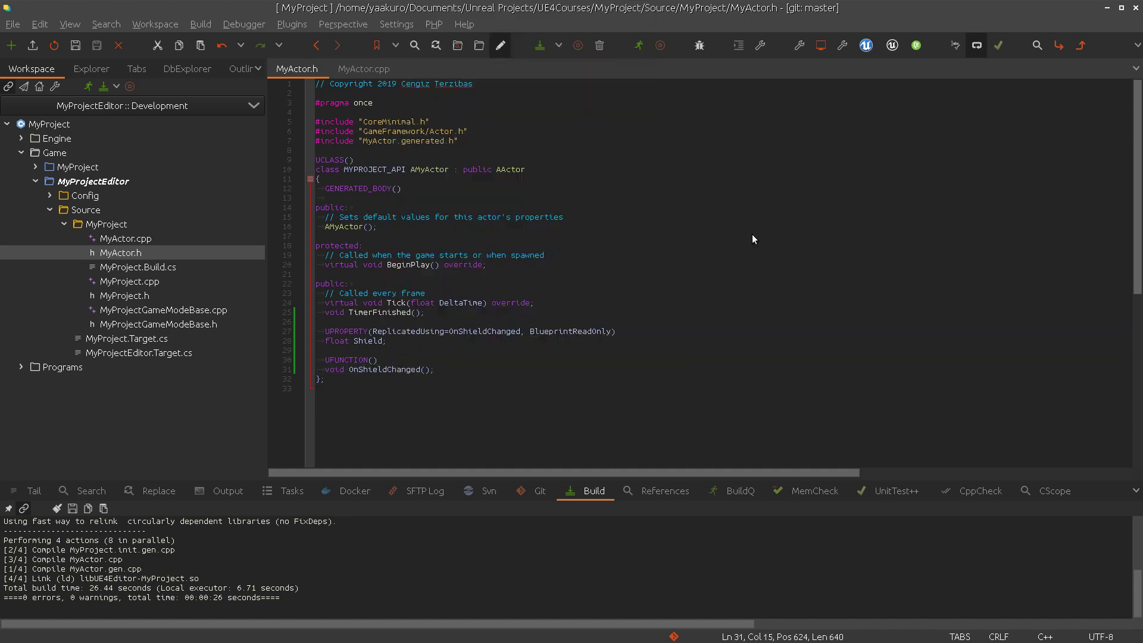
Add a UE_LOG line to OnShieldChanged in MyActor.cpp, renaming TimerFinished to OnShieldChanged
{"action": "left_click", "coordinate": [365, 69]}
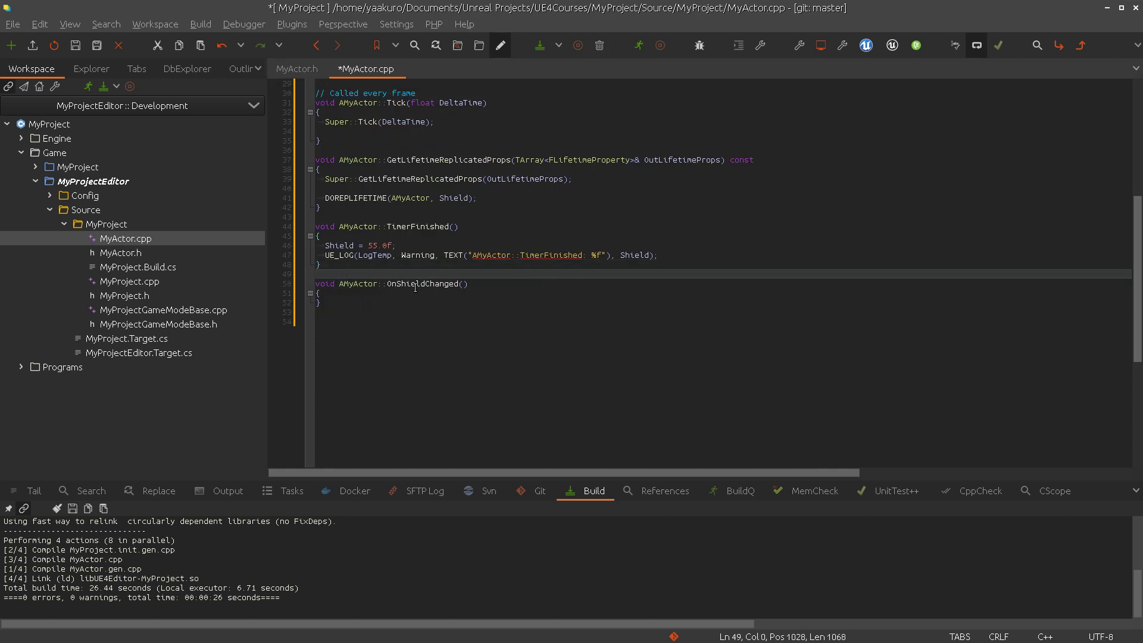
{"action": "double_click", "coordinate": [424, 284]}
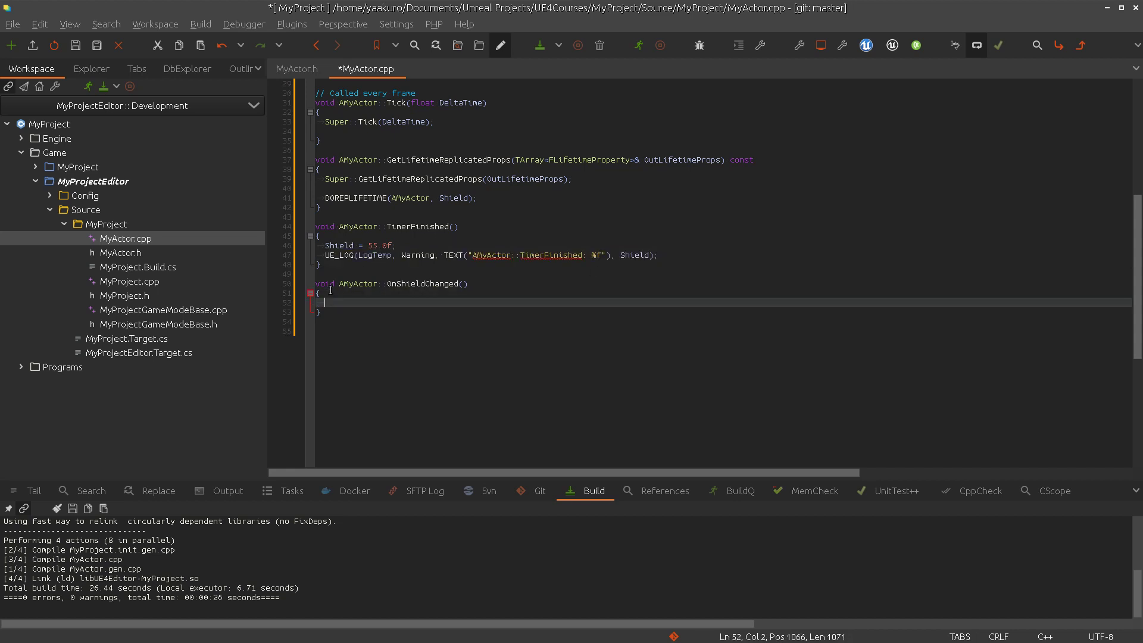
{"action": "type", "text": "UE_LOG(LogTemp, Warning, TEXT(\"AMyActor::TimerFinished: %f\"), Shield);"}
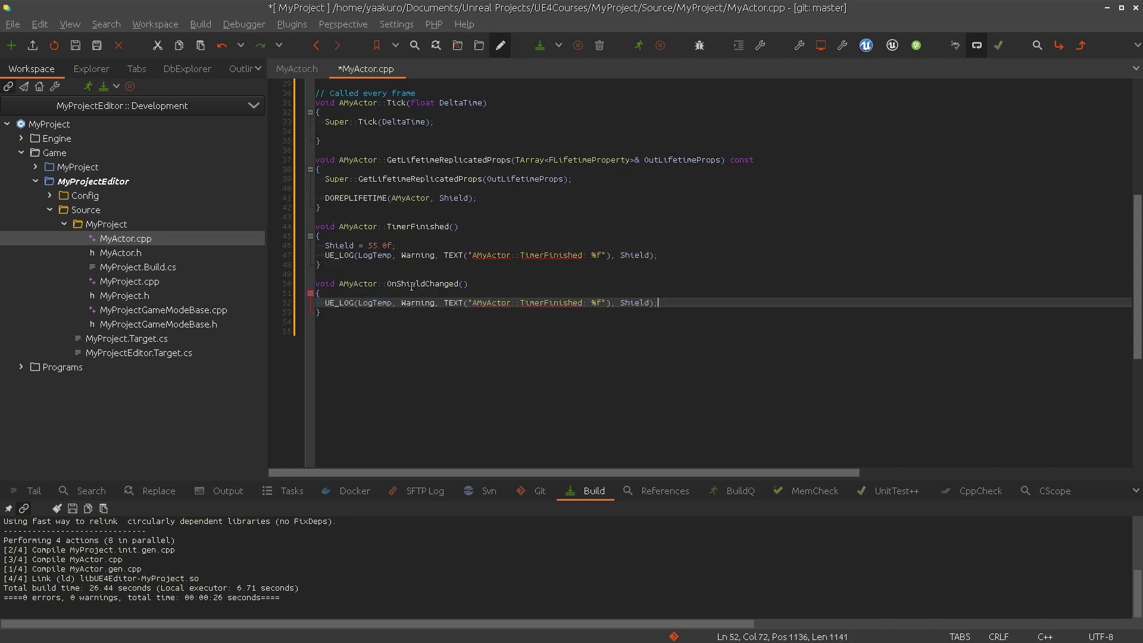
{"action": "double_click", "coordinate": [548, 302]}
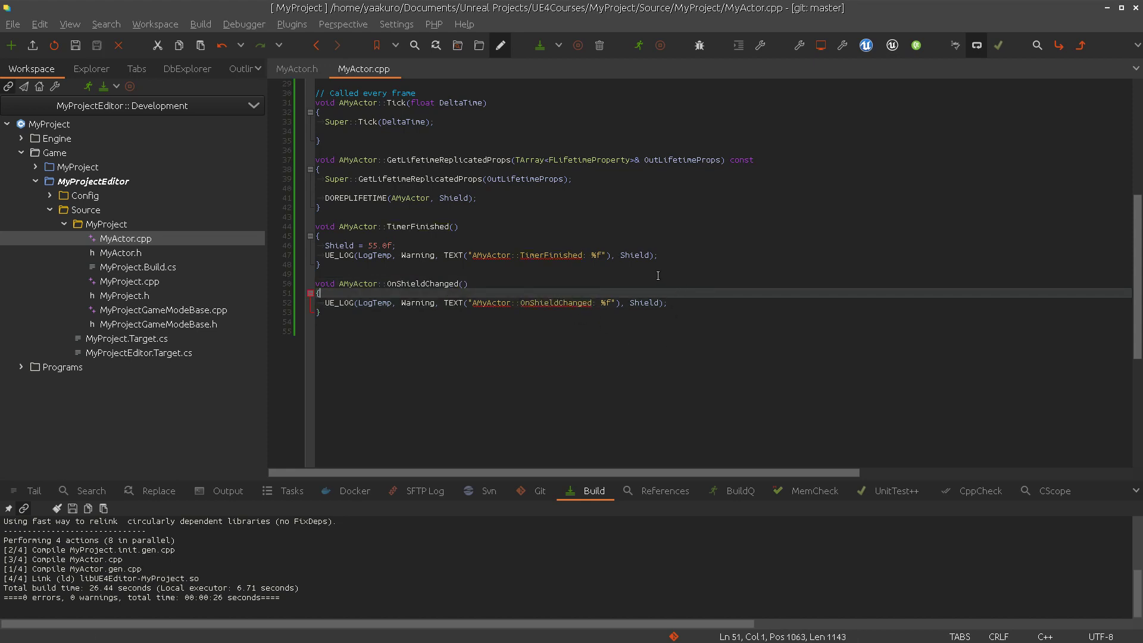
{"action": "scroll", "scroll_direction": "up", "scroll_amount": 3}
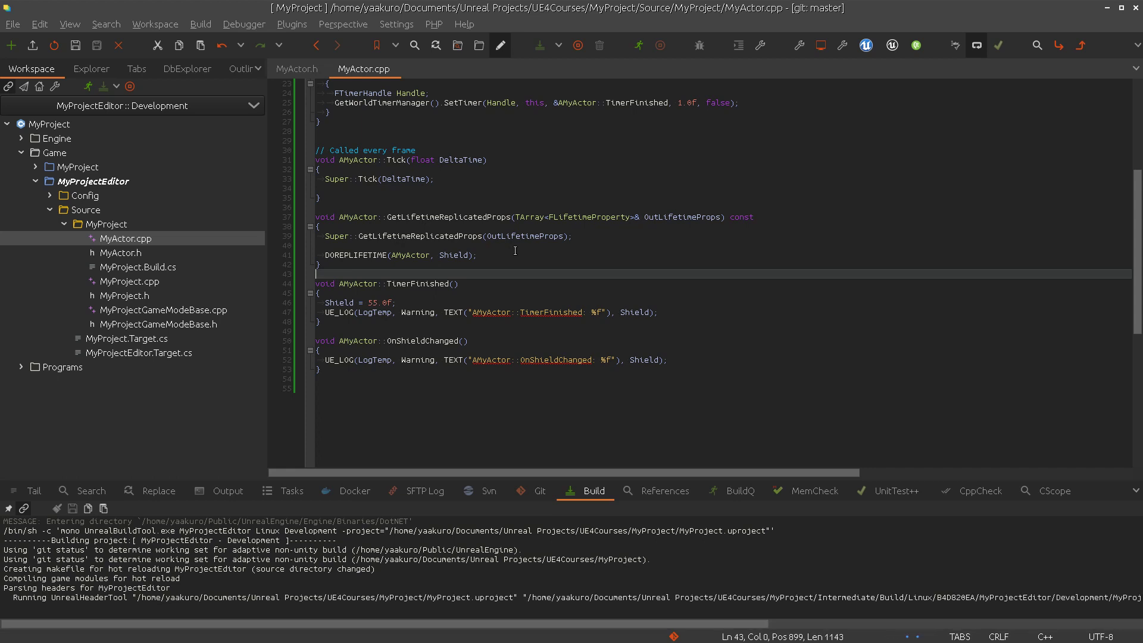
{"action": "mouse_move", "coordinate": [480, 312]}
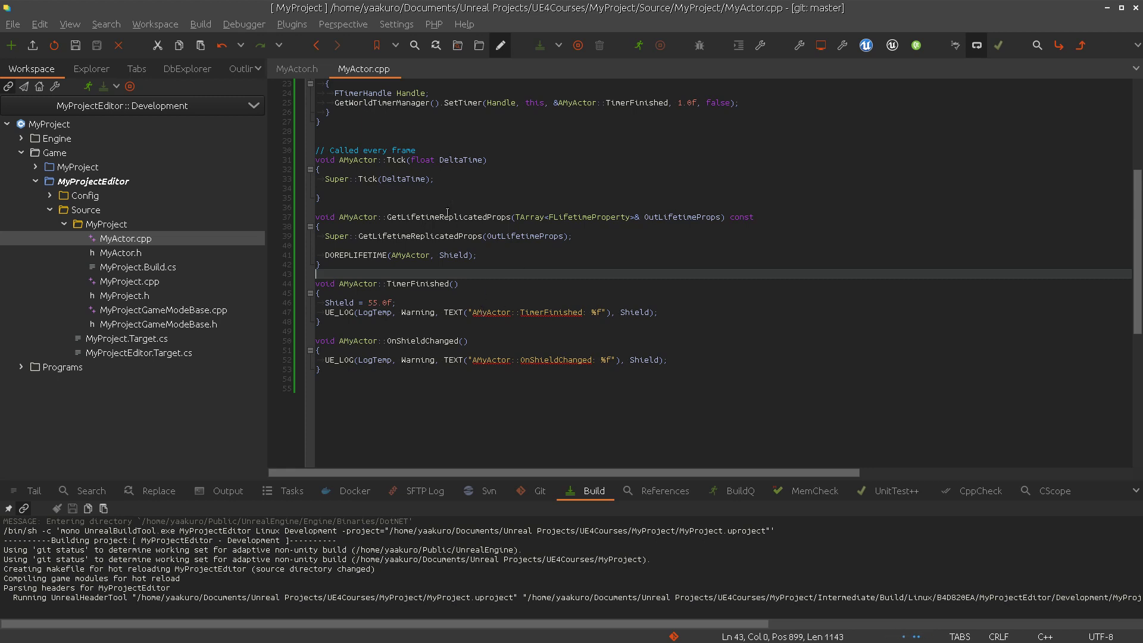
Tidy the OnShieldChanged body, save and rebuild the project with 0 errors
{"action": "double_click", "coordinate": [417, 340]}
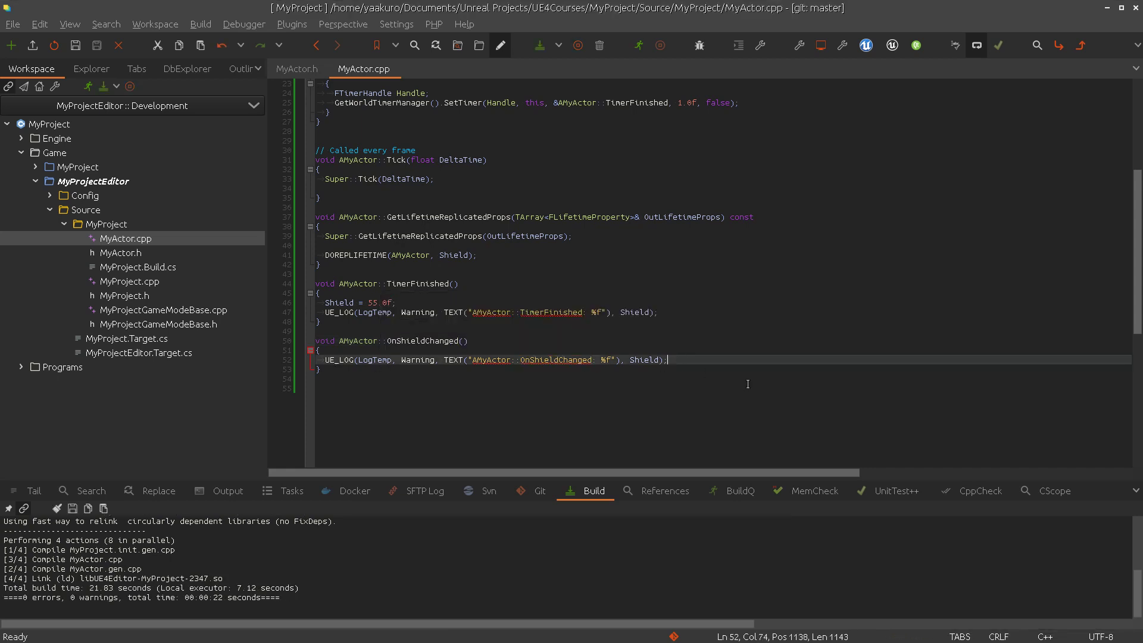
{"action": "key", "text": "Return"}
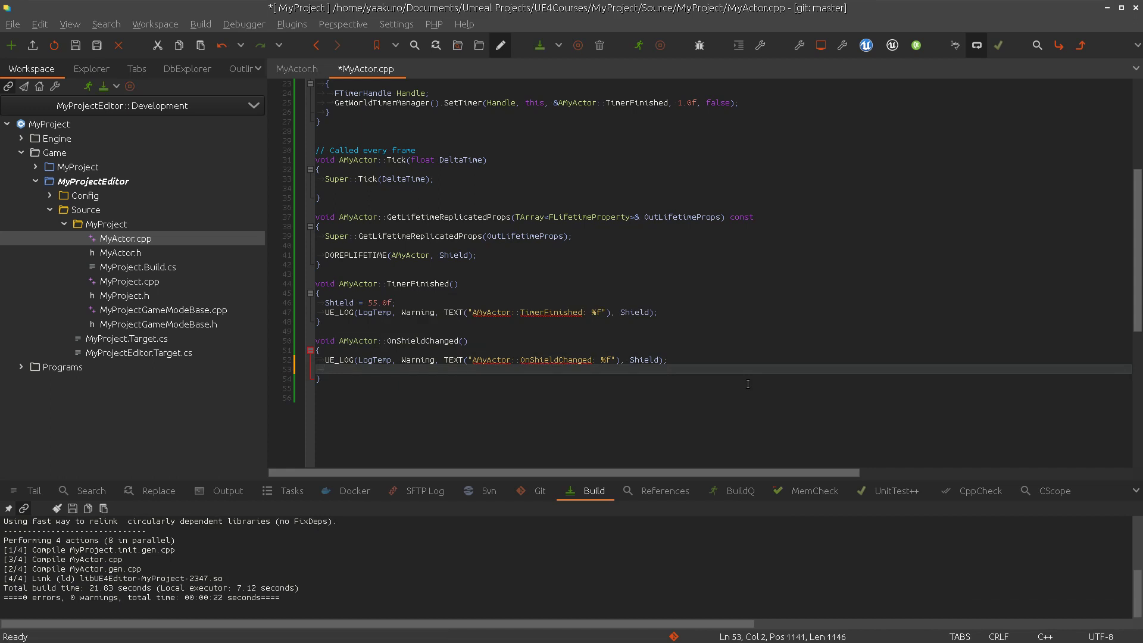
{"action": "mouse_move", "coordinate": [463, 340]}
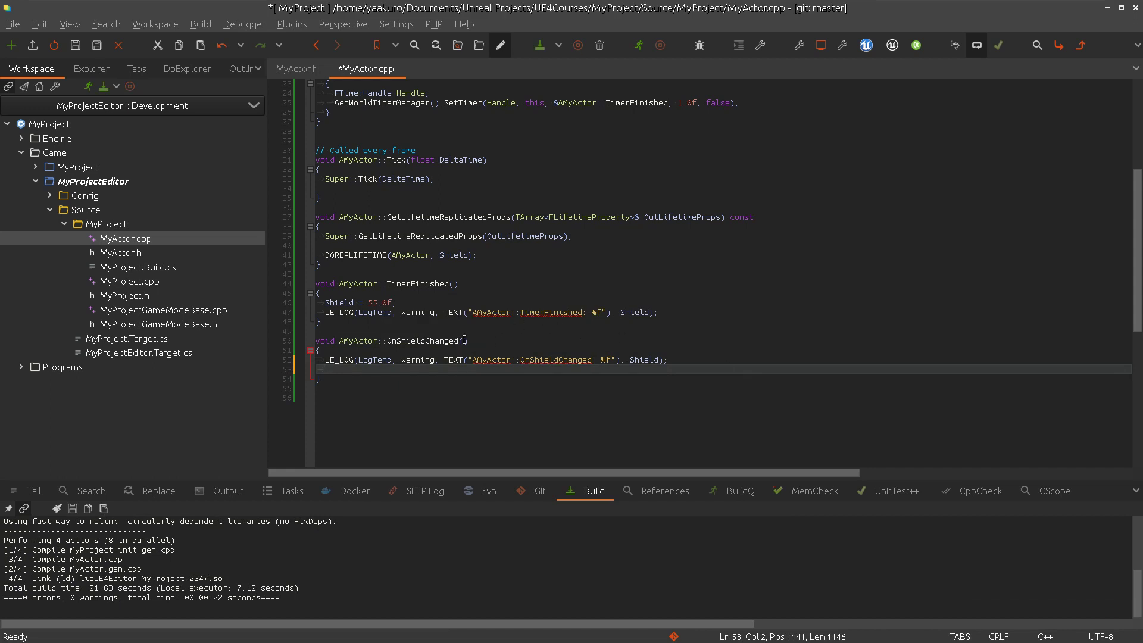
{"action": "double_click", "coordinate": [424, 341]}
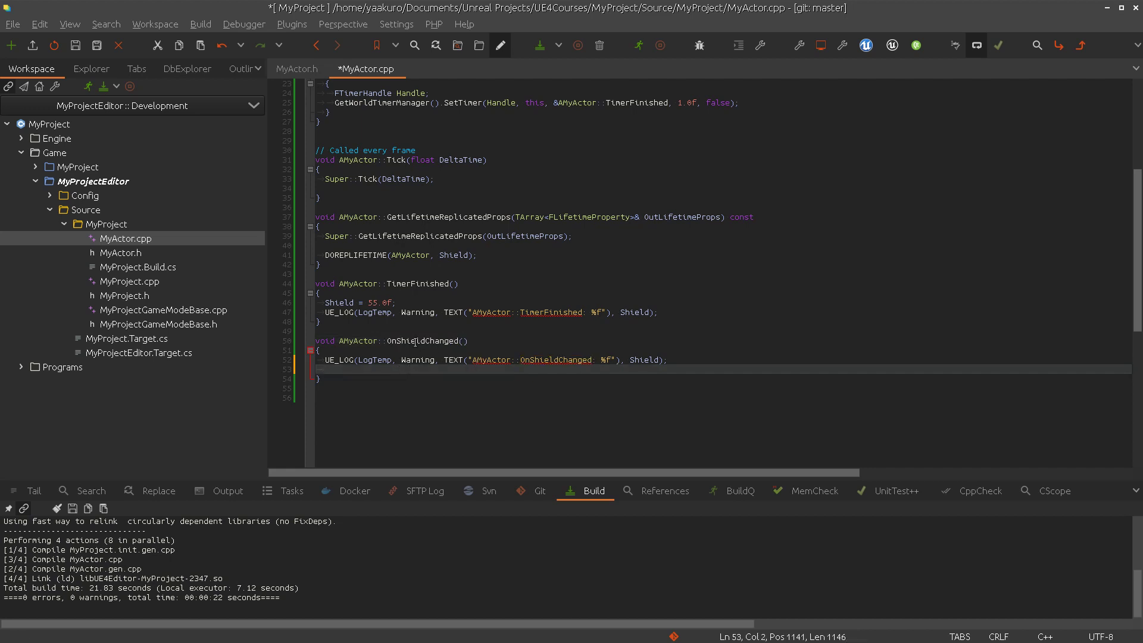
{"action": "scroll", "scroll_direction": "up", "scroll_amount": 3}
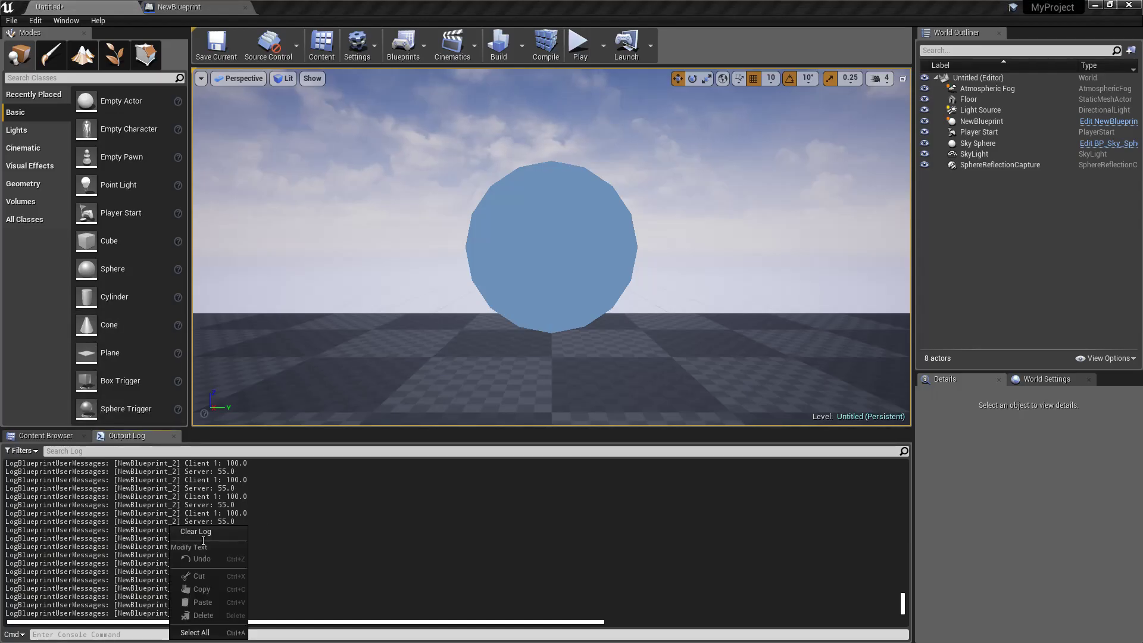
Clear the log, play the level and find TimerFinished 55 and OnShieldChanged 55 warnings
{"action": "left_click", "coordinate": [194, 531]}
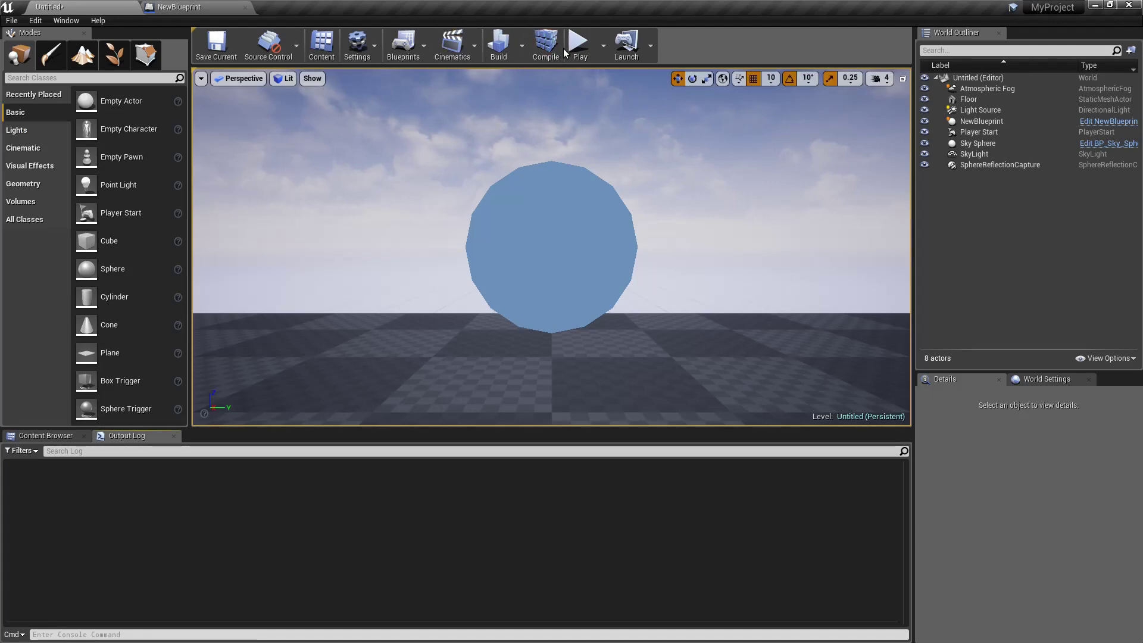
{"action": "left_click", "coordinate": [577, 41]}
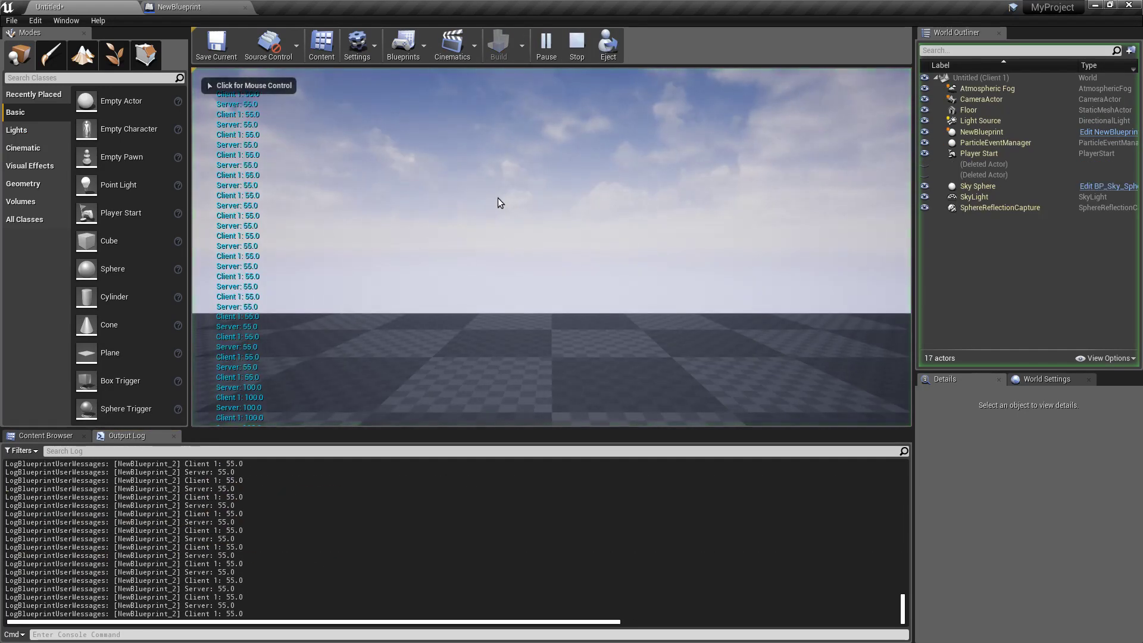
{"action": "left_click", "coordinate": [576, 44]}
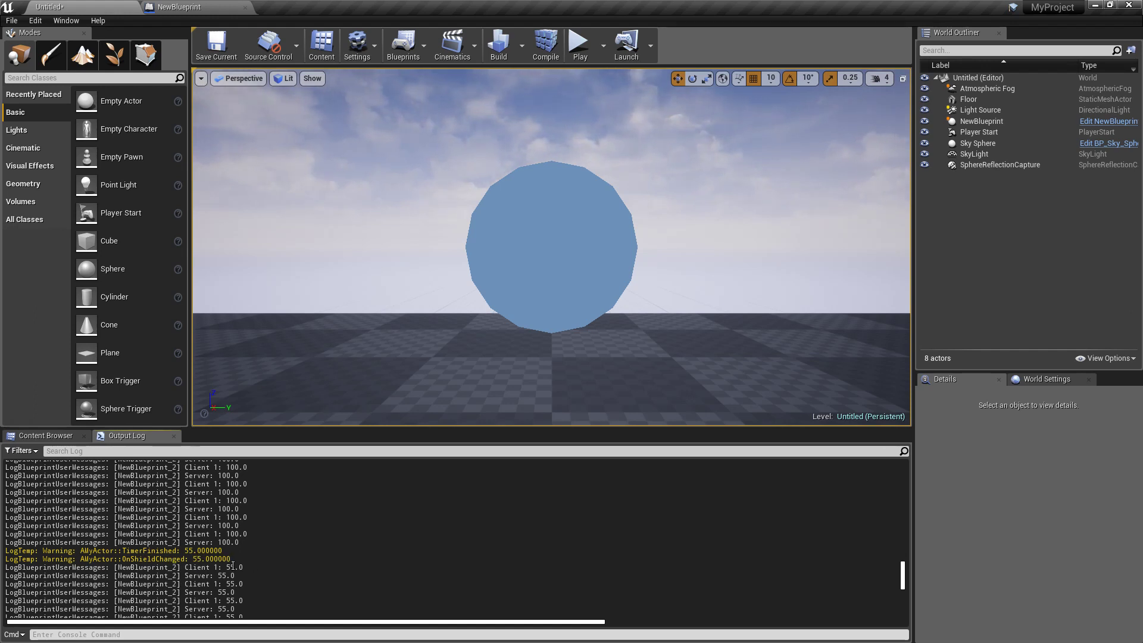
{"action": "scroll", "scroll_direction": "down", "scroll_amount": 3}
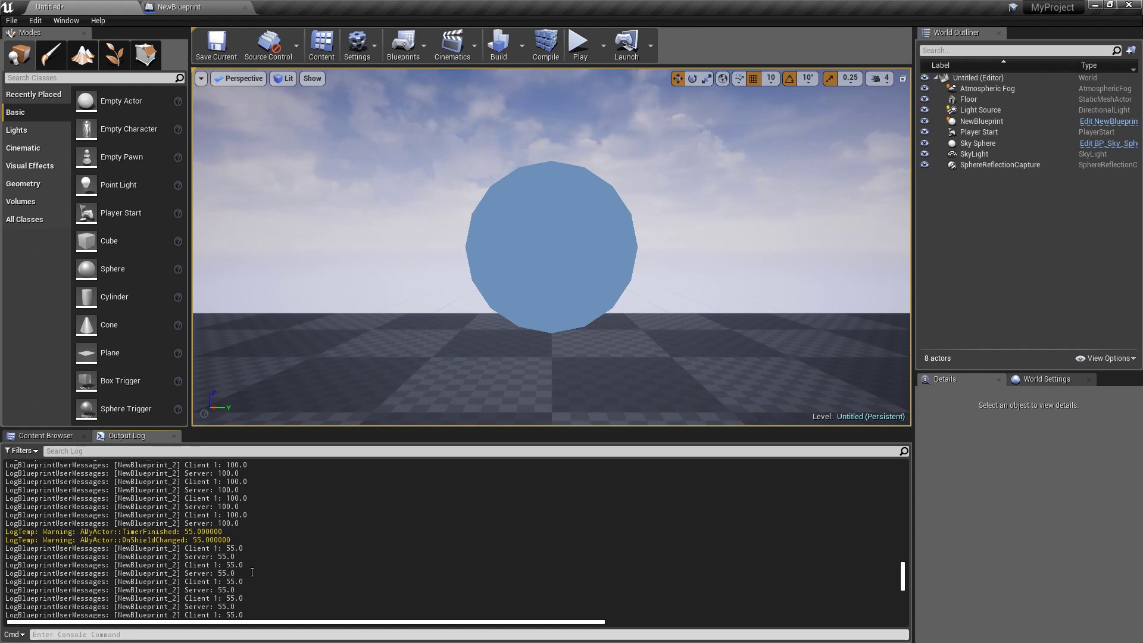
{"action": "scroll", "scroll_direction": "down", "scroll_amount": 3}
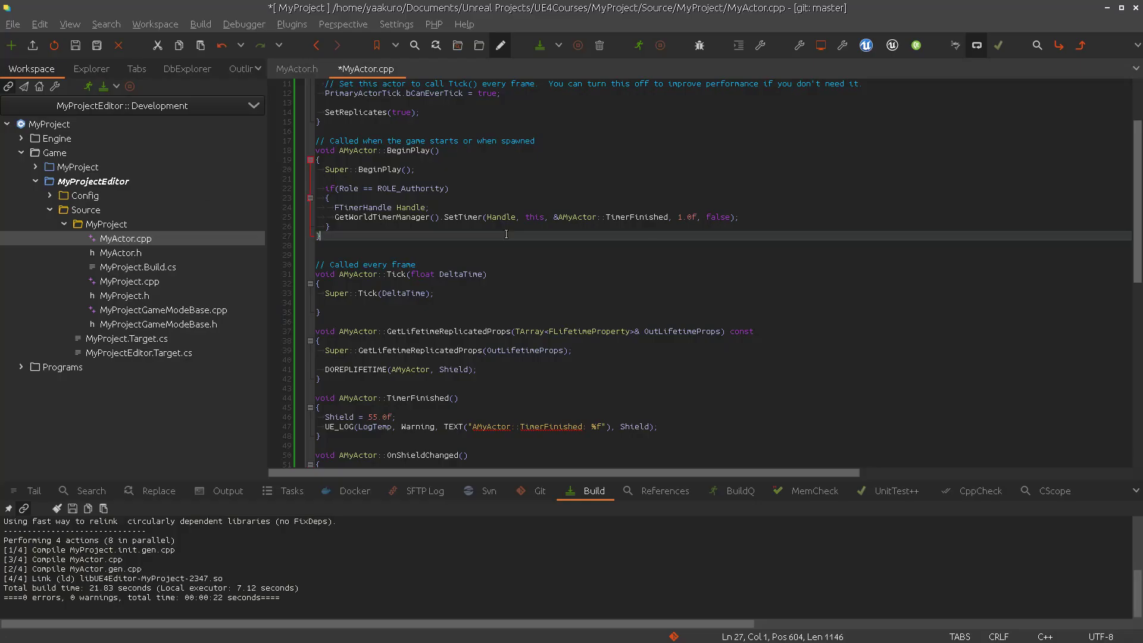
{"action": "scroll", "scroll_direction": "down", "scroll_amount": 3}
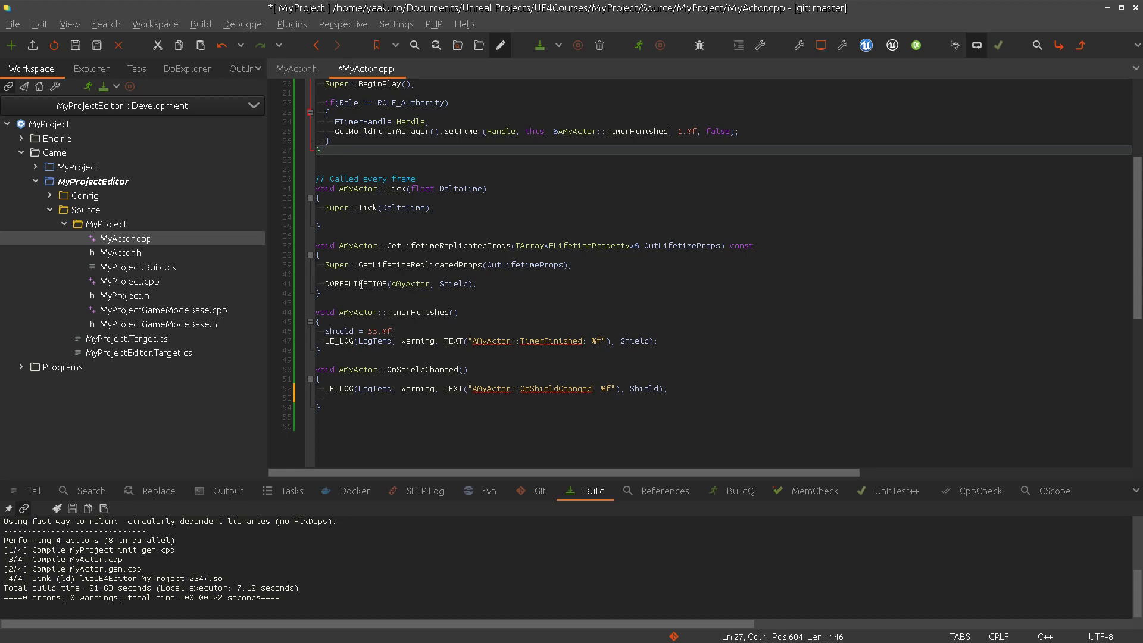
{"action": "double_click", "coordinate": [355, 283]}
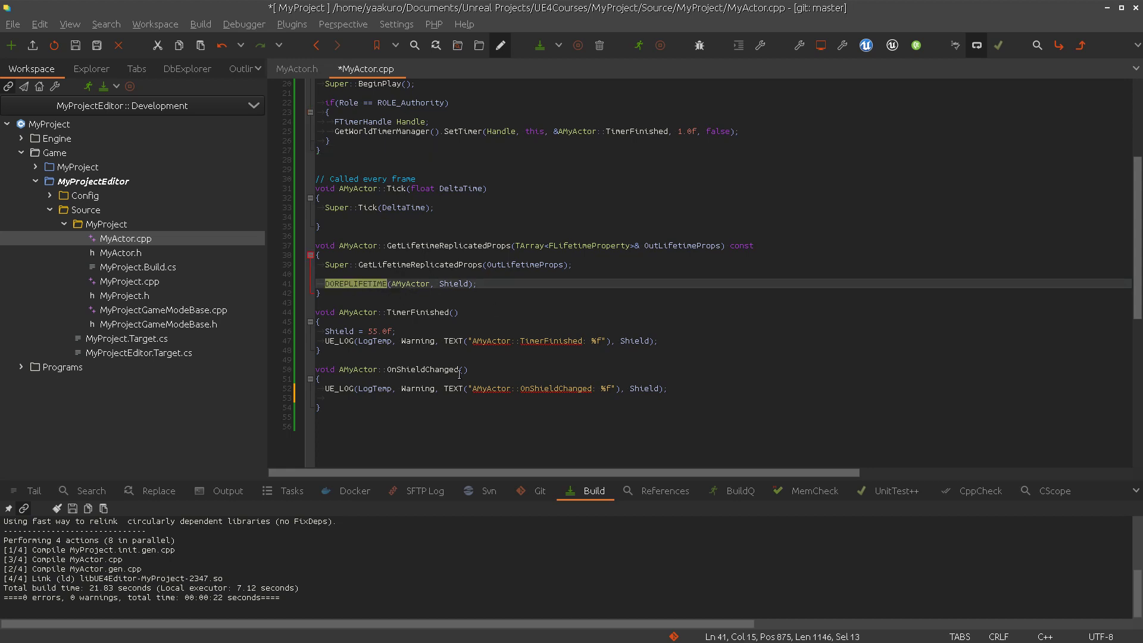
{"action": "left_click", "coordinate": [398, 400]}
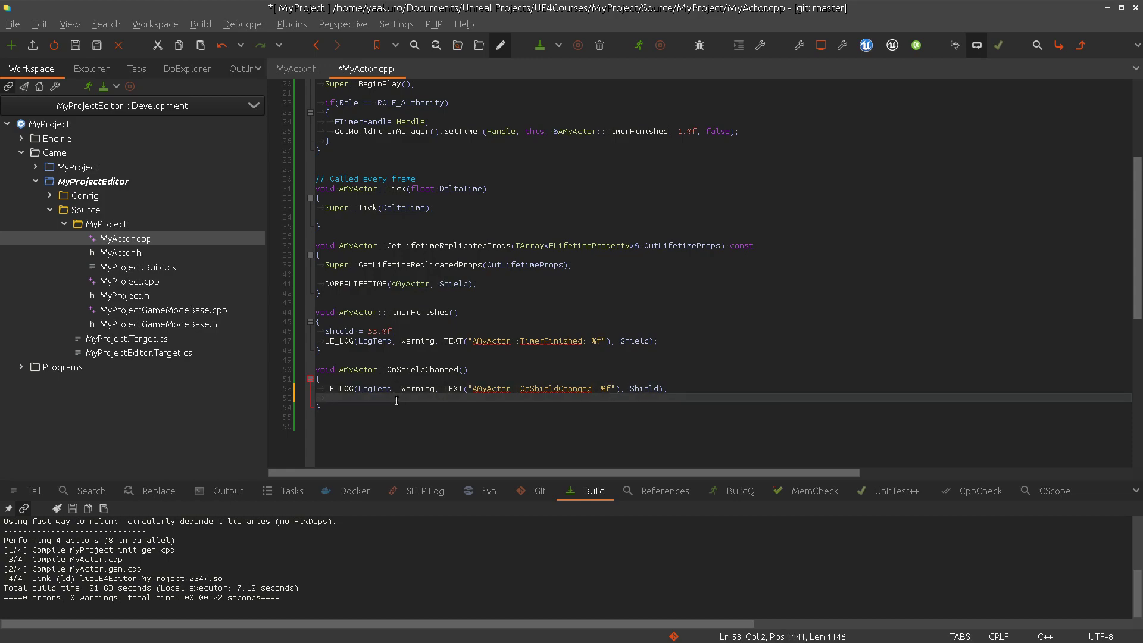